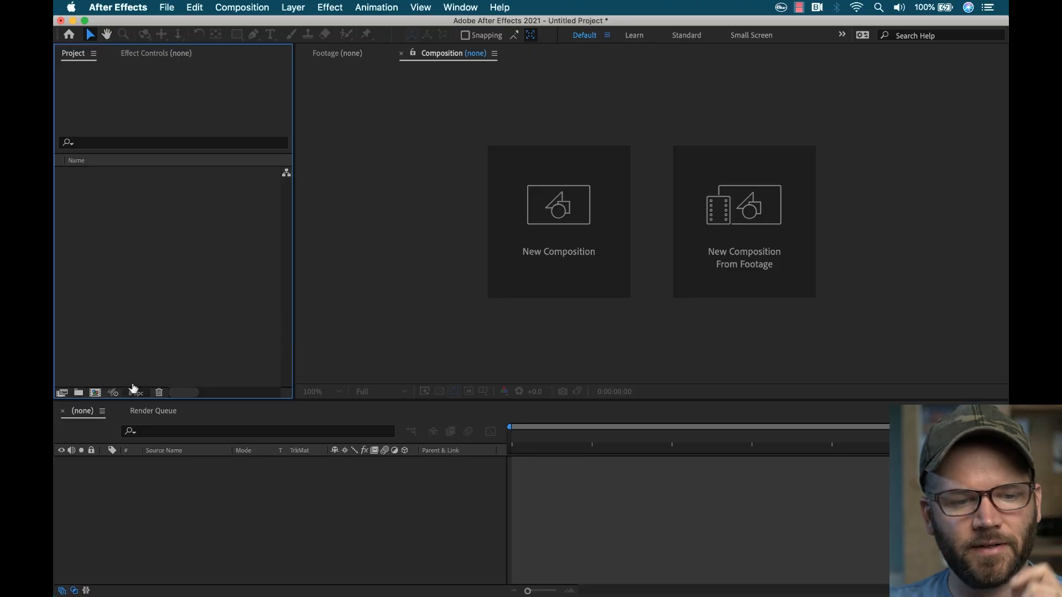
Create a new composition named Iceland Terrain Map.
left_click(558, 205)
type("Iceland Terrain")
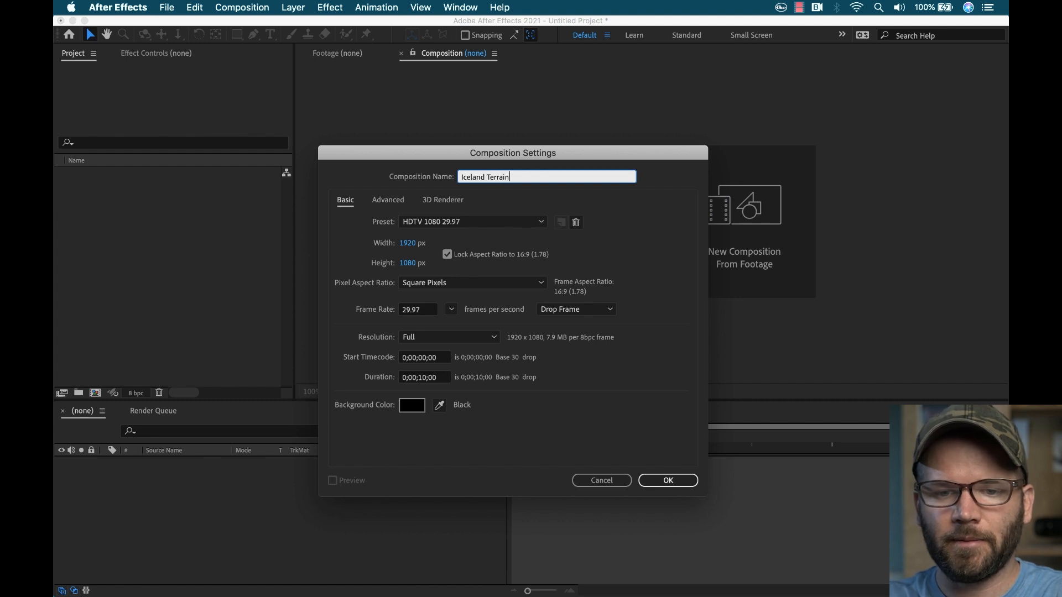
left_click(667, 481)
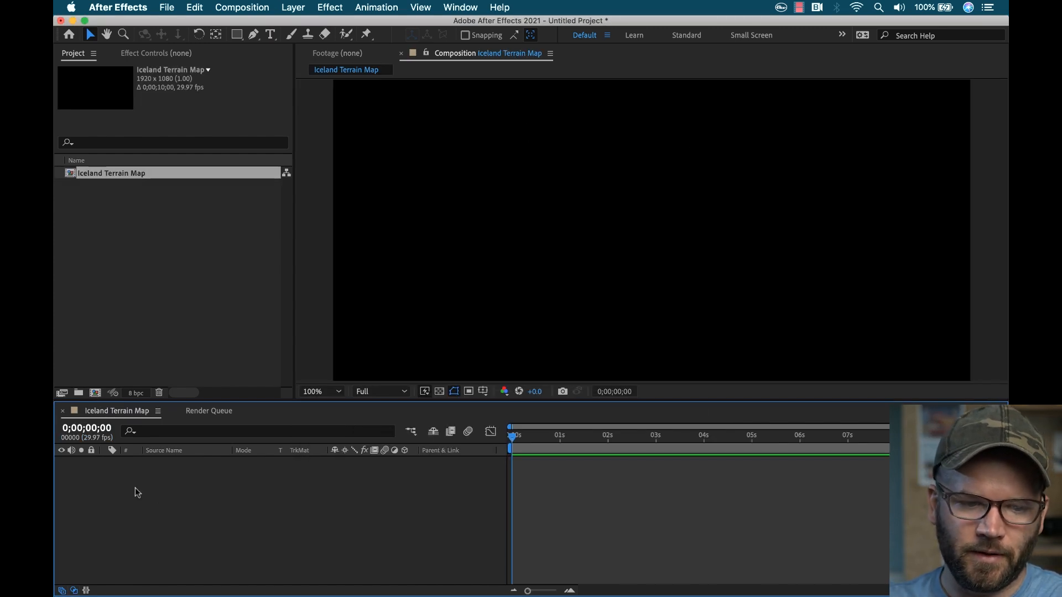
Add a light grey solid layer named Iceland to the composition.
right_click(136, 492)
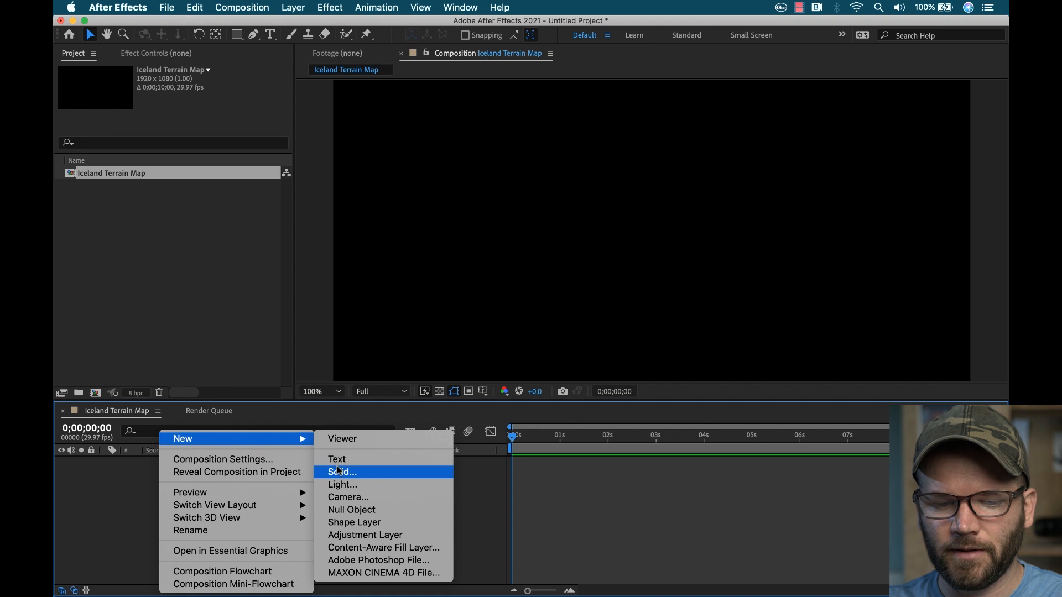
left_click(340, 472)
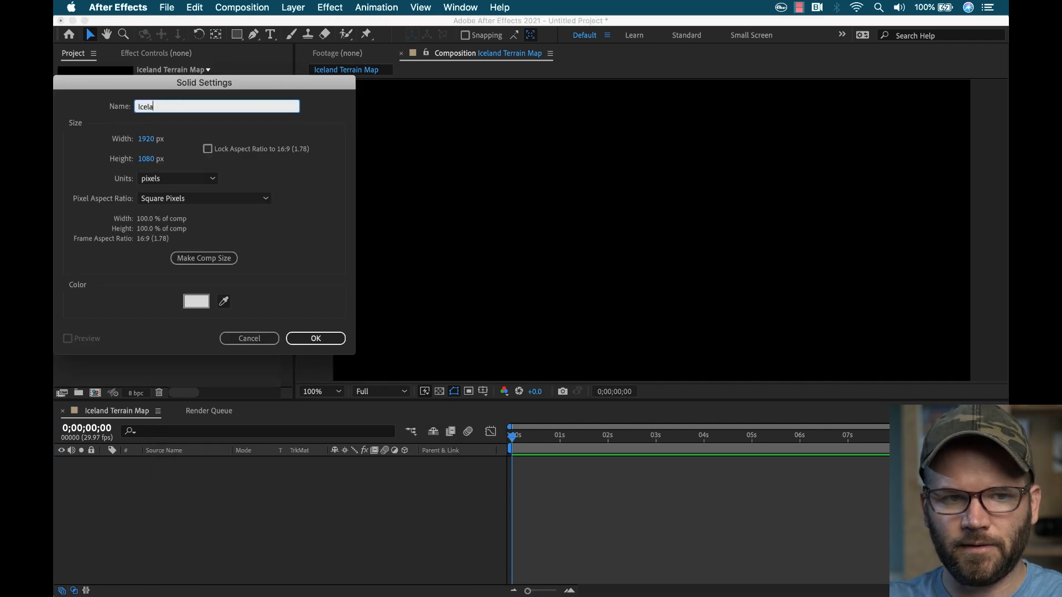
left_click(315, 338)
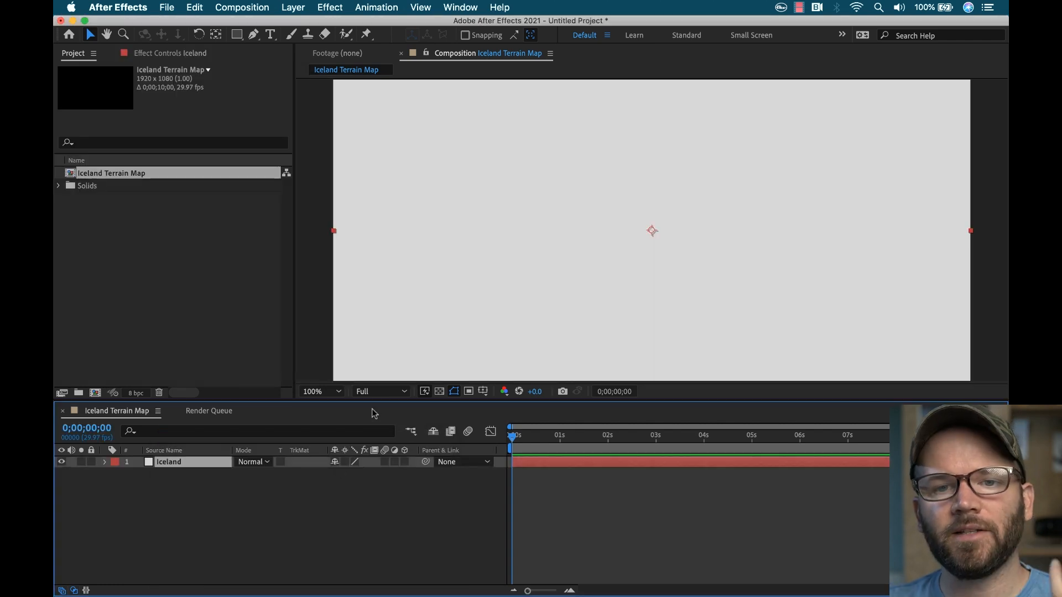
Apply the Nodes 3 effect from Window > Extensions to the Iceland solid.
left_click(461, 7)
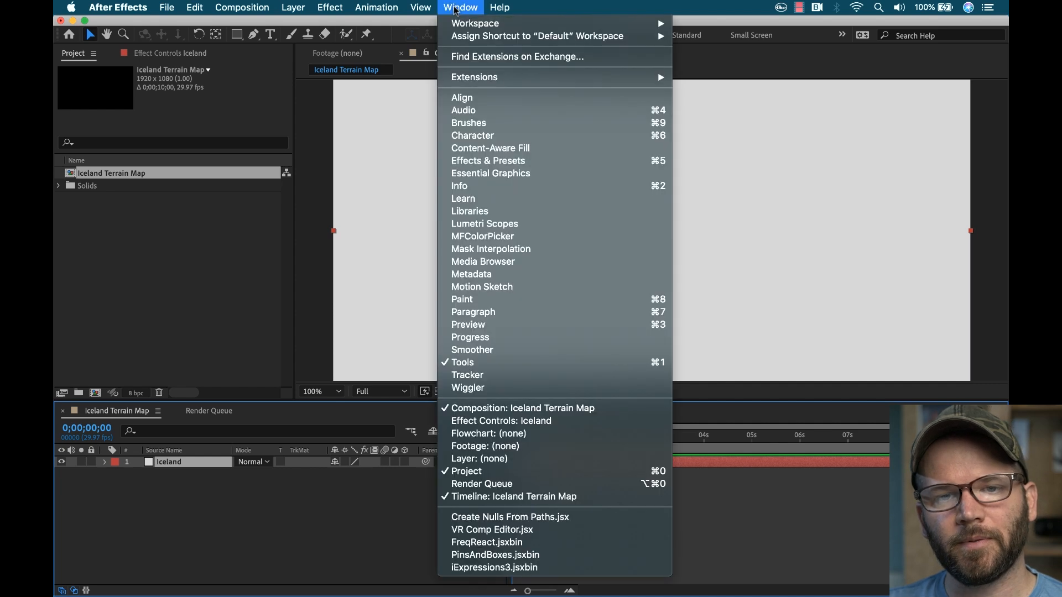
mouse_move(477, 89)
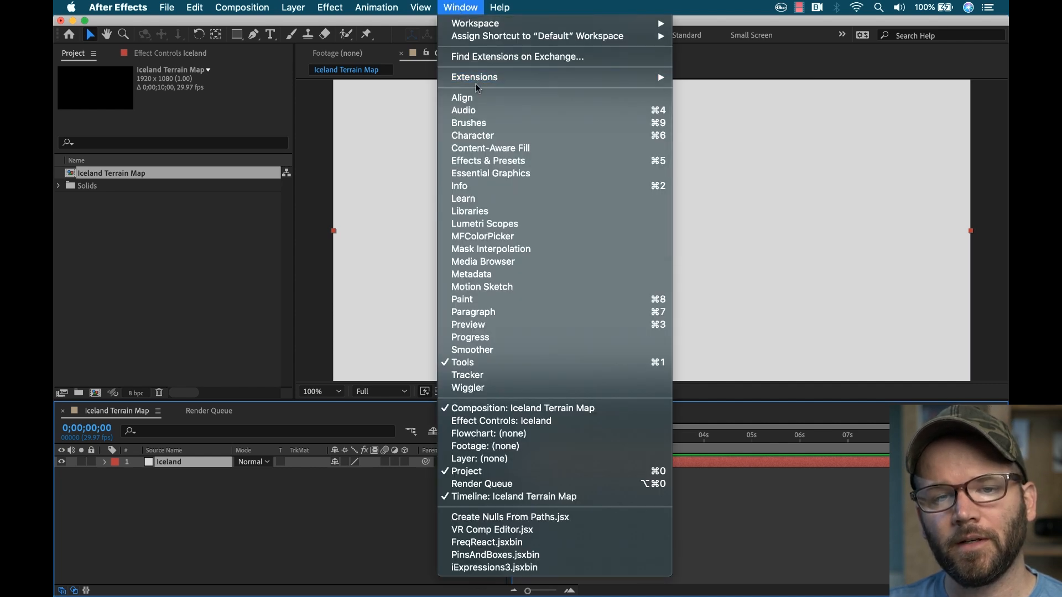
left_click(488, 160)
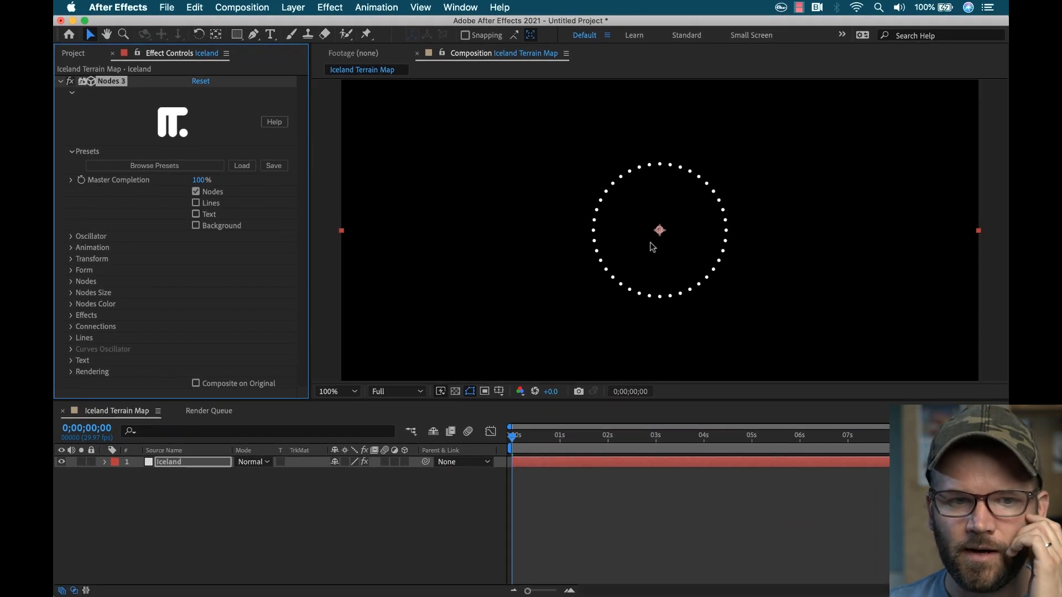
left_click(195, 203)
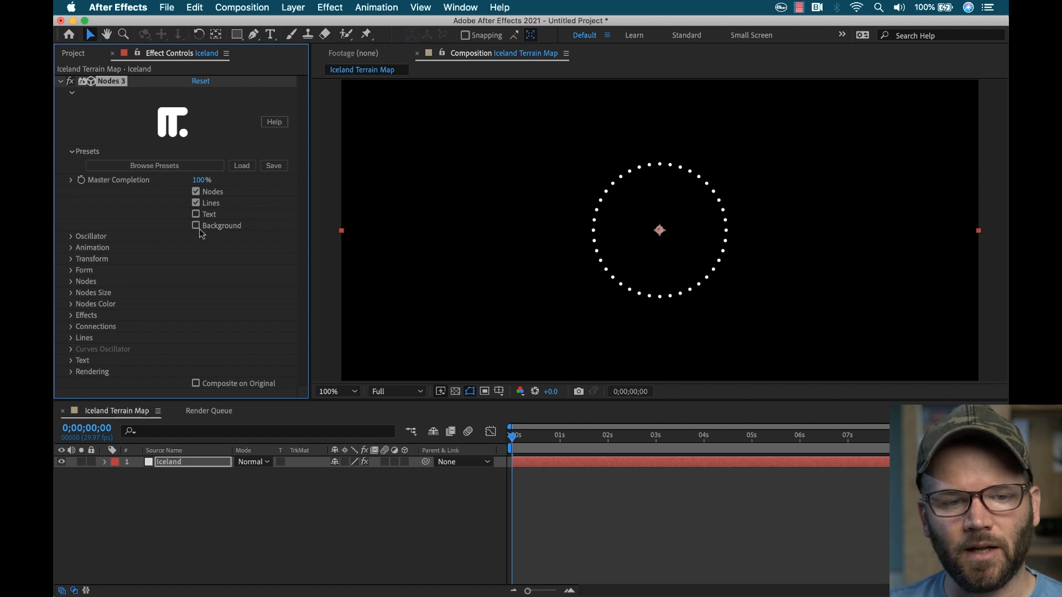
left_click(195, 214)
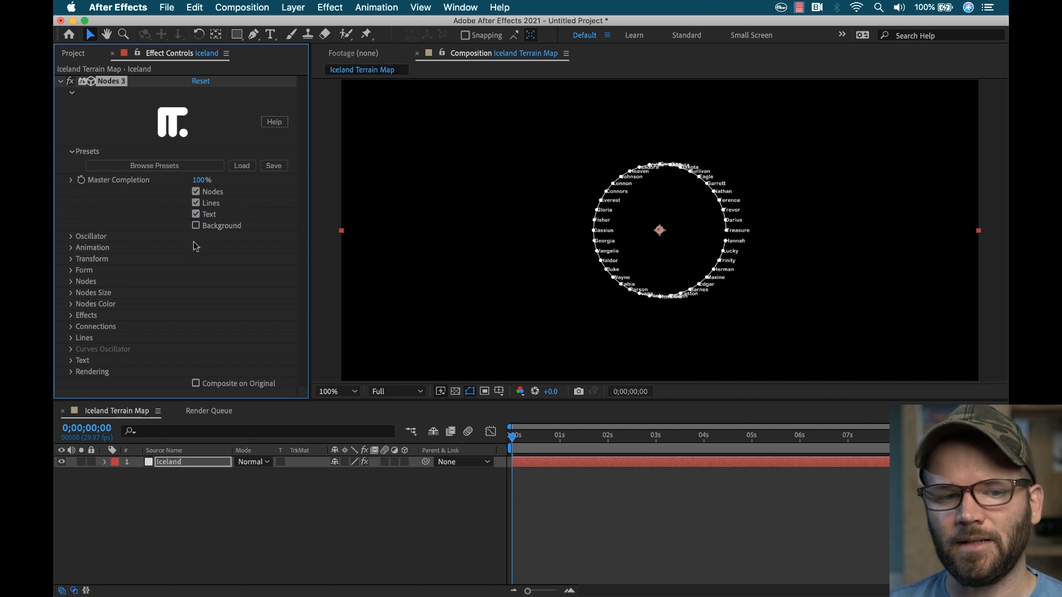
left_click(196, 225)
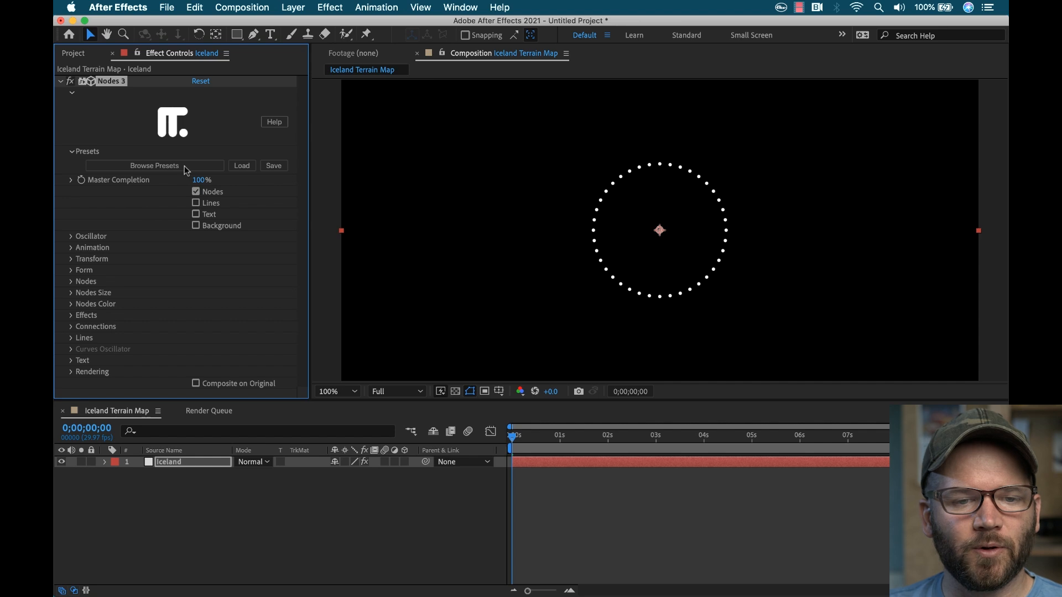
left_click(155, 165)
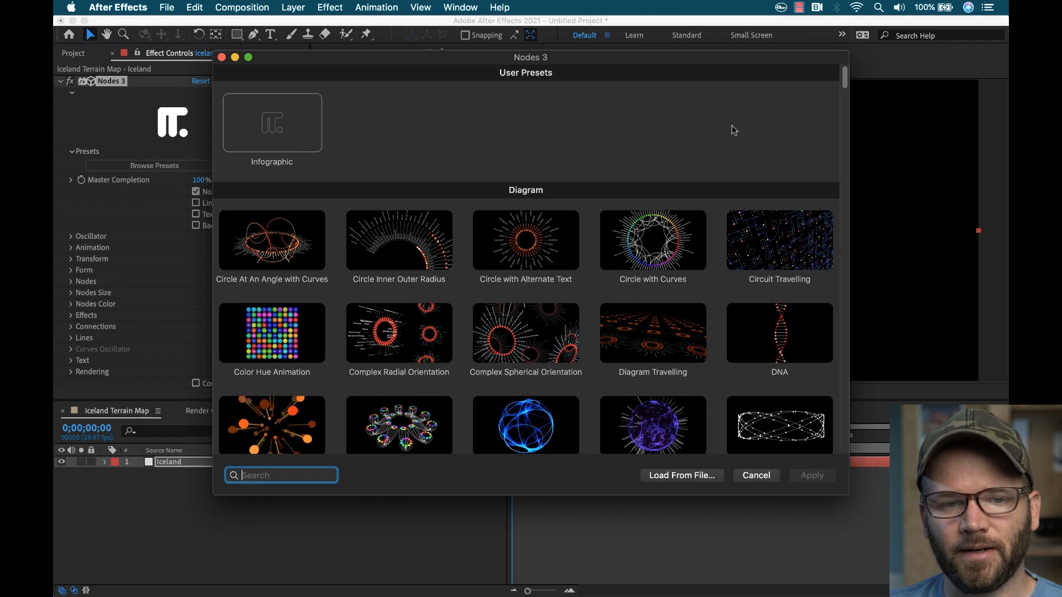
scroll("down", 3)
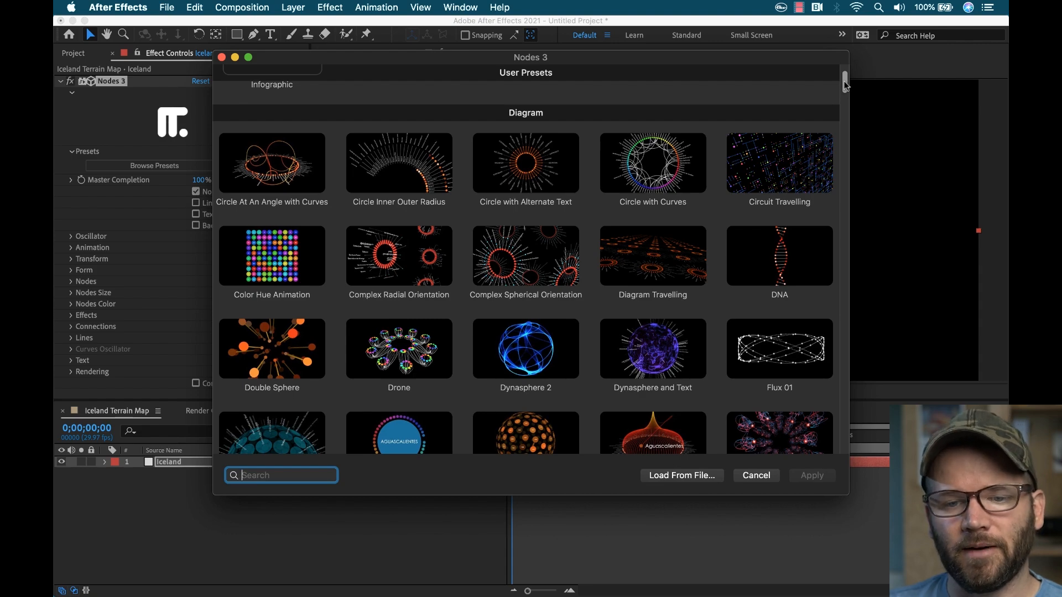
scroll("down", 3)
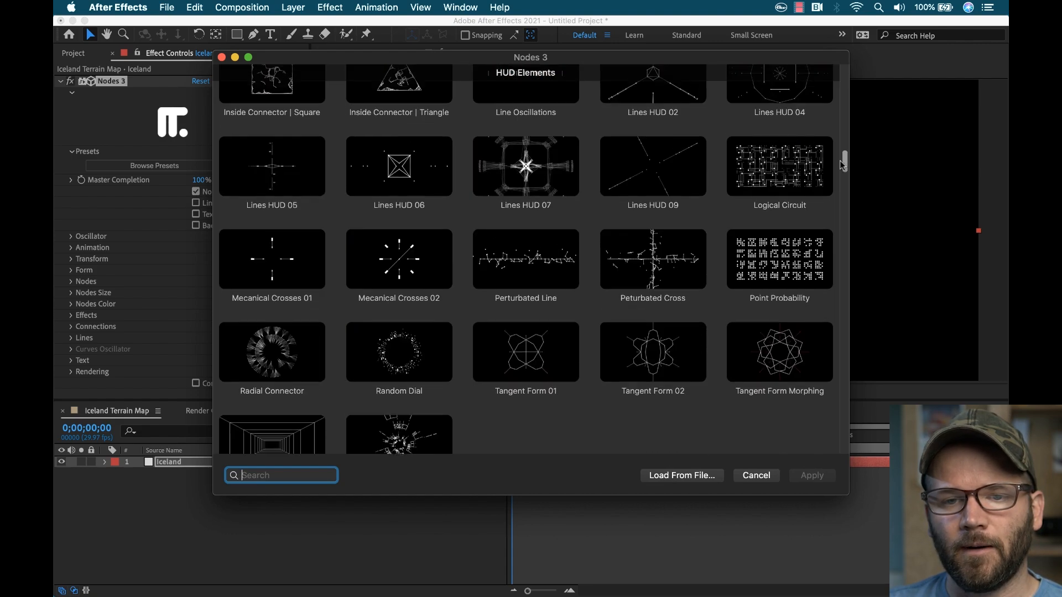
scroll("down", 3)
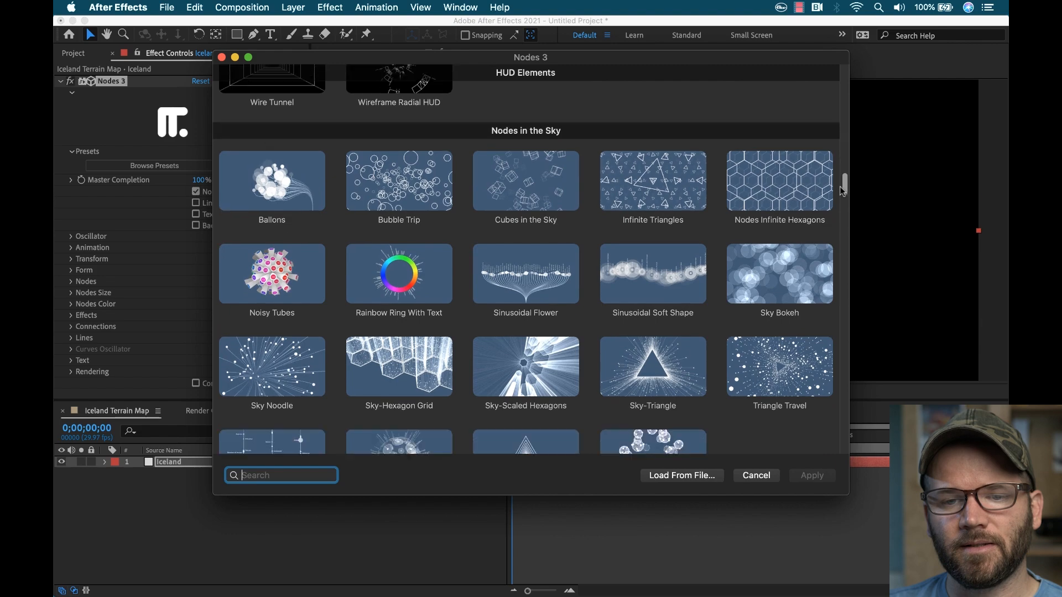
scroll("down", 3)
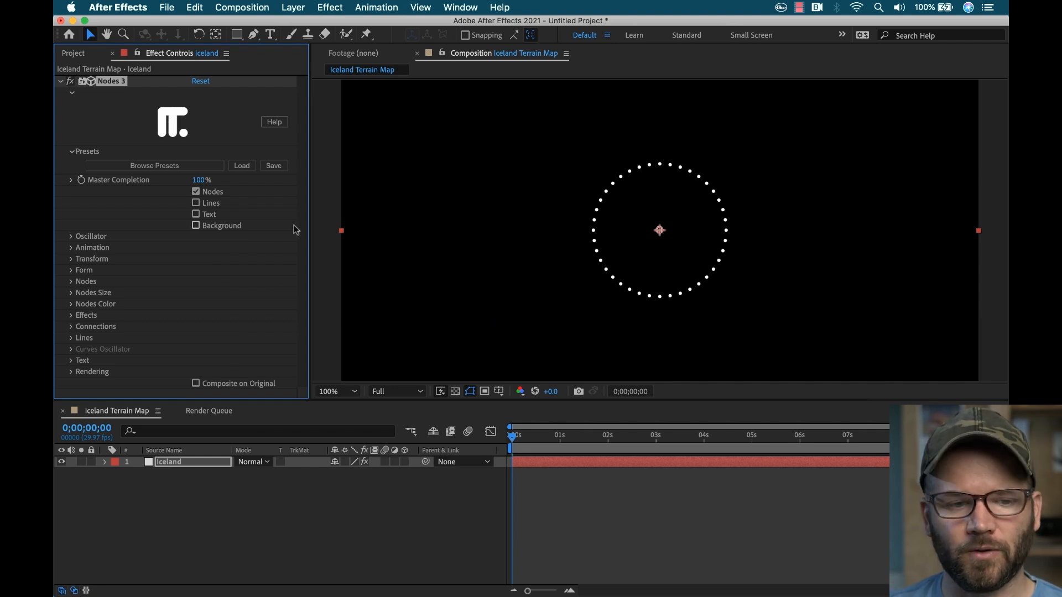
mouse_move(74, 274)
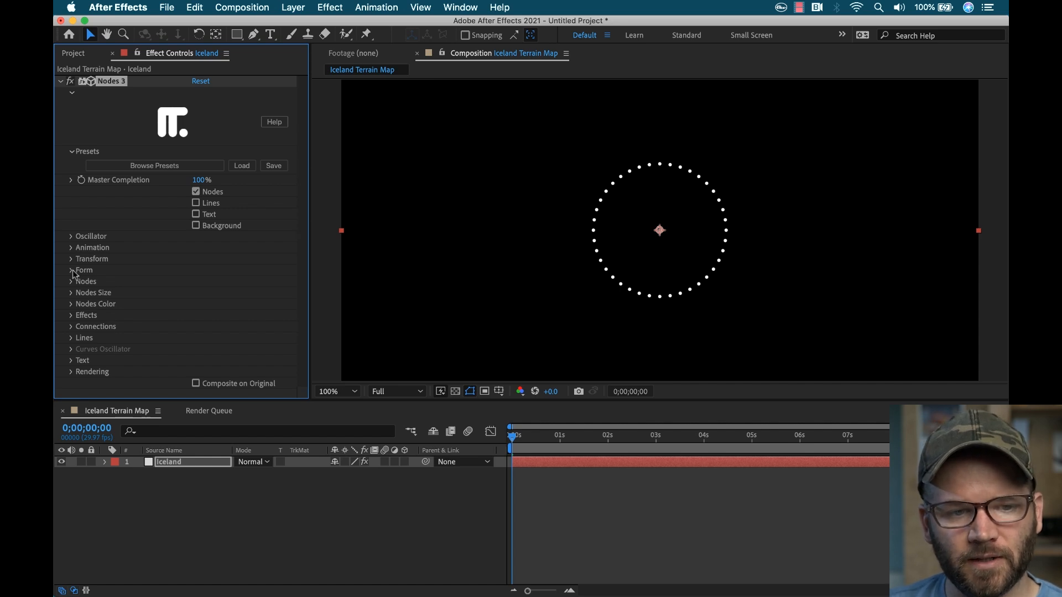
Switch the Nodes 3 Form arrangement from circle through Spiral and Random towards Grid.
left_click(70, 270)
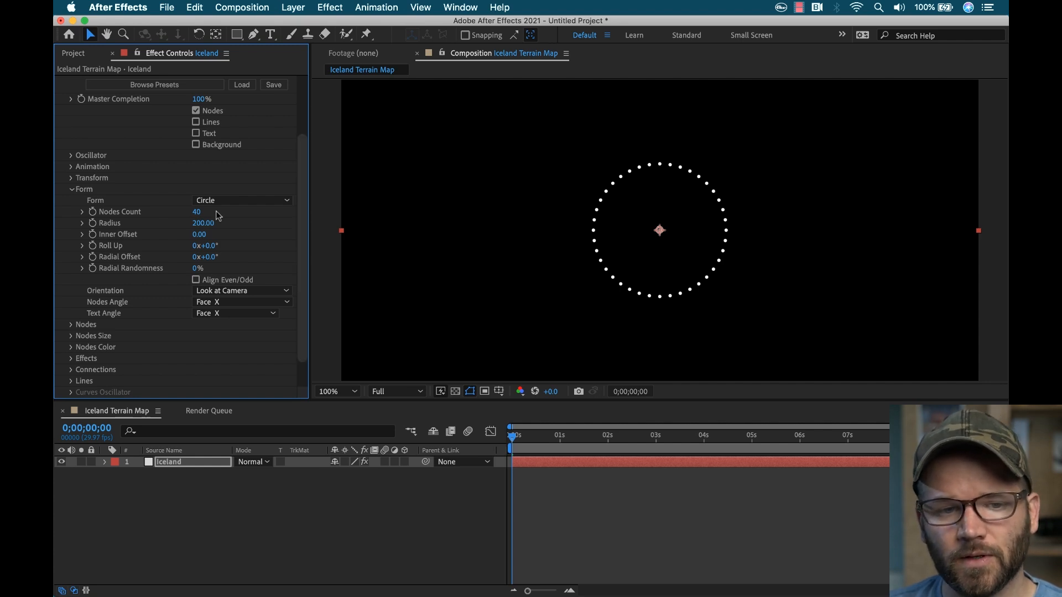
left_click(242, 200)
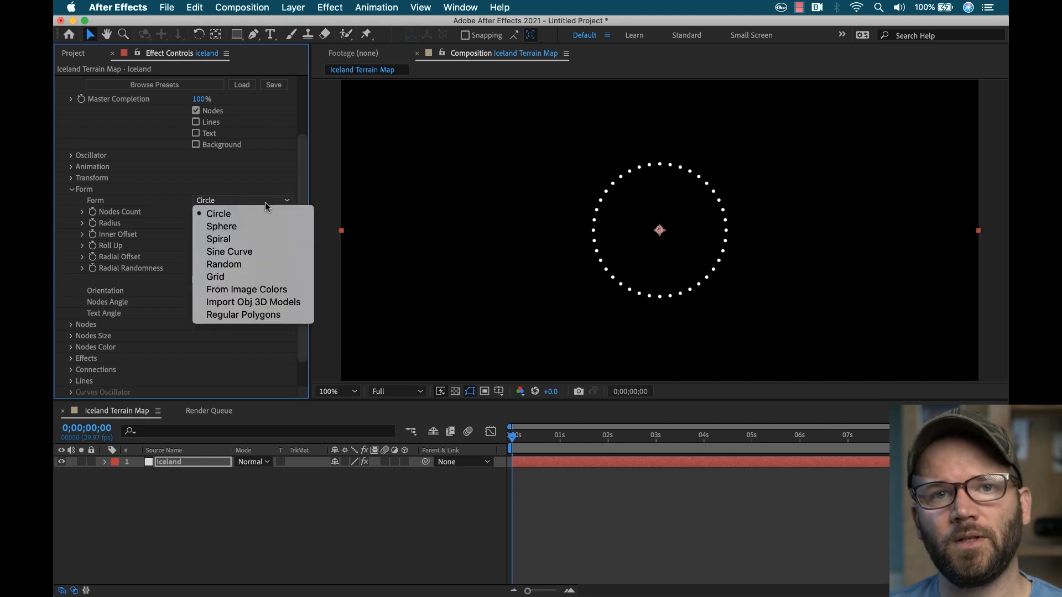
mouse_move(221, 226)
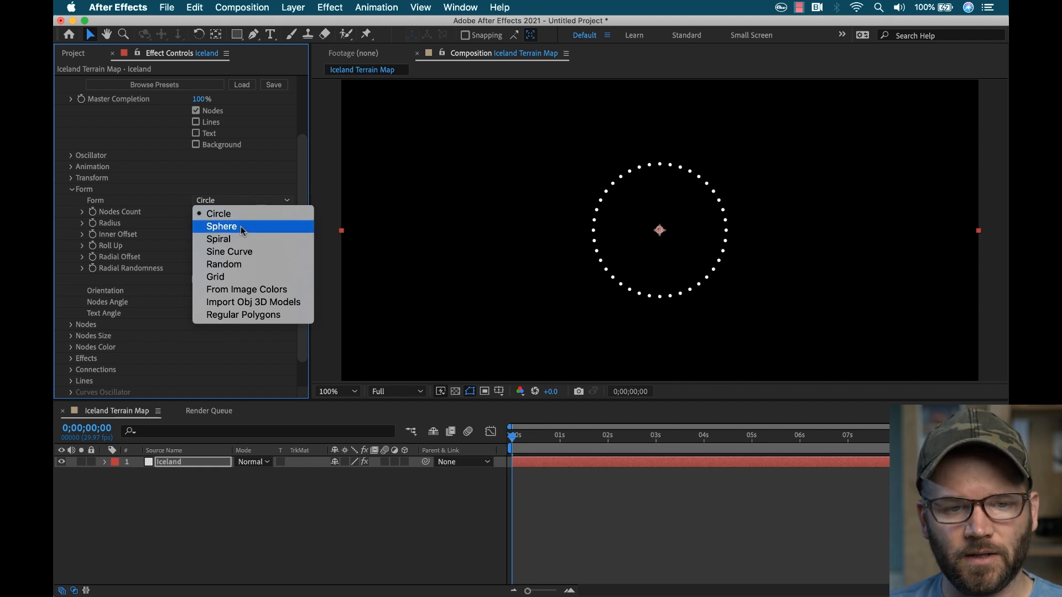
mouse_move(219, 238)
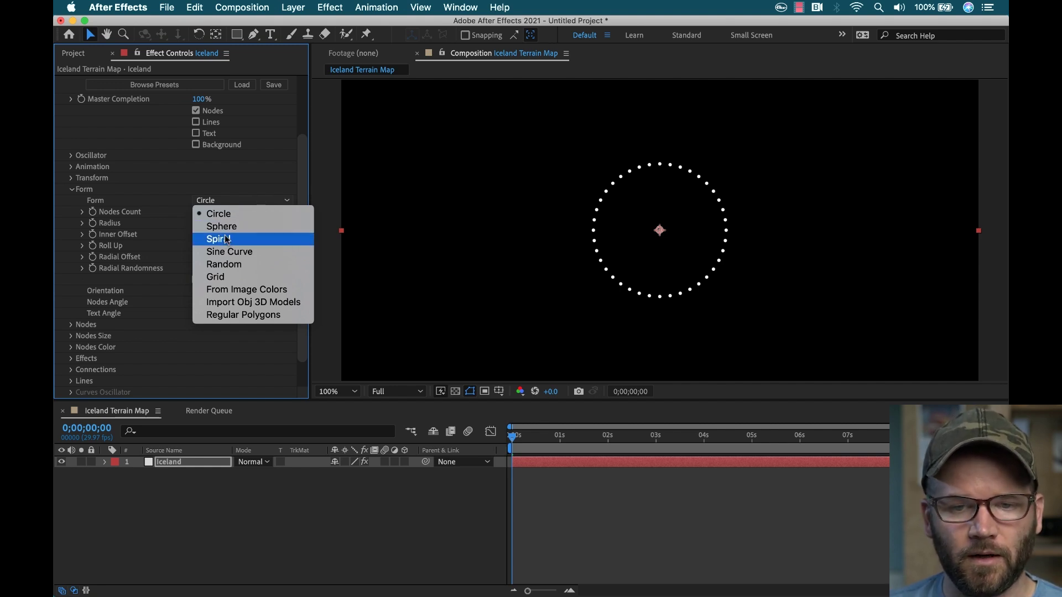
left_click(217, 239)
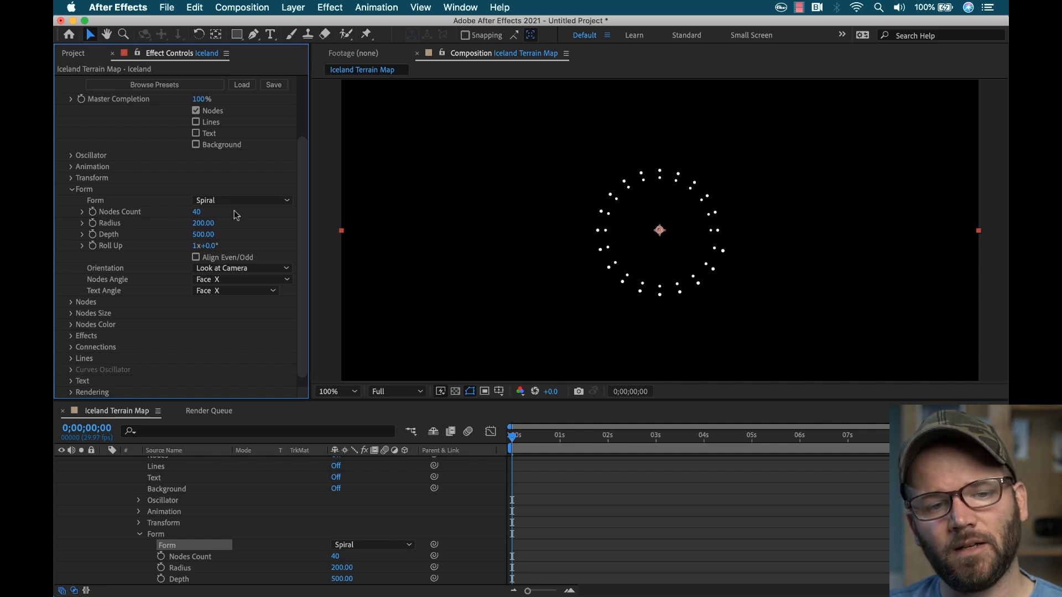
left_click(242, 200)
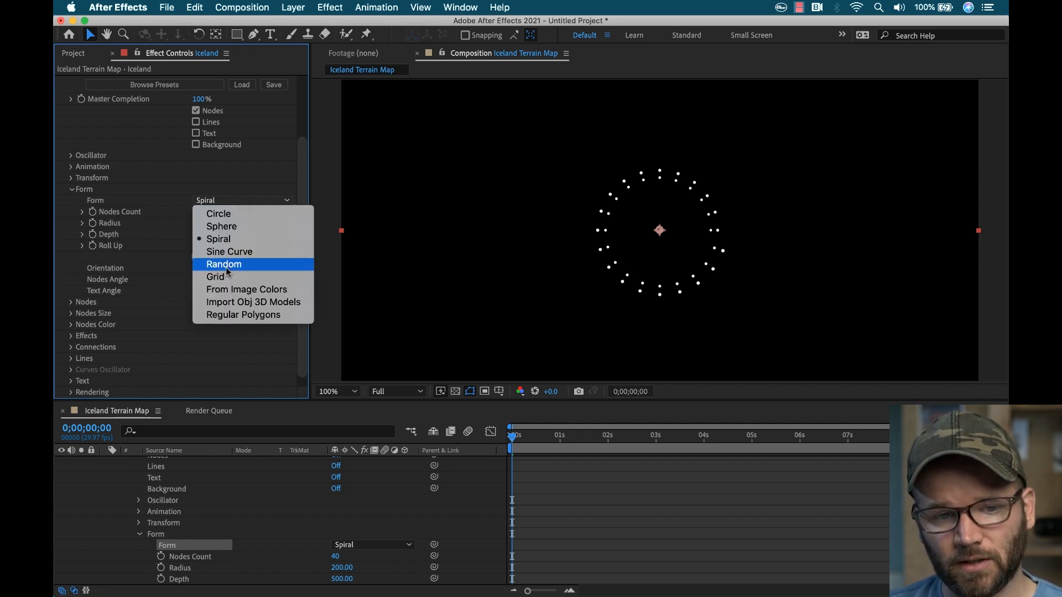
left_click(215, 277)
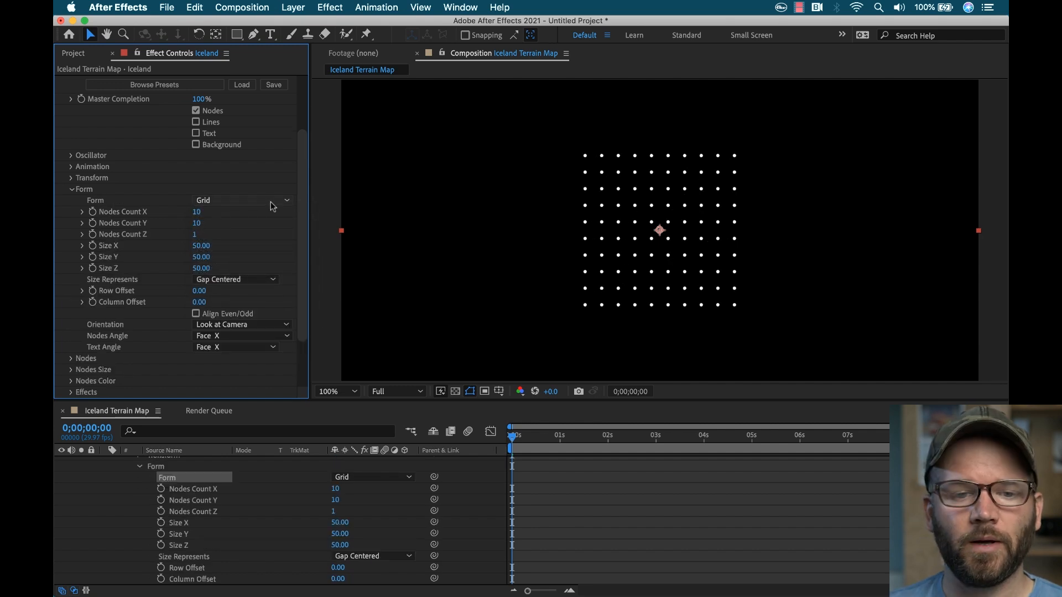
left_click(241, 200)
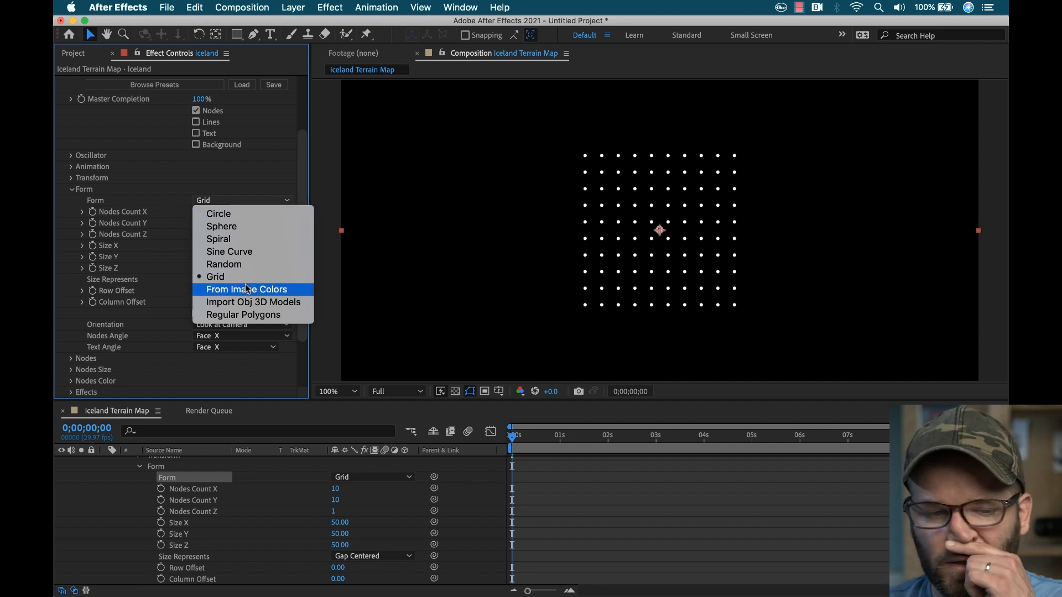
left_click(247, 290)
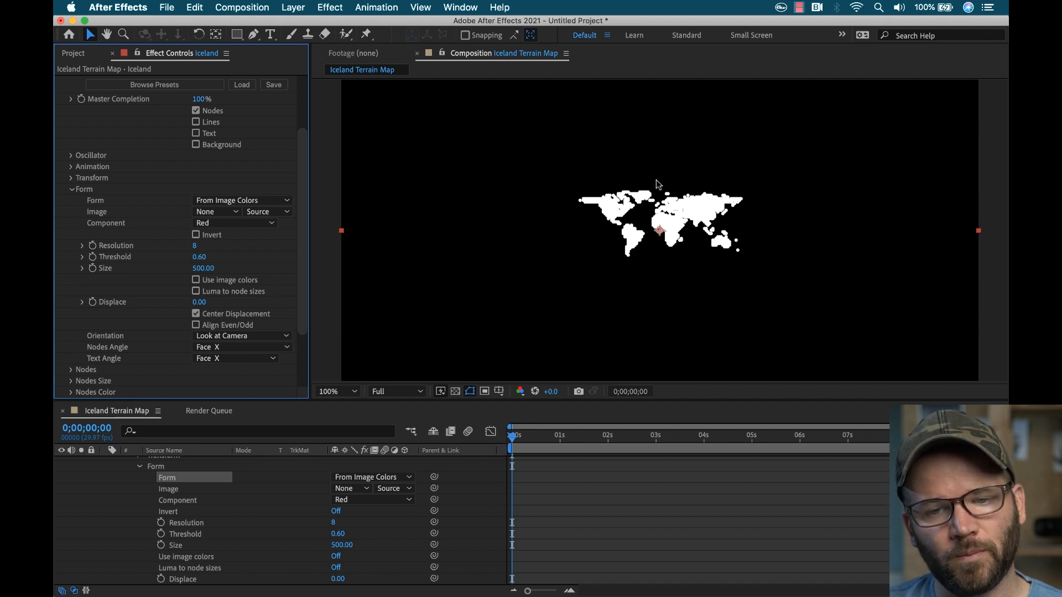
mouse_move(351, 207)
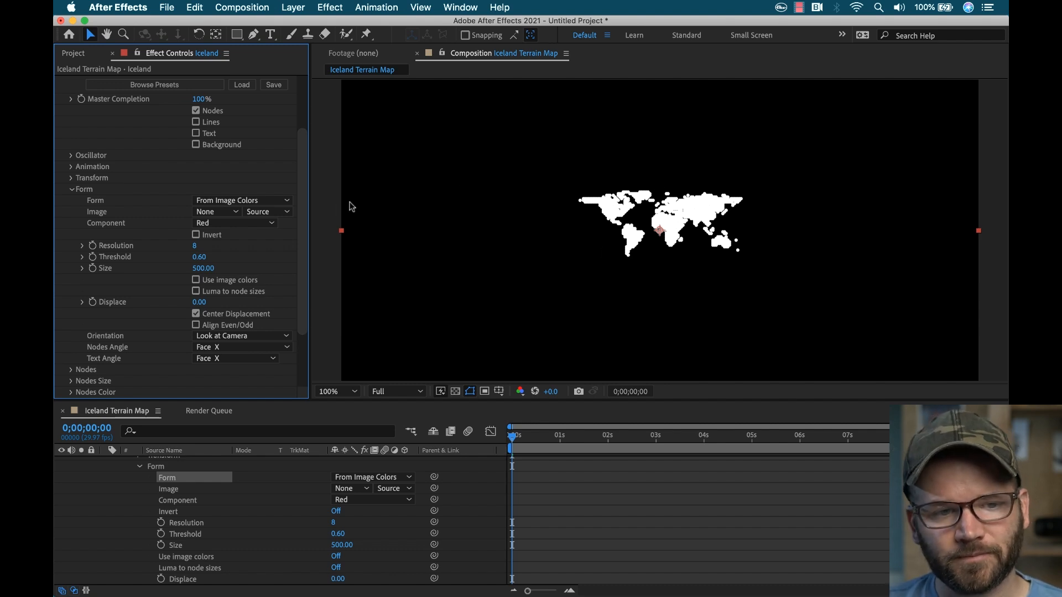
left_click(216, 212)
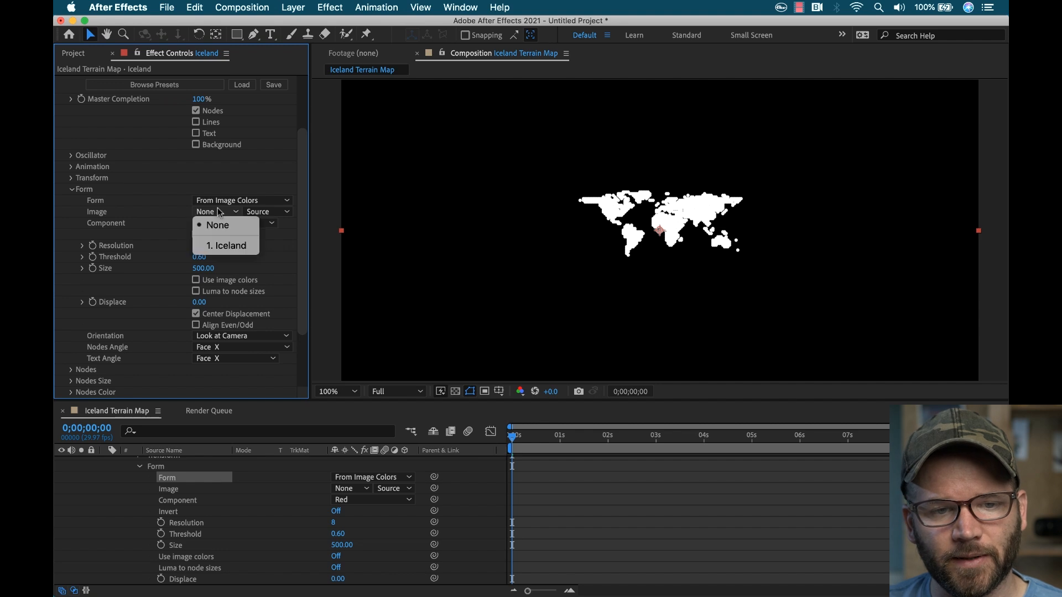
mouse_move(213, 232)
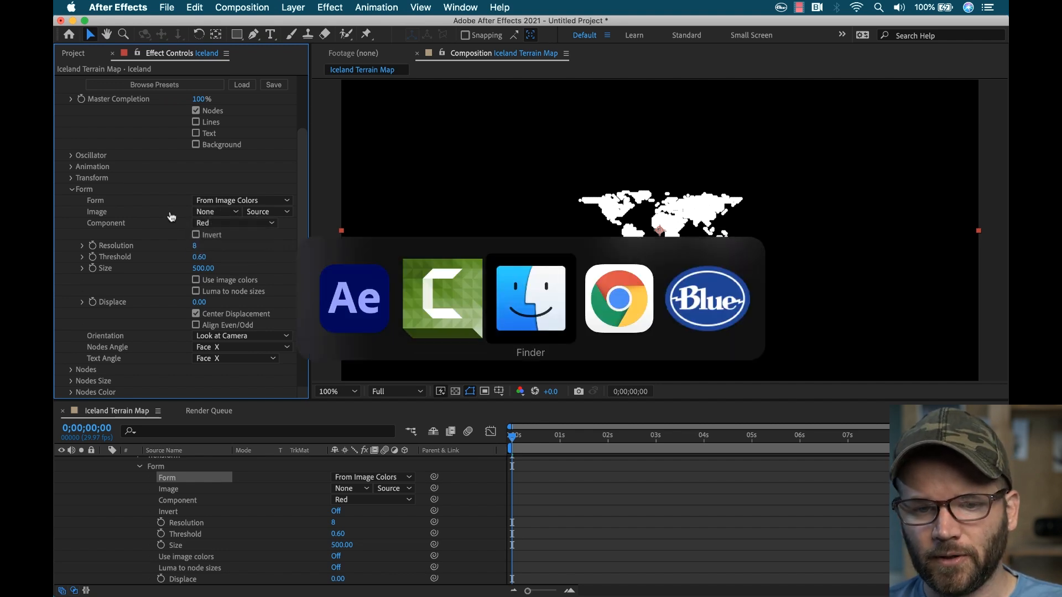
Show the graphics folder in Finder, then bring up Tangram Heightmapper in the browser.
left_click(531, 299)
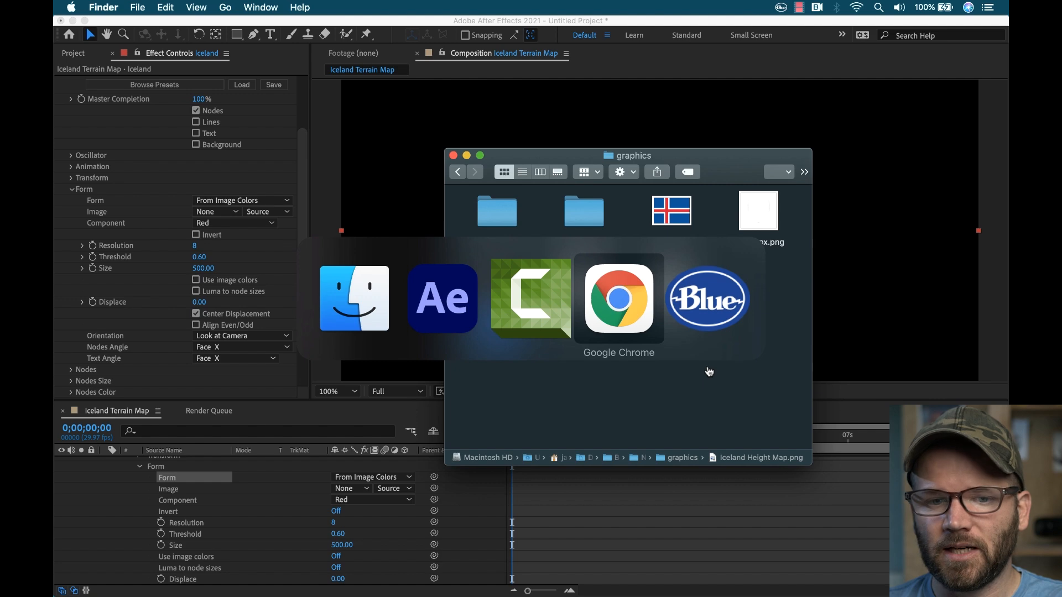
left_click(618, 299)
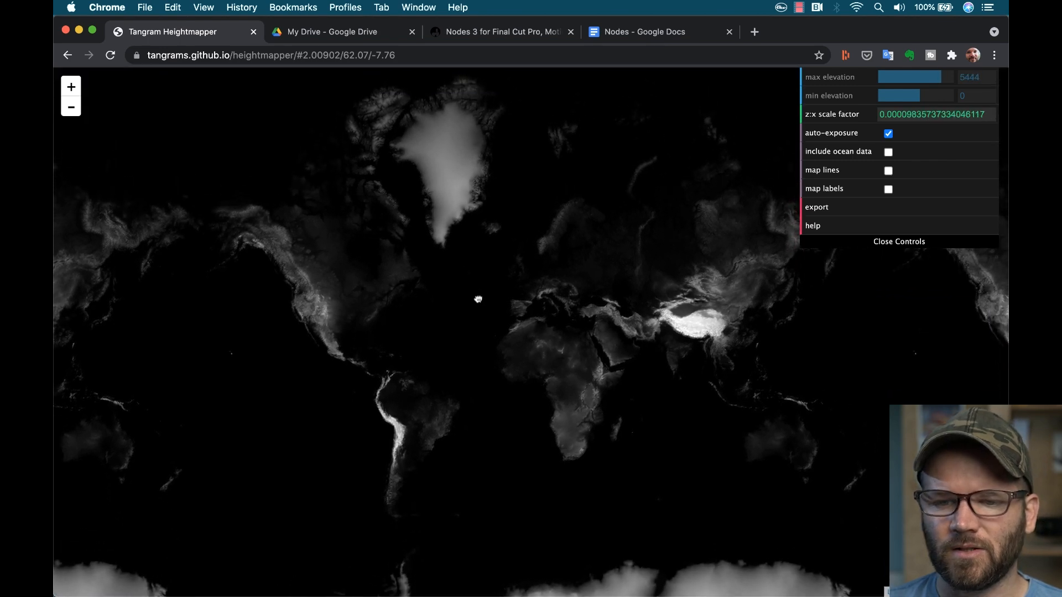
Pan the heightmapper onto Iceland, then return to the Finder graphics folder.
left_click_drag(478, 299, 487, 286)
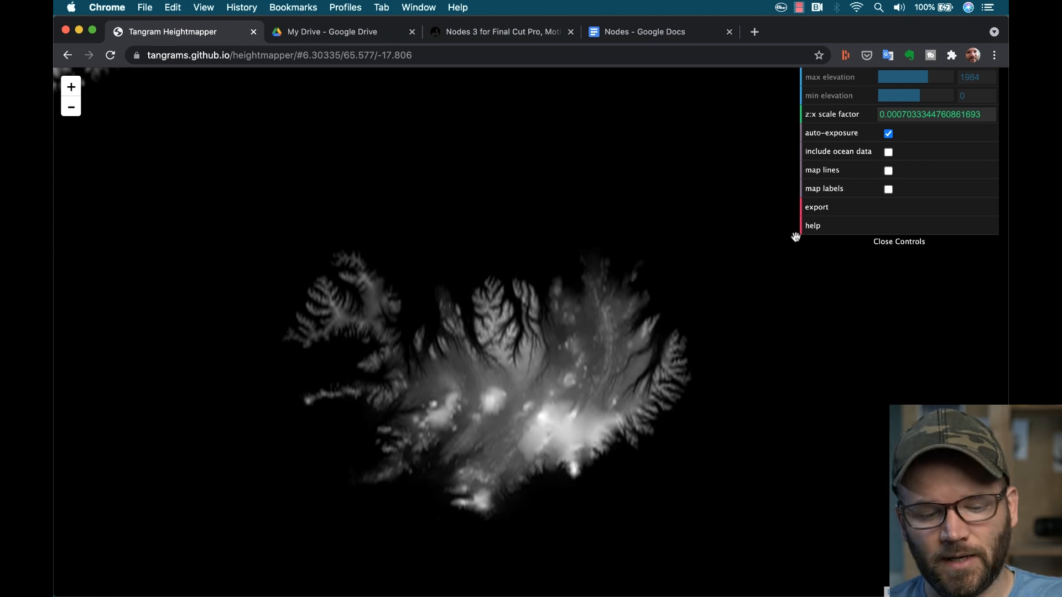
key("Cmd+Tab")
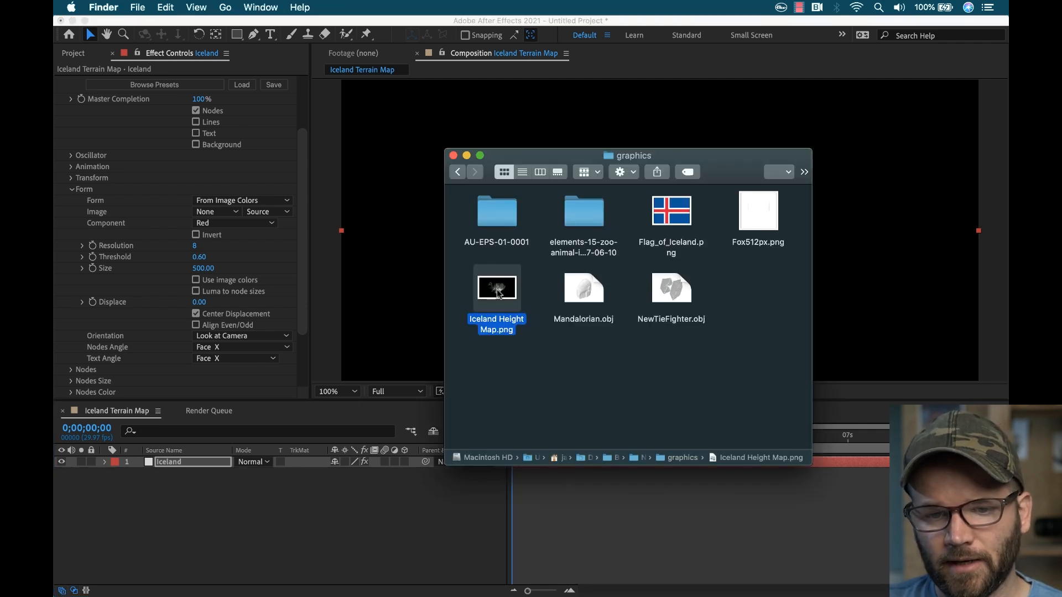
Bring Iceland Height Map.png into the composition and select the Nodes layer.
double_click(496, 287)
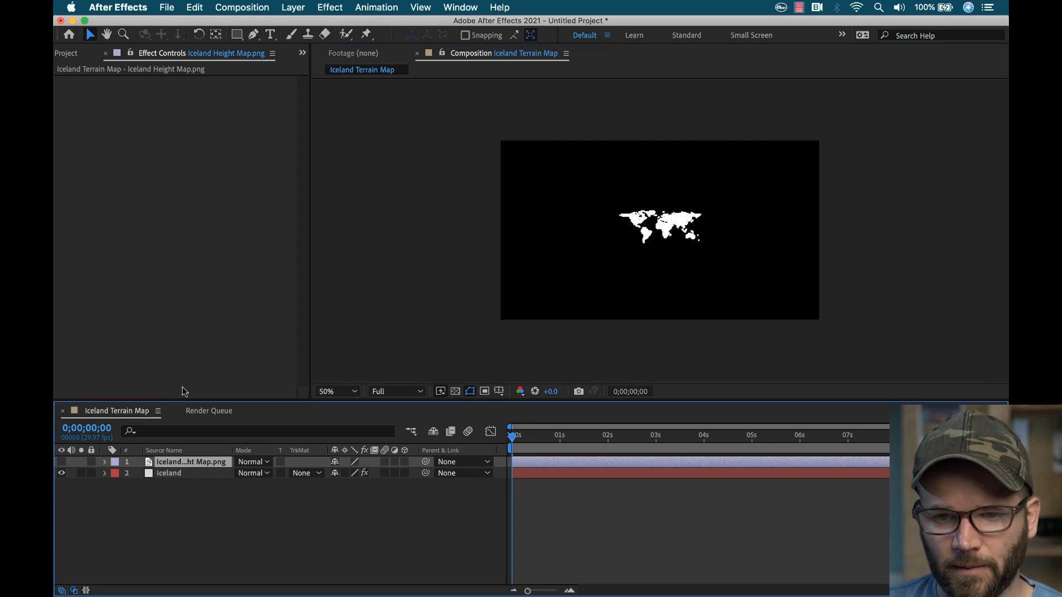
mouse_move(223, 368)
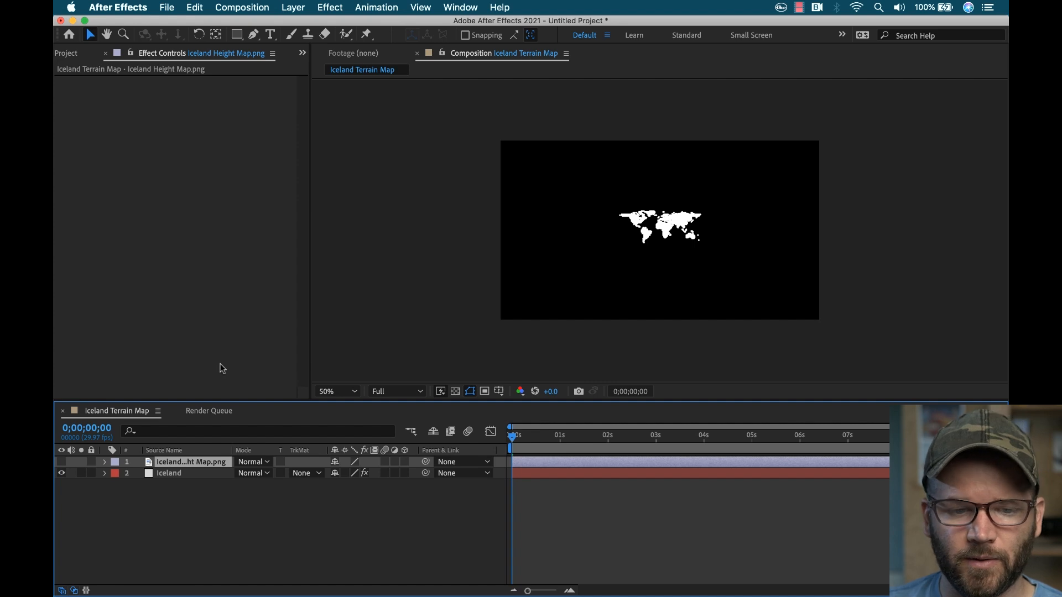
left_click(168, 473)
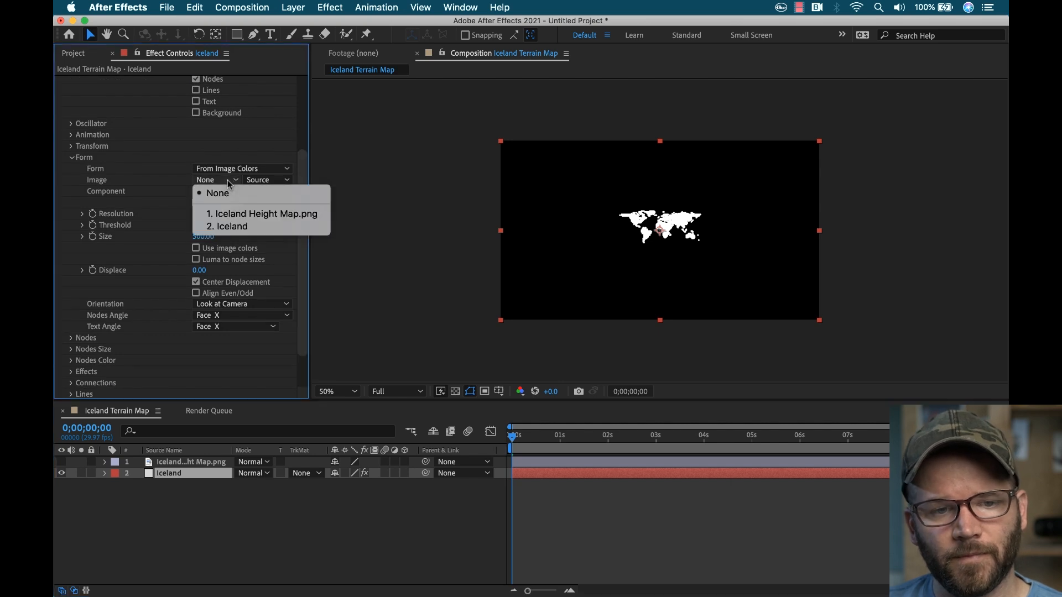
mouse_move(261, 214)
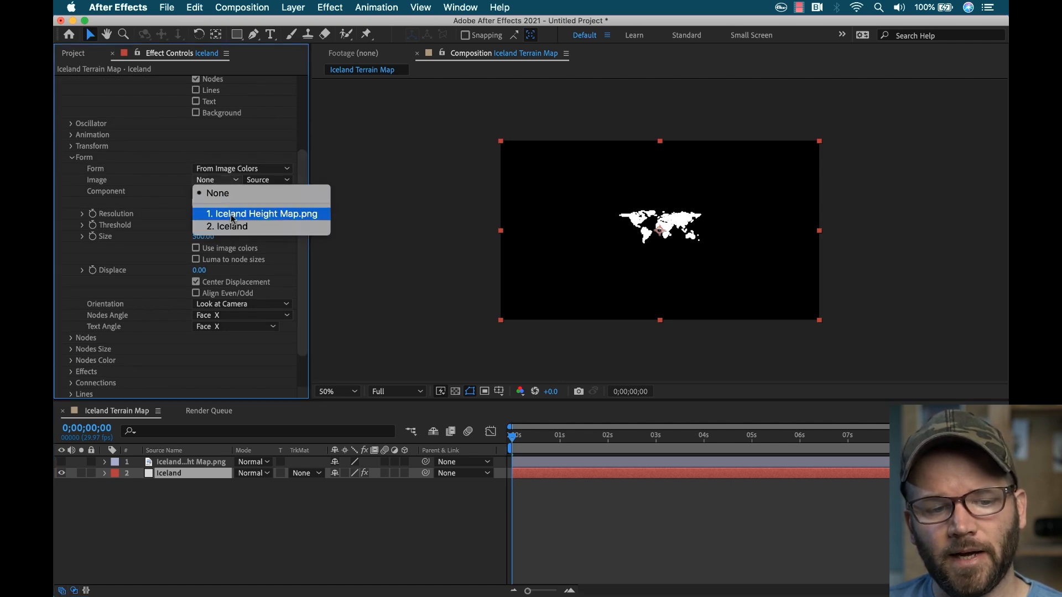
Use Iceland Height Map.png as the form image at size 1920.
left_click(264, 215)
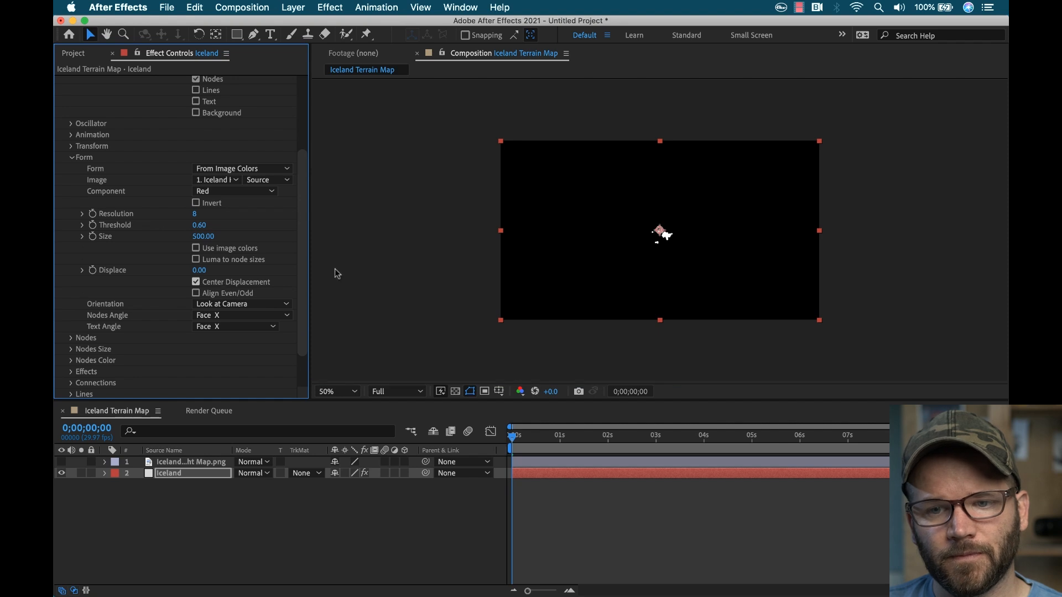
left_click(336, 391)
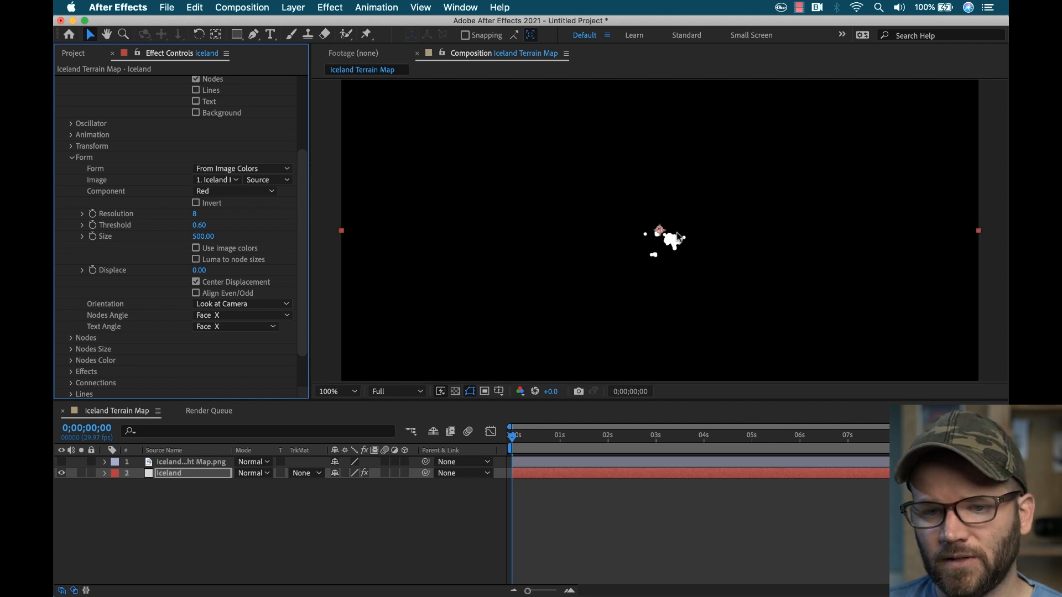
mouse_move(636, 243)
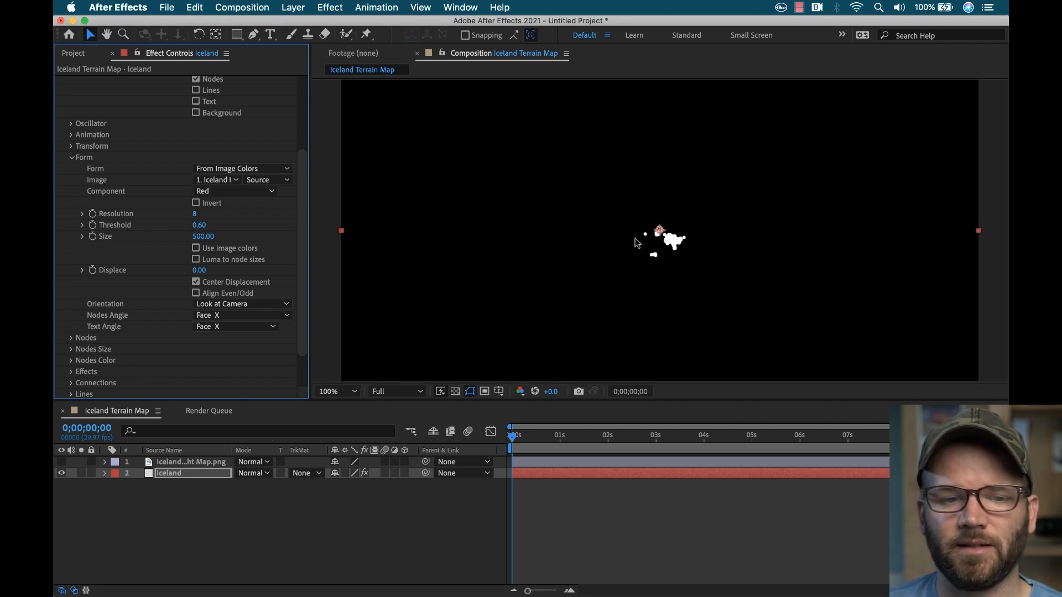
mouse_move(661, 213)
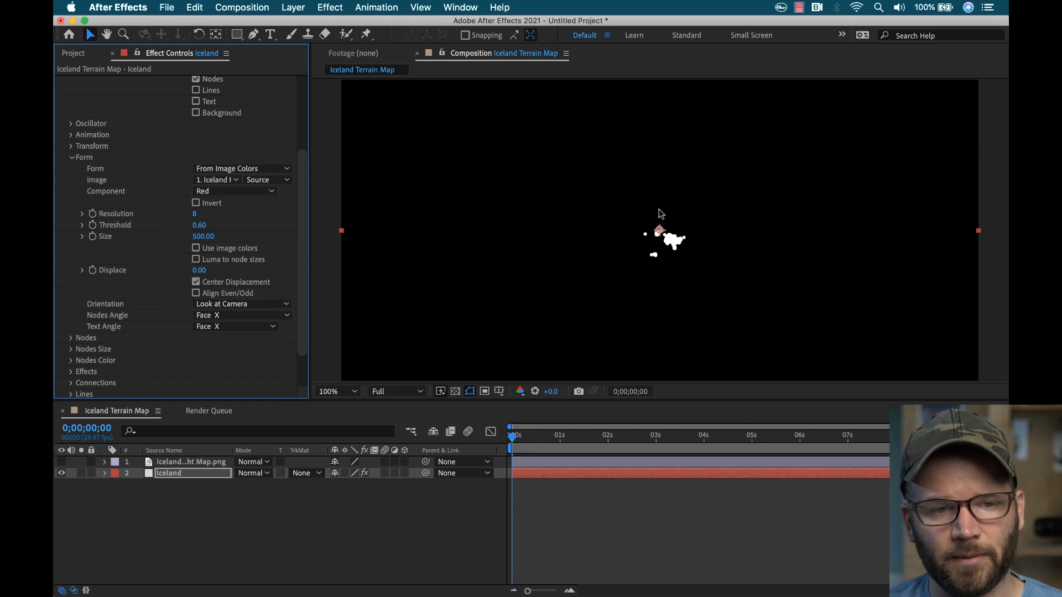
mouse_move(137, 229)
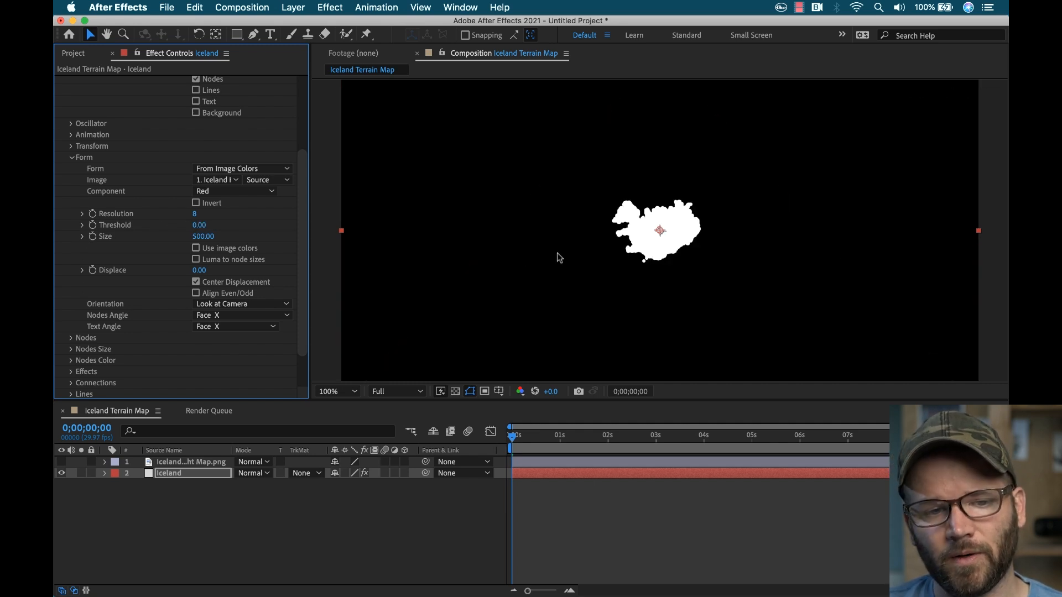
left_click(334, 391)
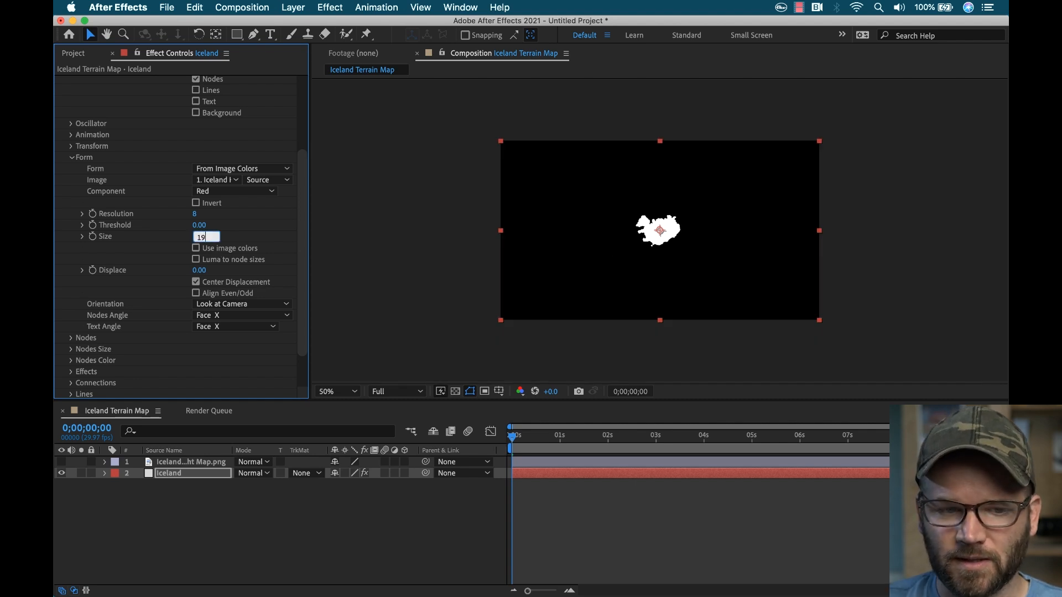
type("1920.00")
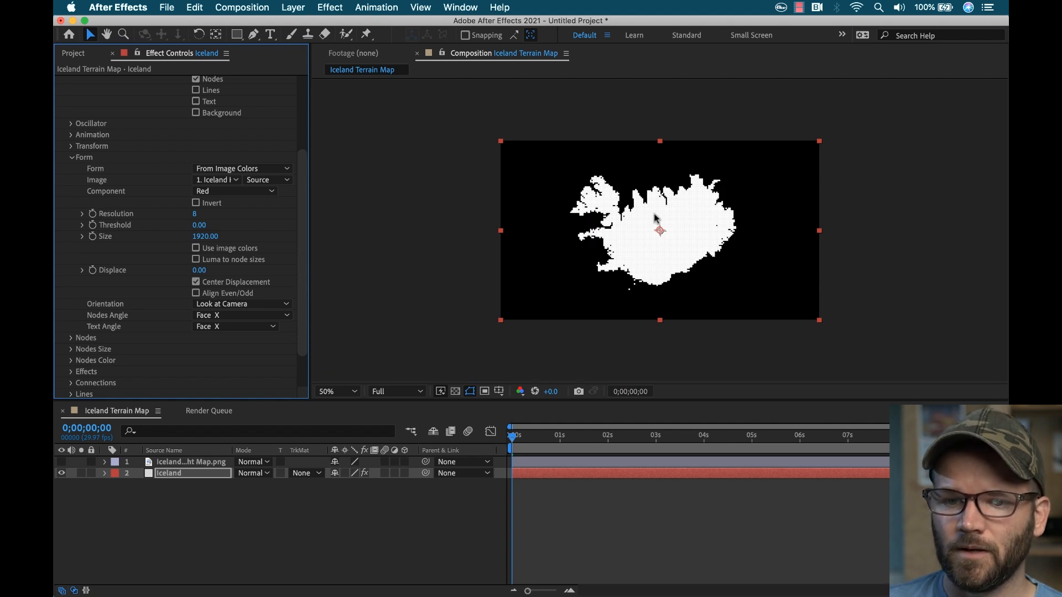
left_click(336, 392)
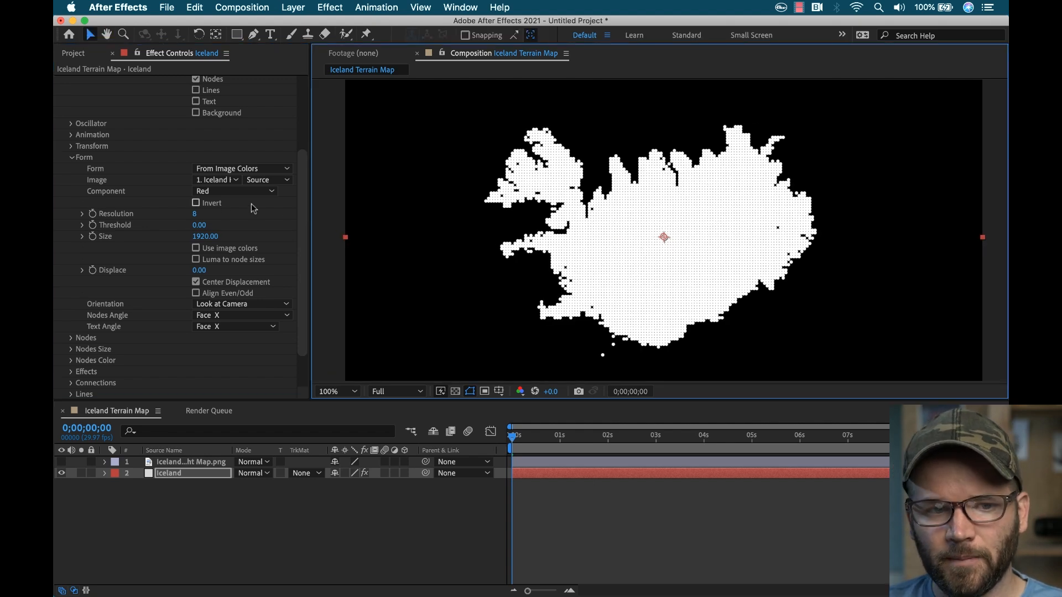
Base the node form on the image's luminance and inspect the dotted island.
left_click(234, 191)
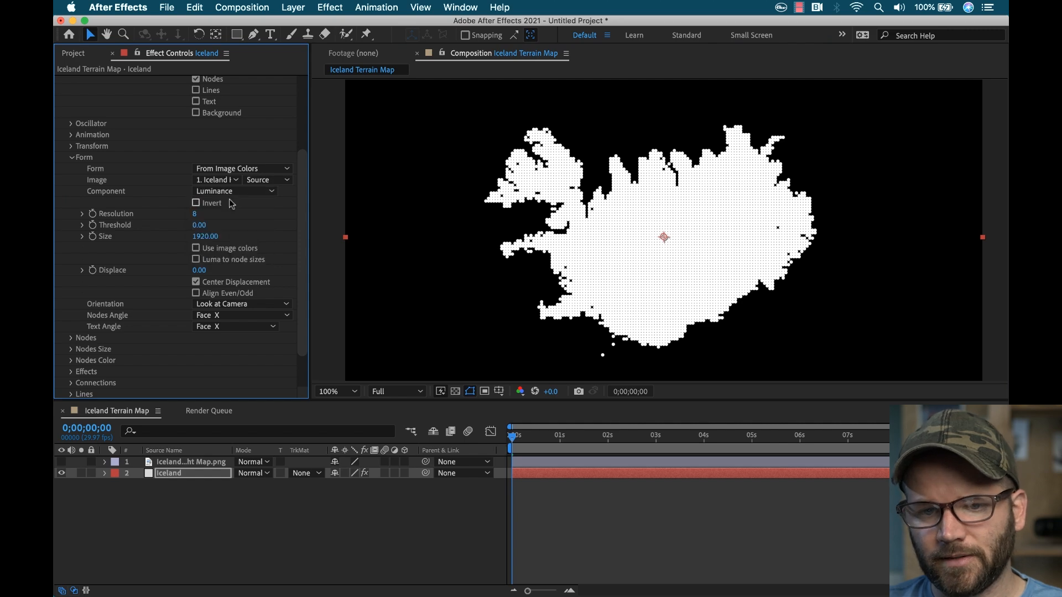
left_click(335, 391)
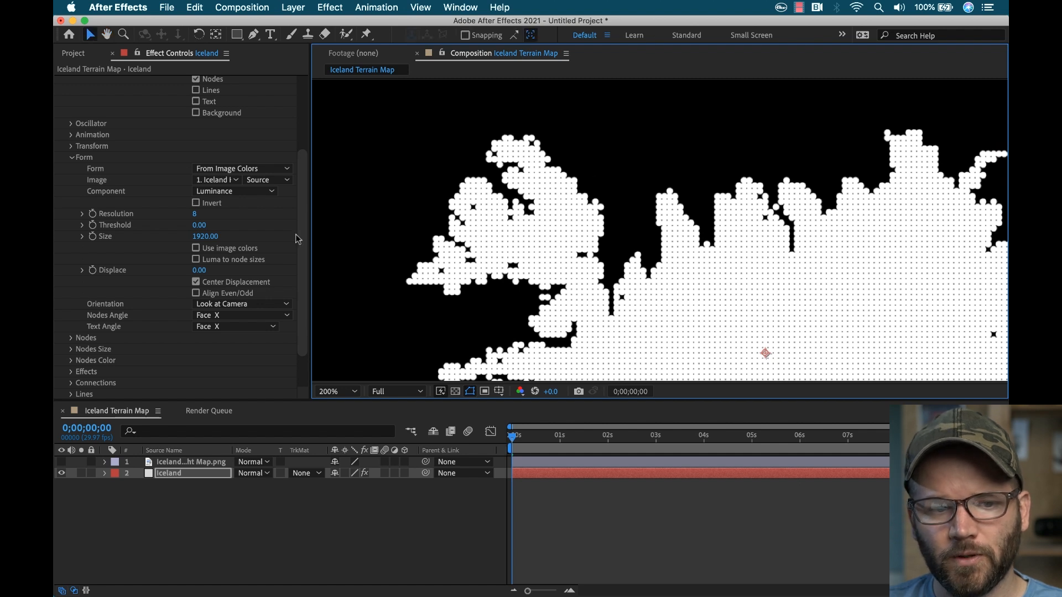
left_click(194, 214)
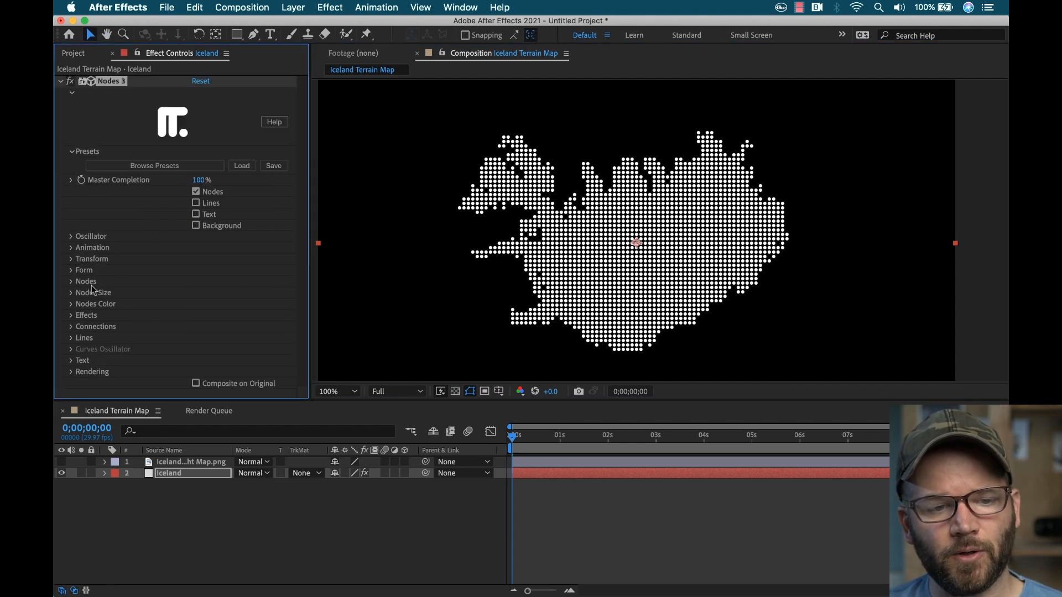
mouse_move(98, 296)
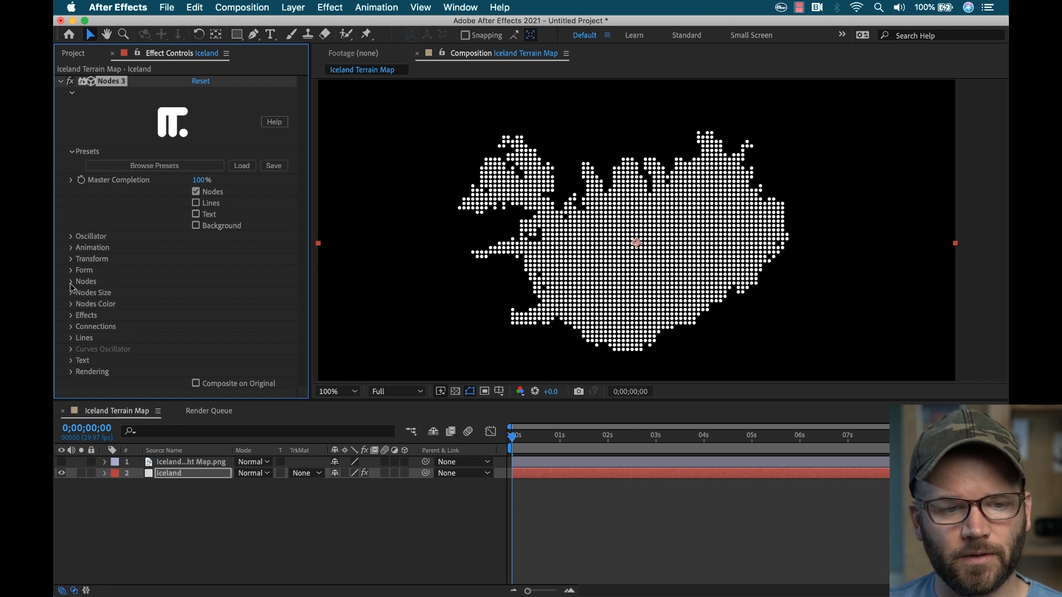
left_click(70, 281)
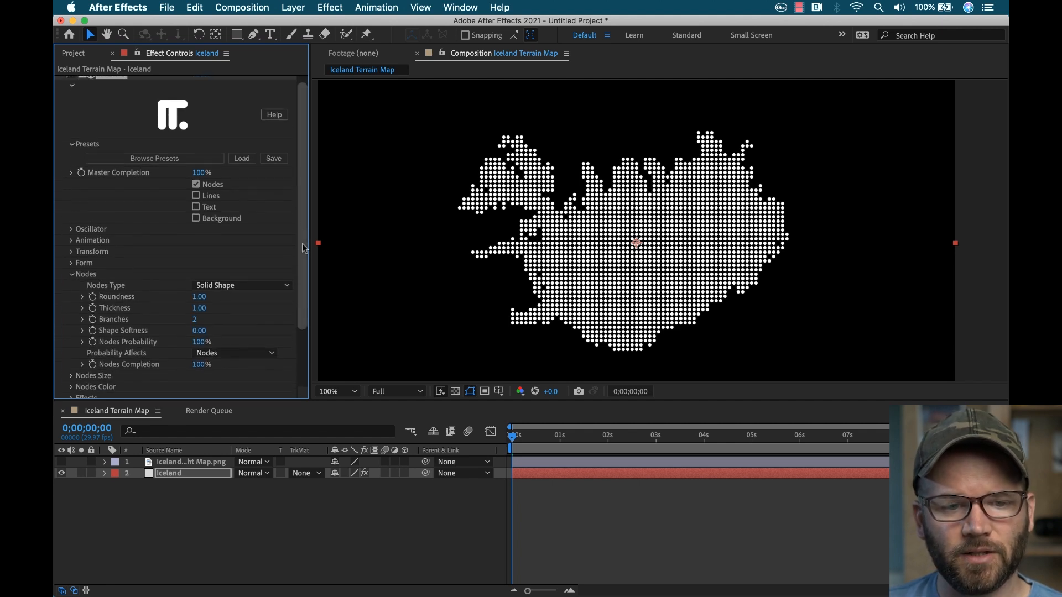
scroll("down", 3)
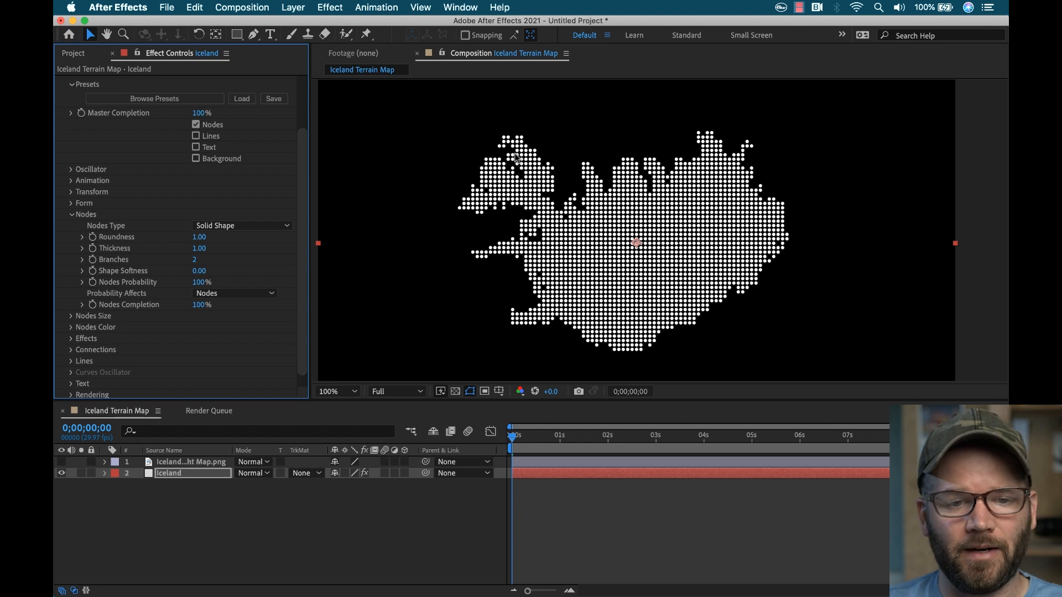
left_click(241, 226)
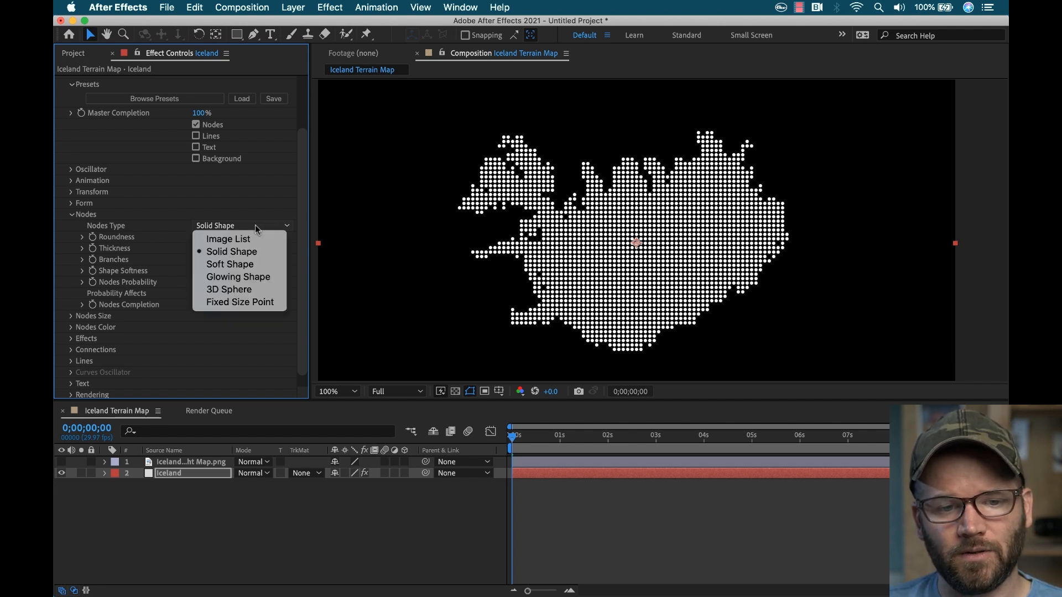
mouse_move(256, 235)
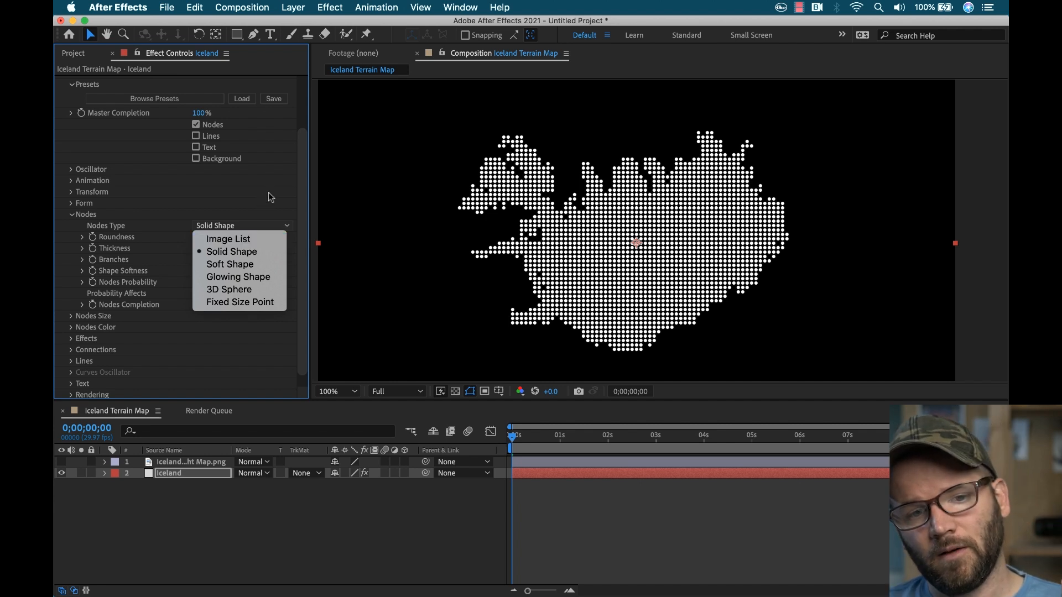
mouse_move(274, 192)
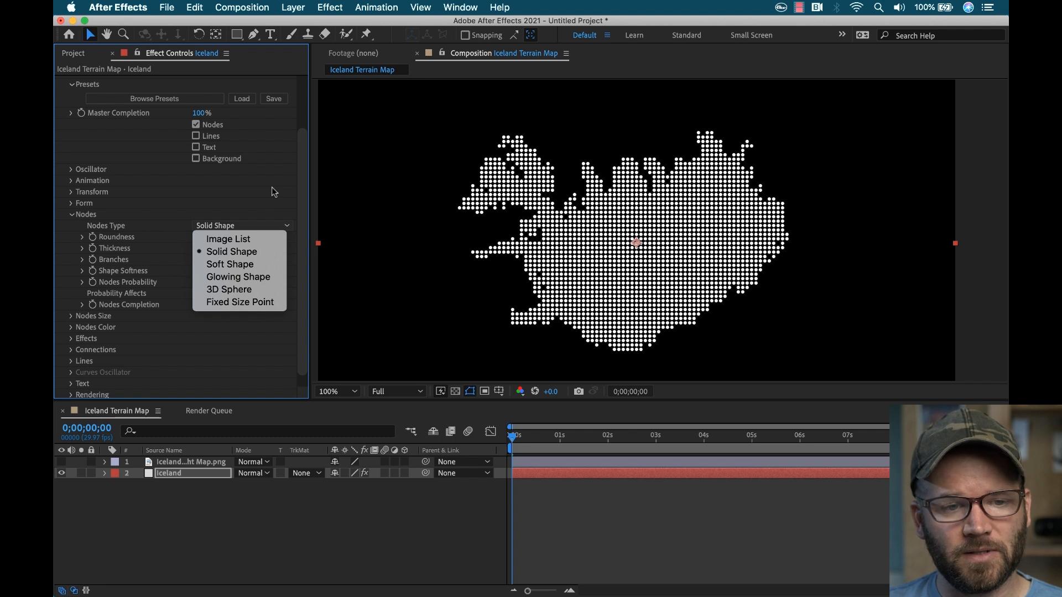
left_click(232, 252)
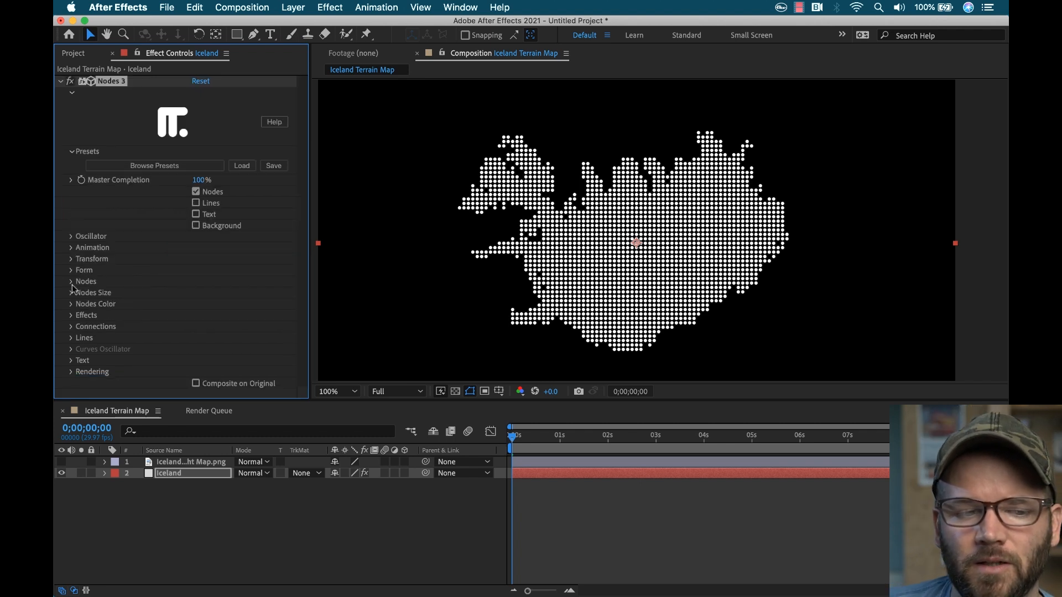
left_click(71, 292)
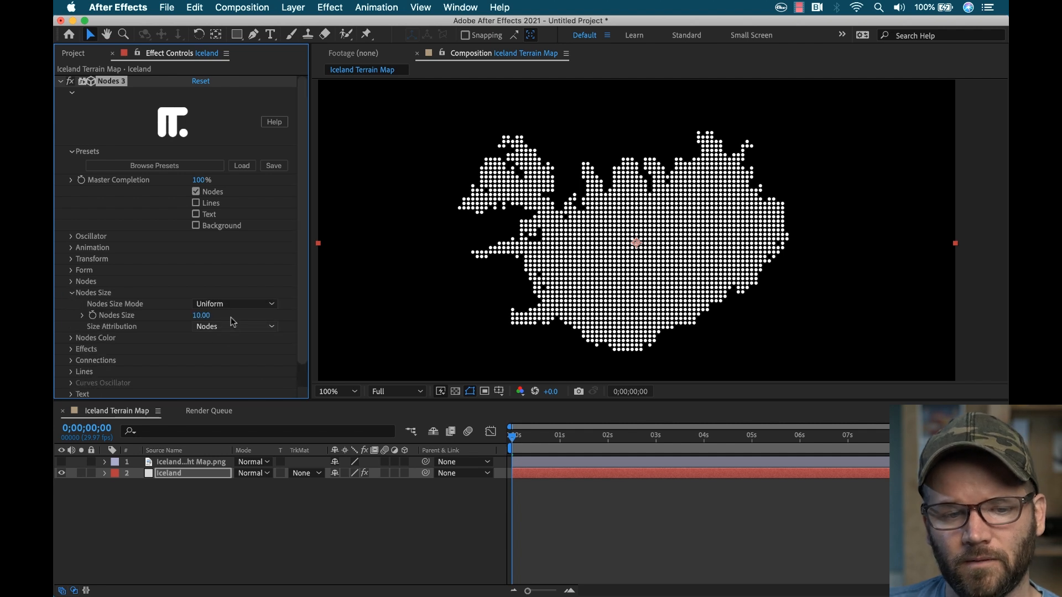
left_click_drag(203, 315, 196, 314)
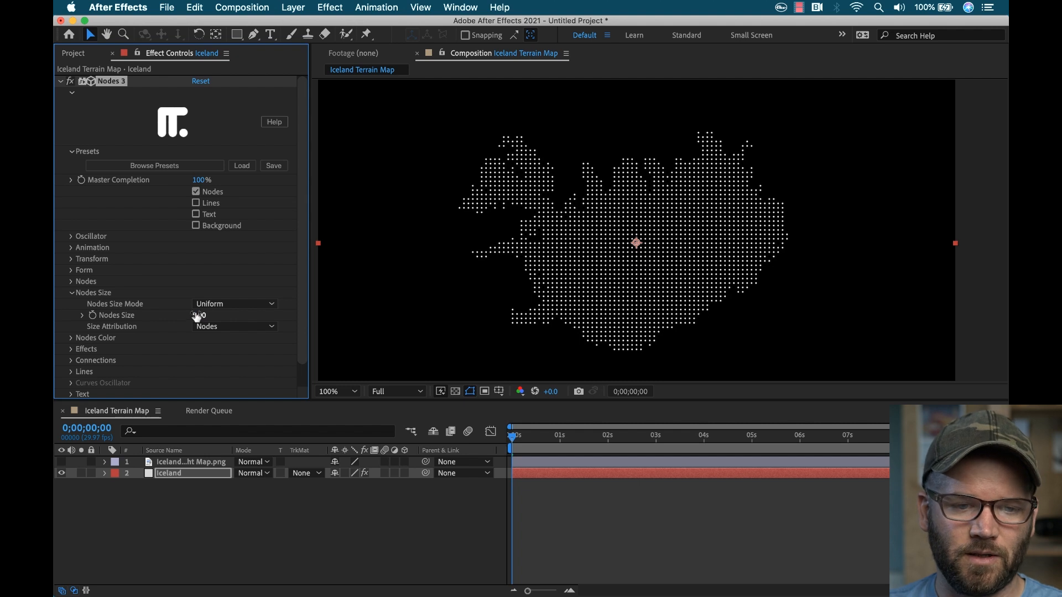
left_click(234, 303)
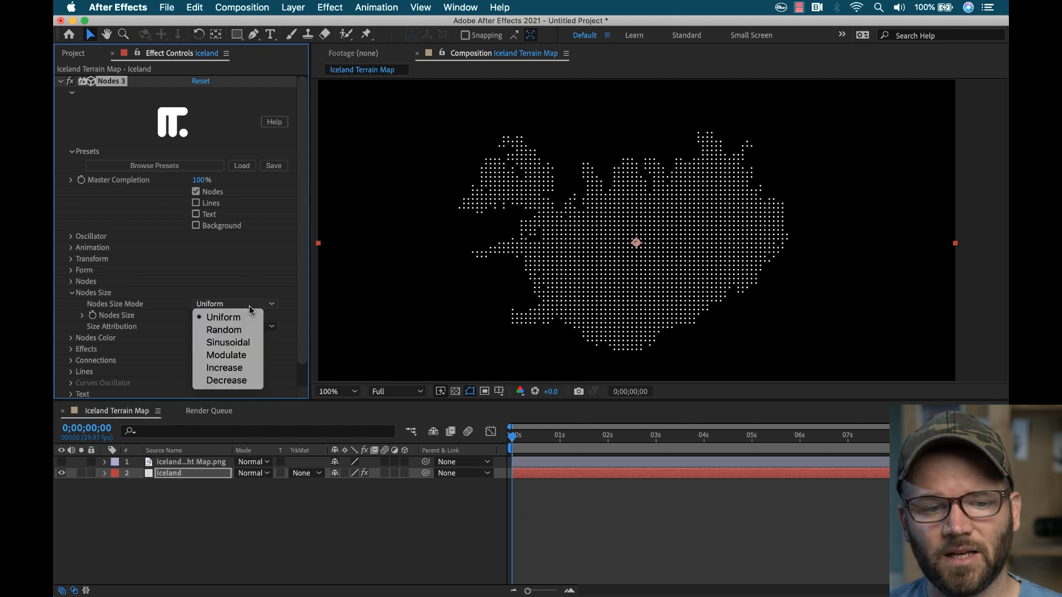
left_click(224, 368)
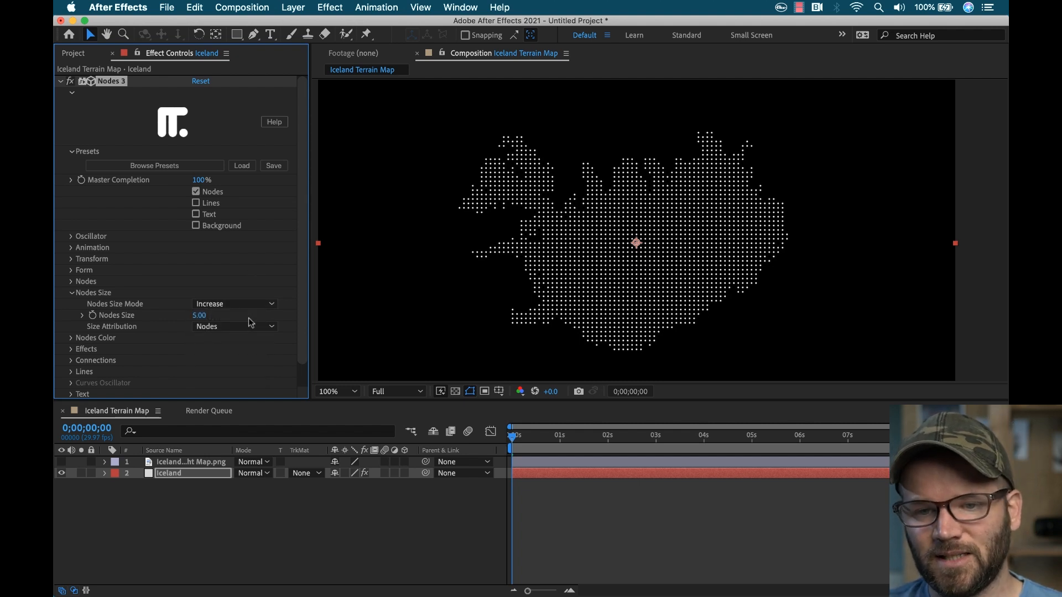
left_click(234, 303)
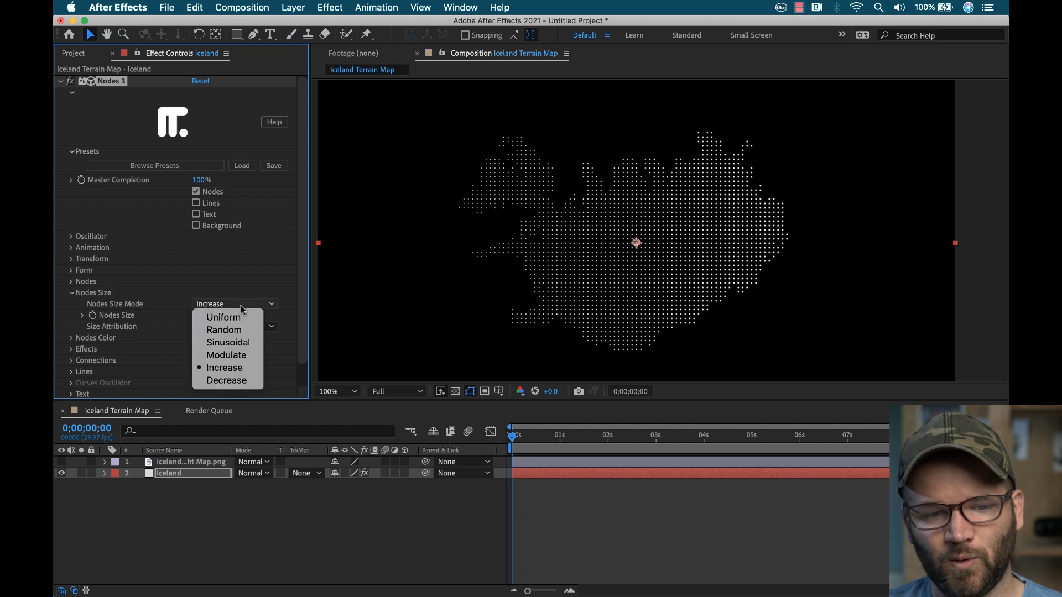
left_click(222, 317)
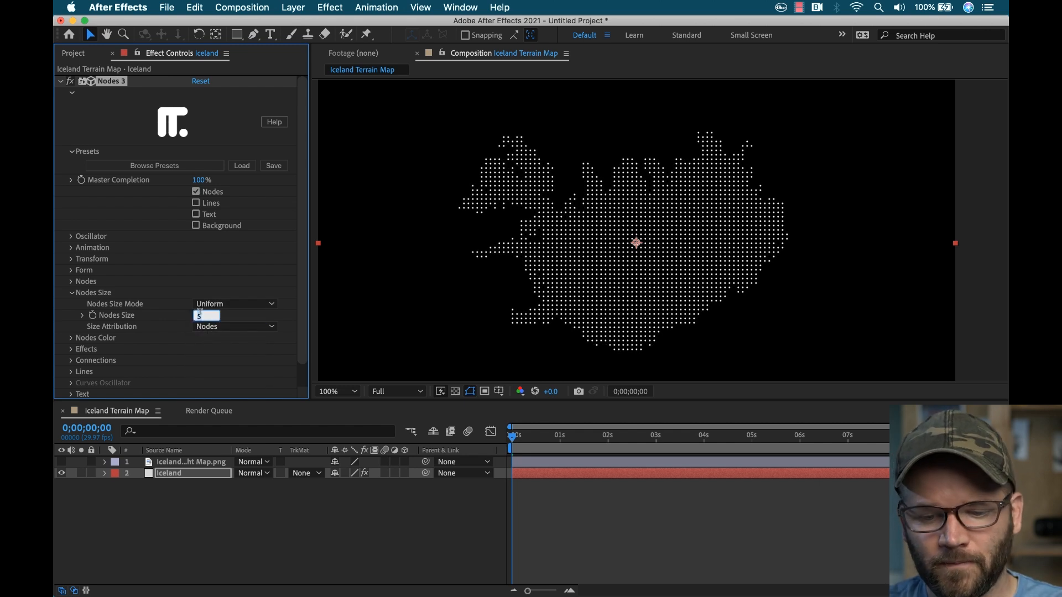
type("10.00")
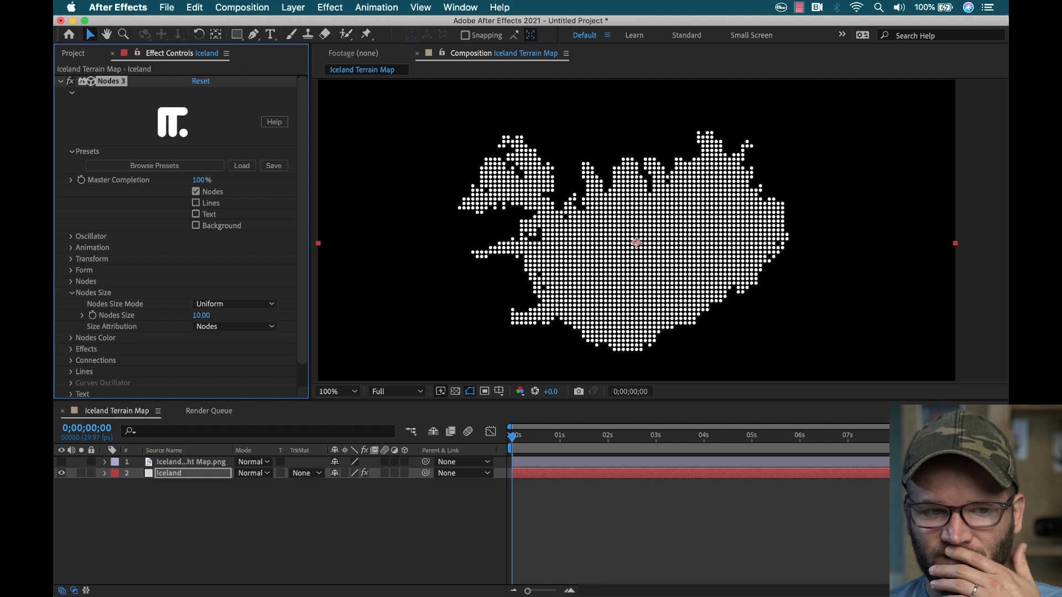
left_click(71, 293)
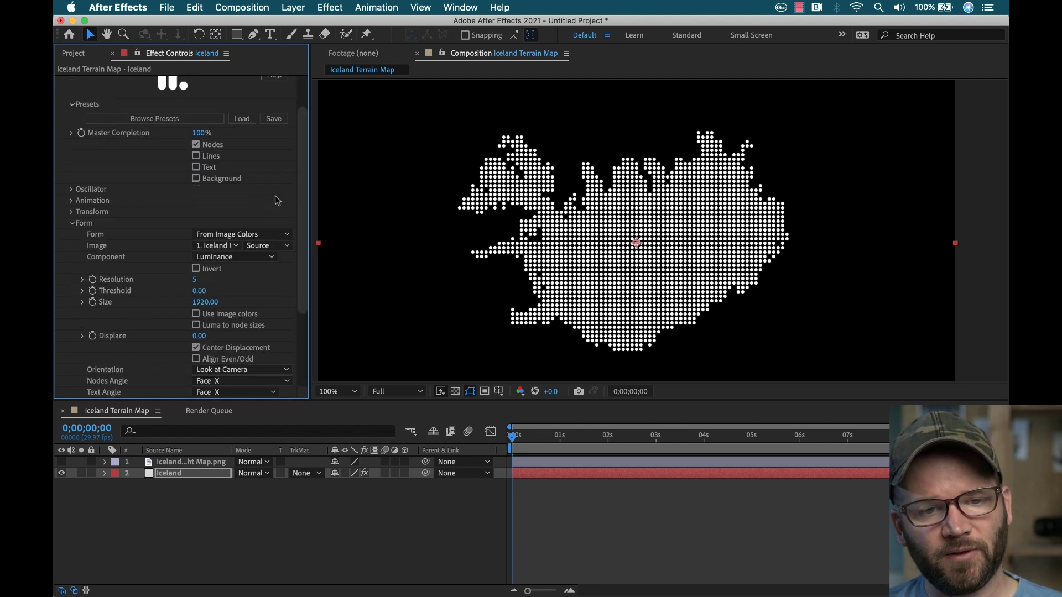
Try image-based dot colors, turn them off, and enable Luma to node sizes.
scroll("down", 3)
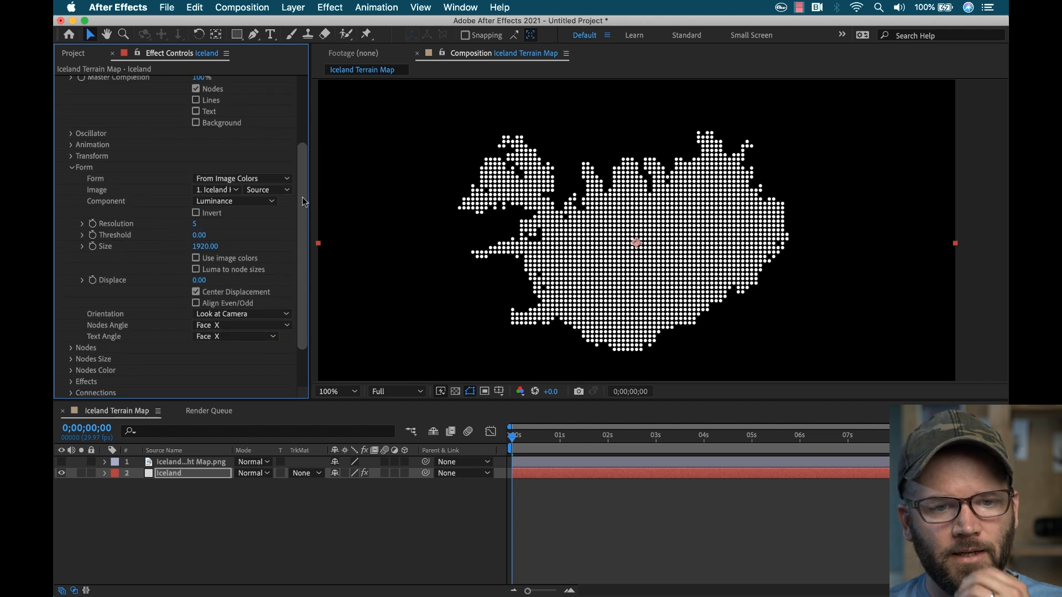
scroll("down", 3)
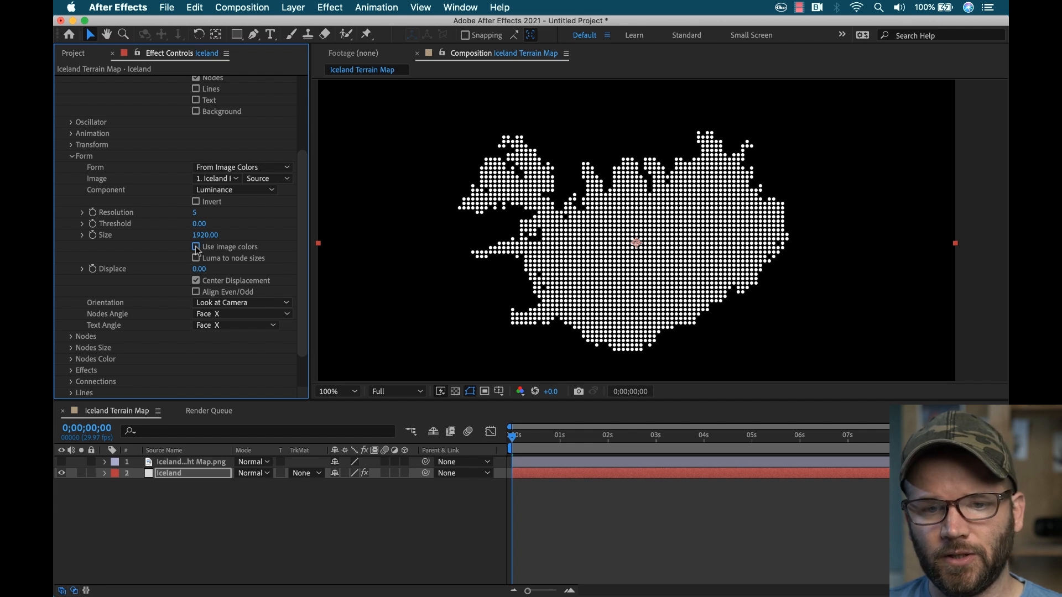
left_click(196, 246)
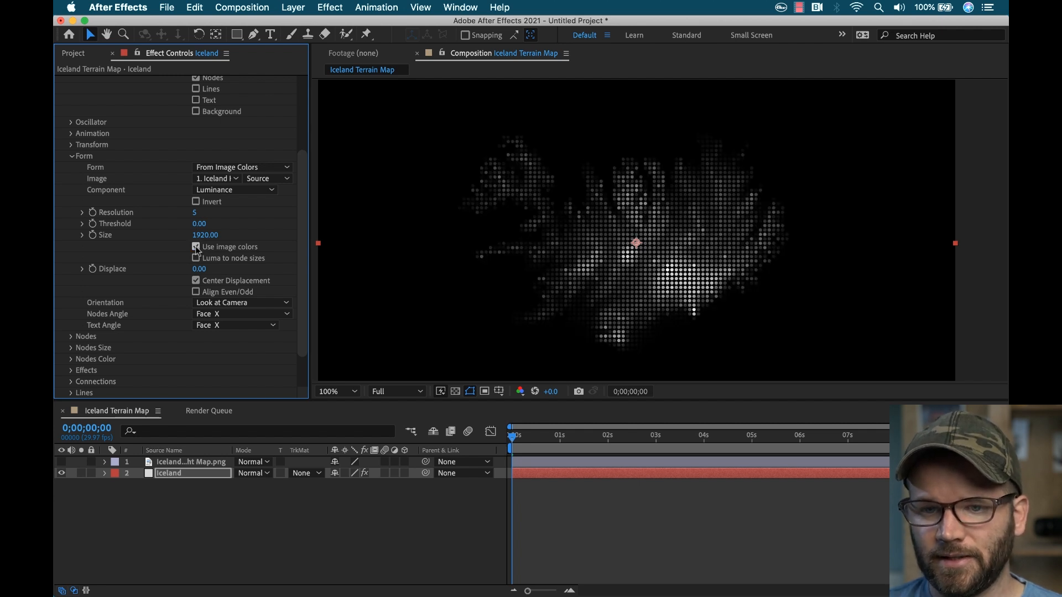
left_click(196, 247)
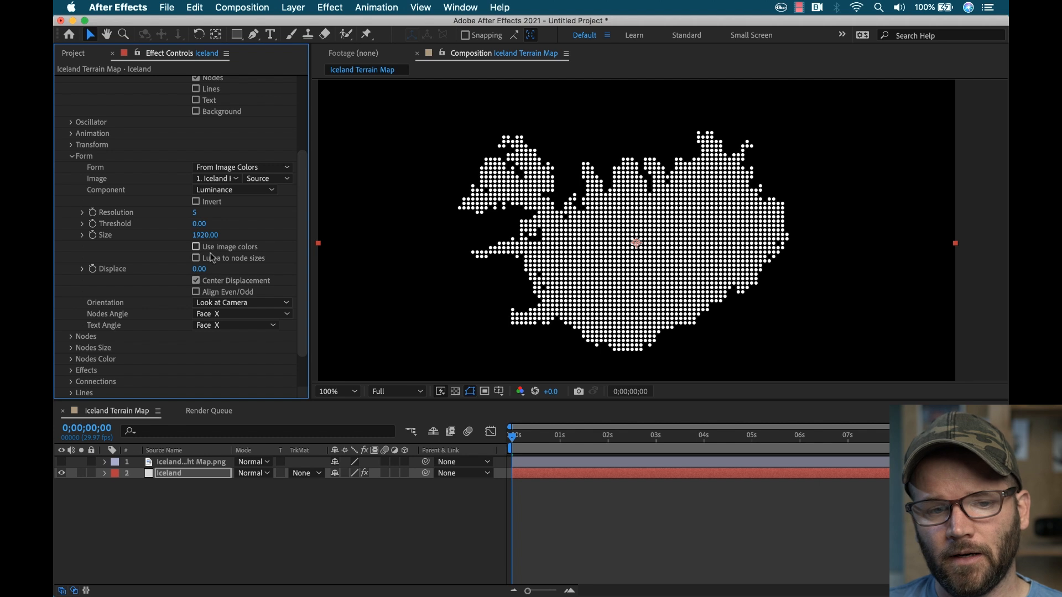
left_click(196, 258)
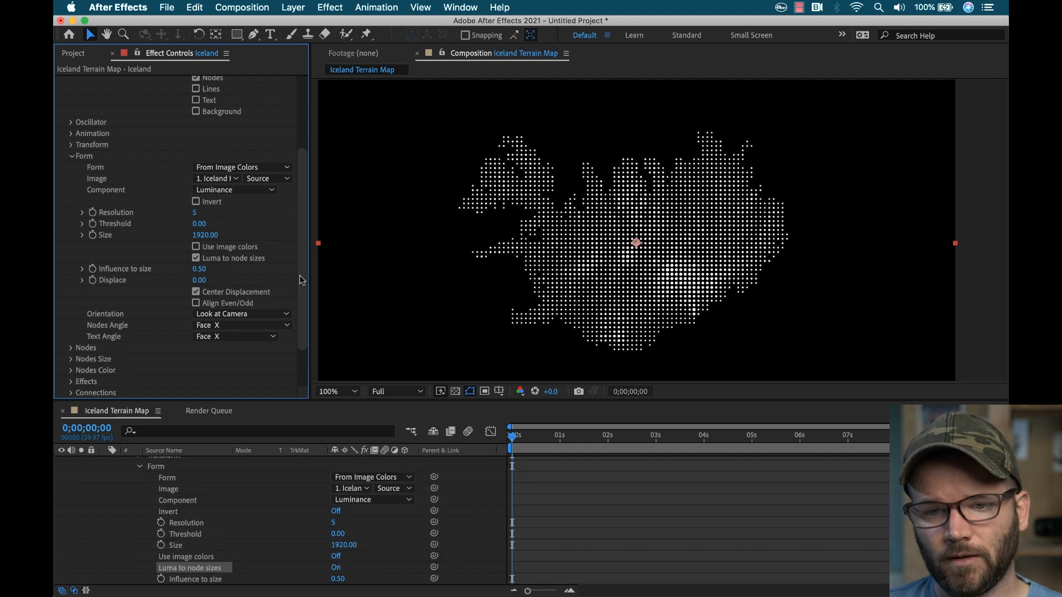
mouse_move(309, 271)
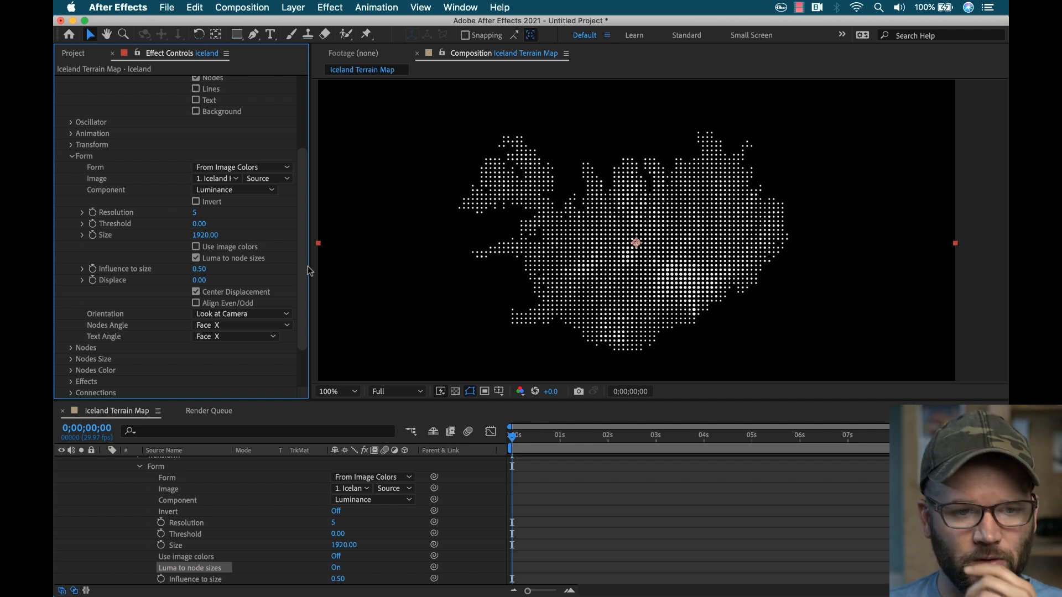
Scrub Influence to size up and down, settling at 0.76.
left_click_drag(199, 269, 189, 269)
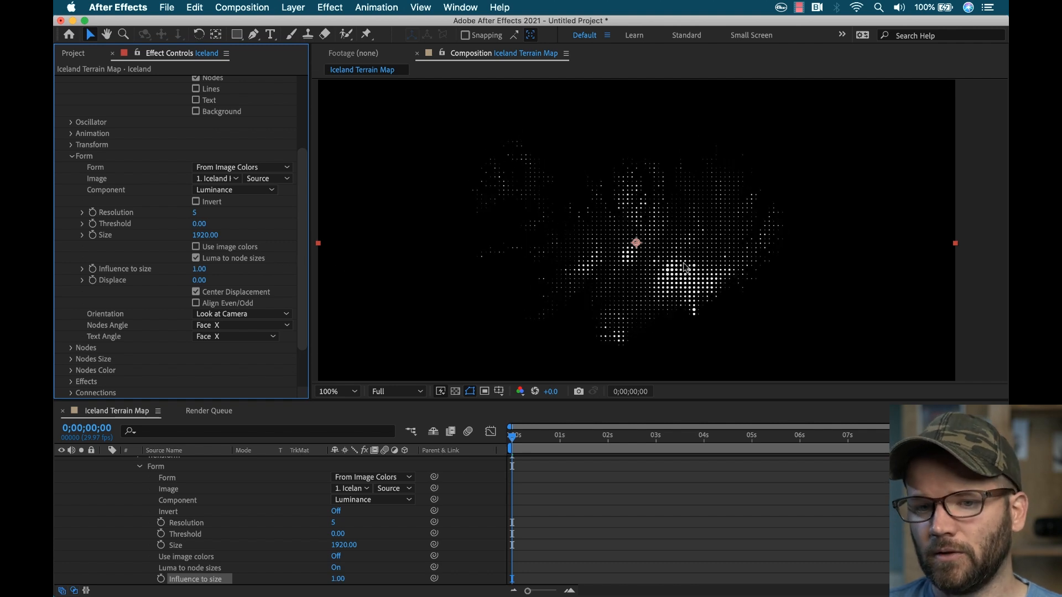
left_click_drag(199, 269, 190, 269)
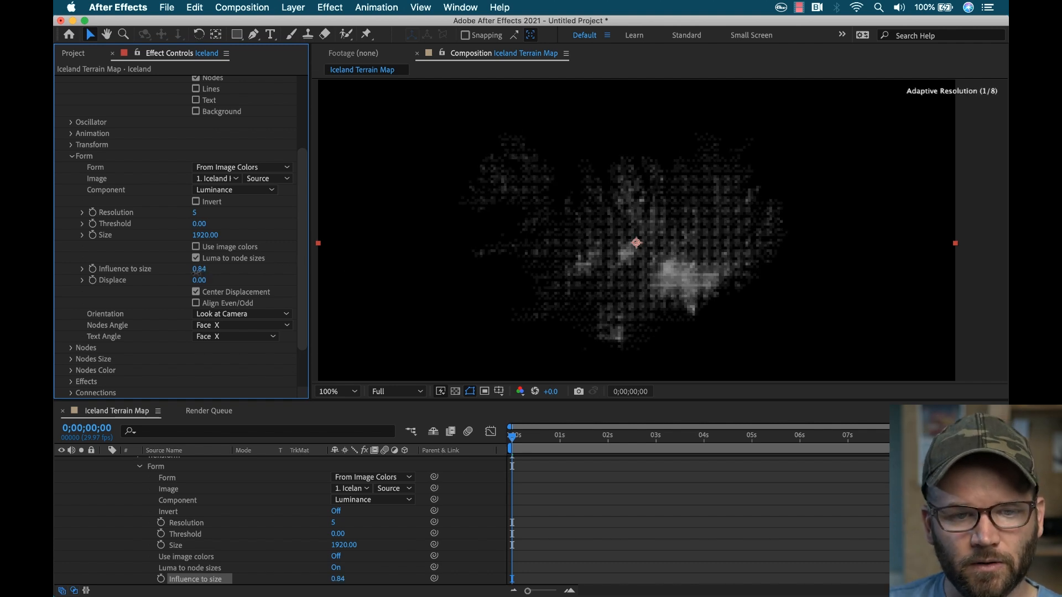
left_click_drag(203, 269, 189, 269)
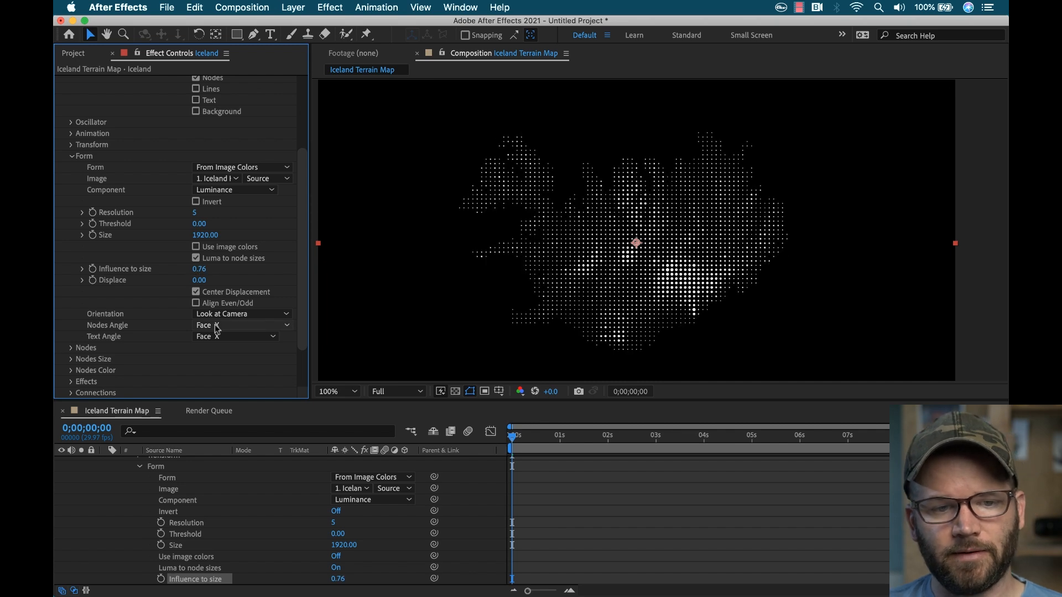
mouse_move(122, 289)
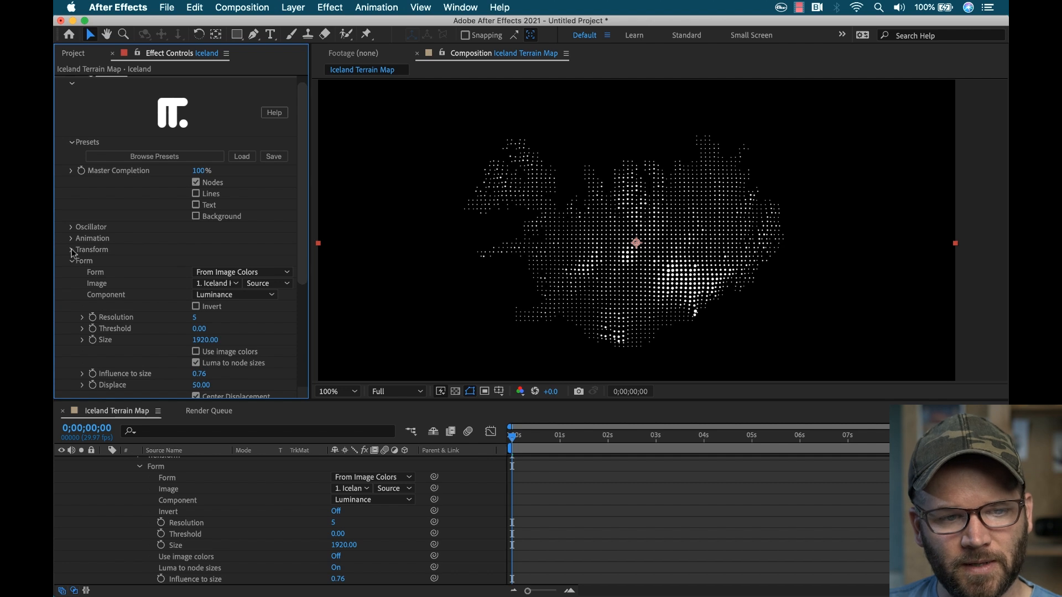
Reveal the Nodes 3 Transform settings and collapse the Form group.
left_click(72, 249)
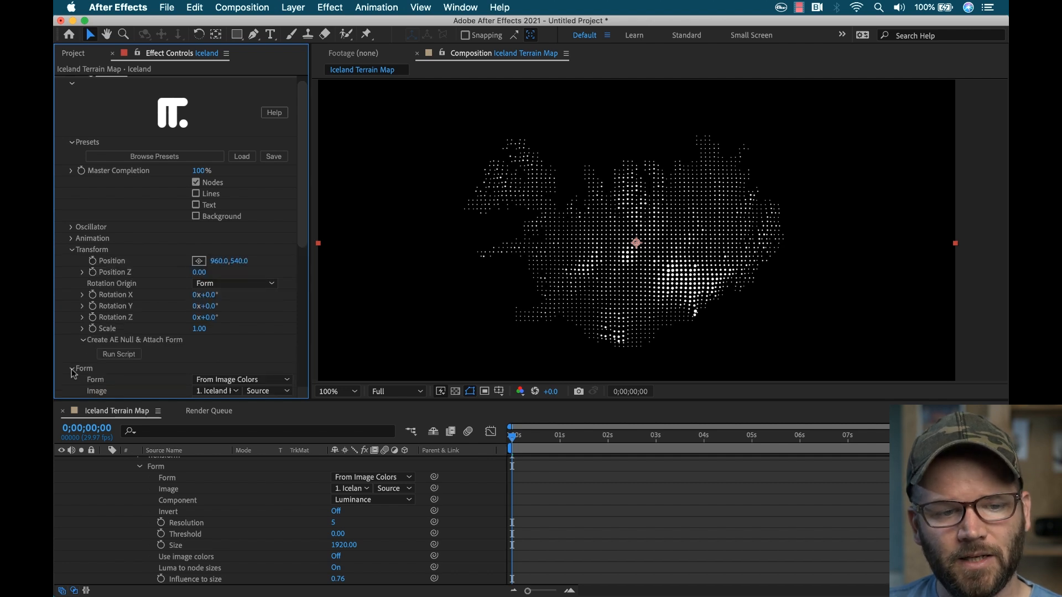
left_click(72, 369)
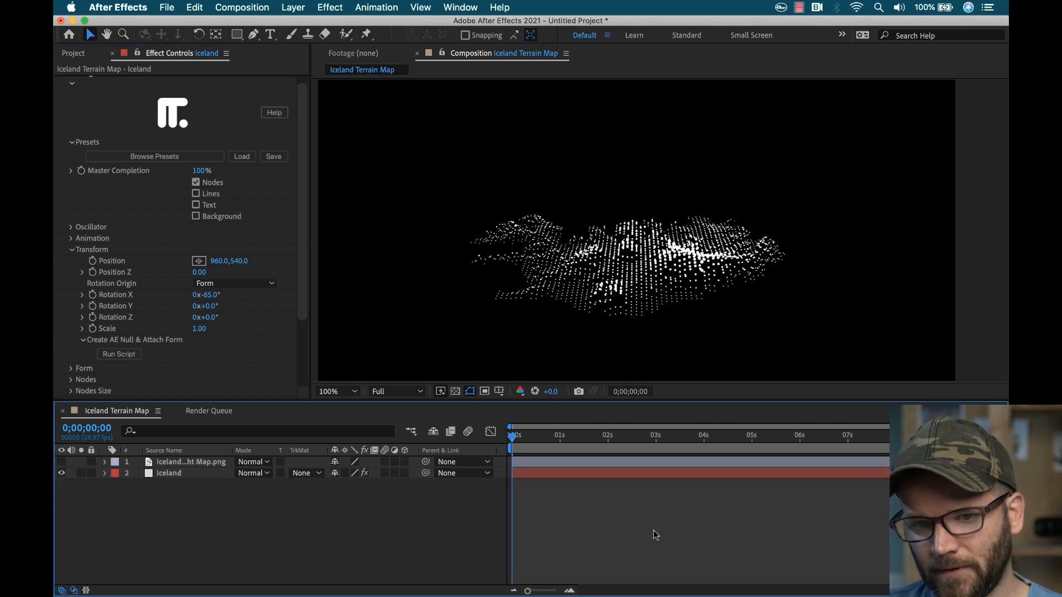
mouse_move(660, 533)
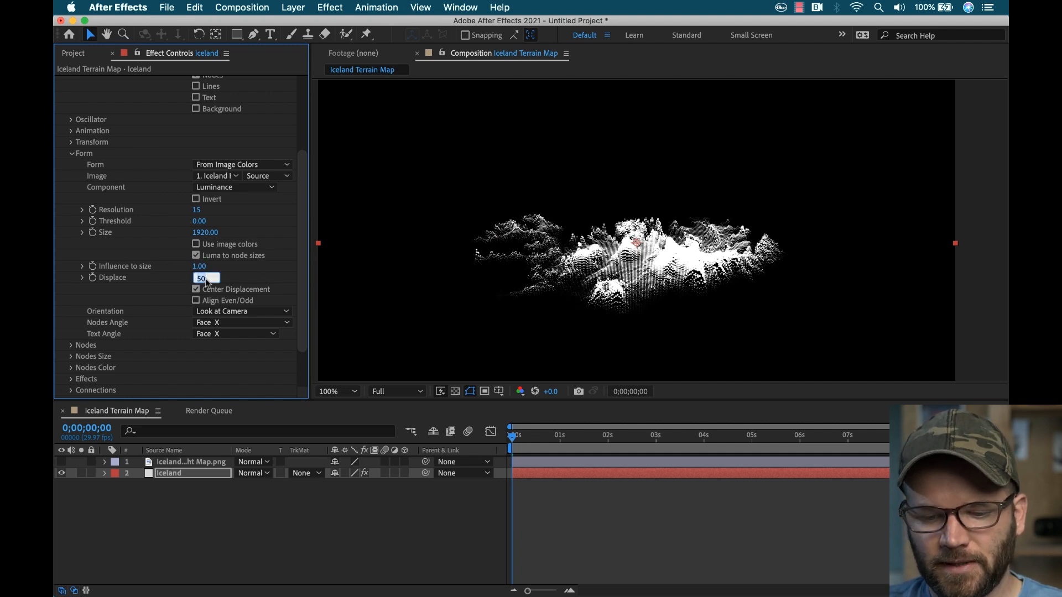
Set Displace to 20 and shrink Nodes Size to 5.
type("20.00")
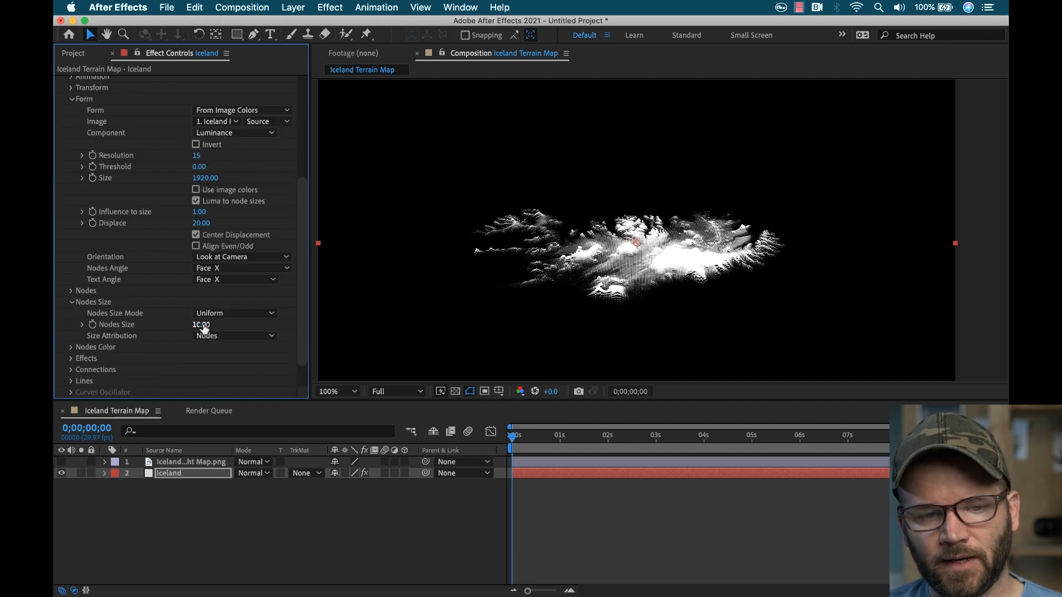
left_click_drag(200, 324, 190, 324)
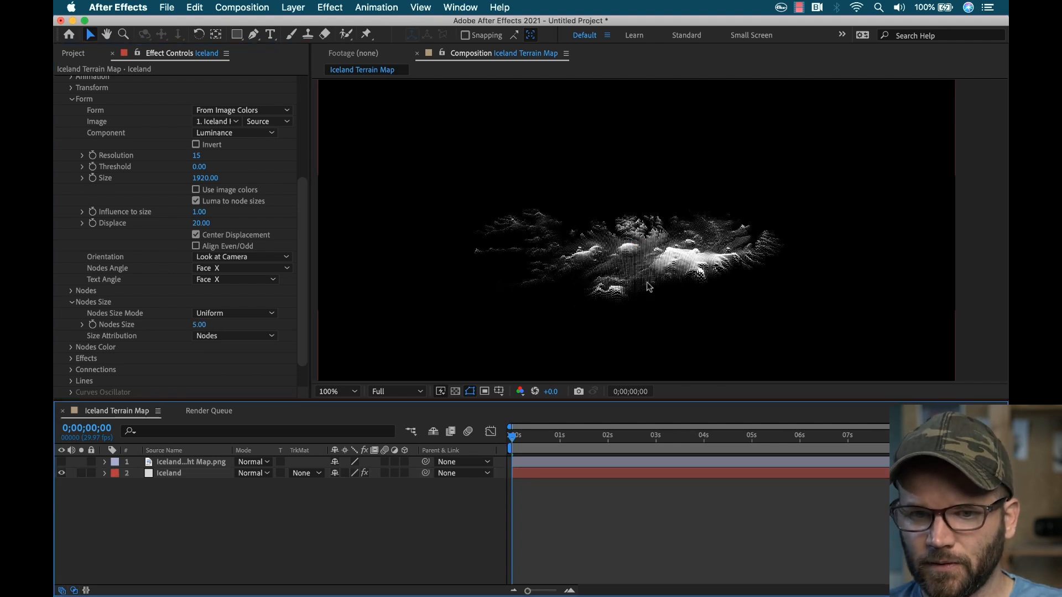
mouse_move(639, 279)
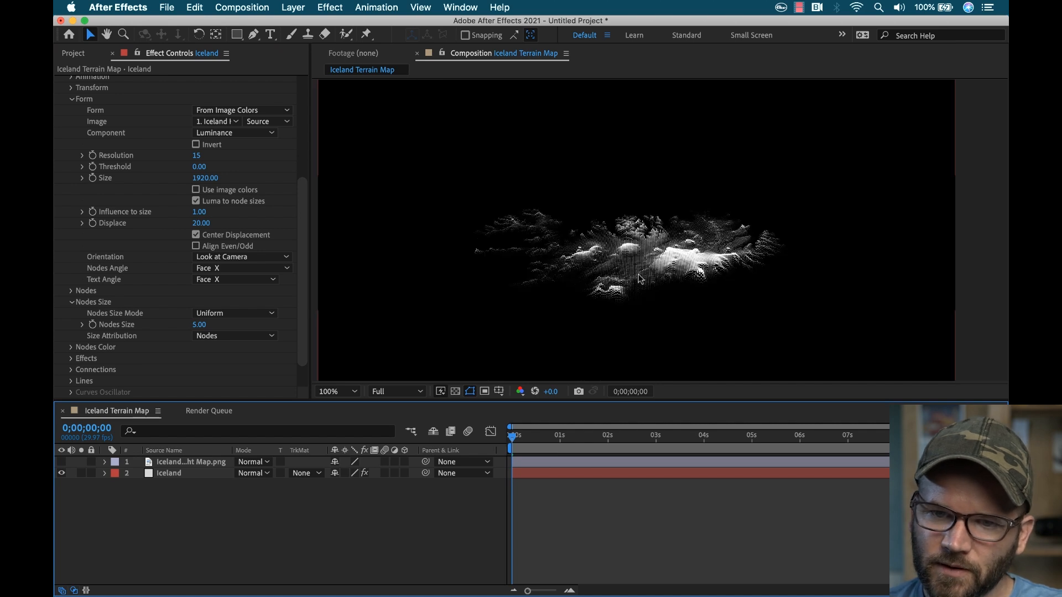
Set Resolution to 20 and ease Influence to size to 0.77.
double_click(196, 156)
type("13")
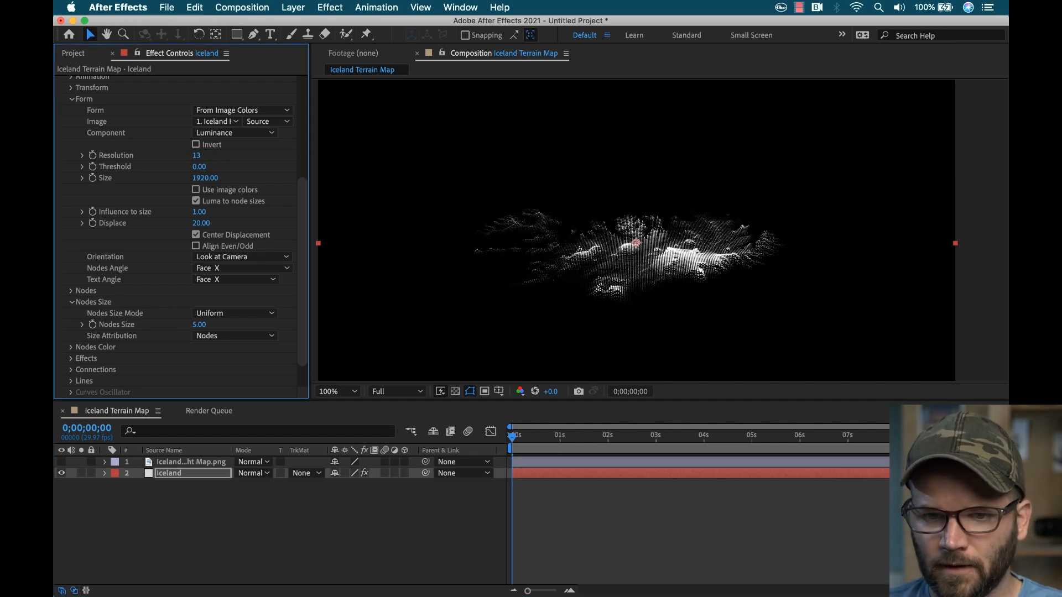
left_click(197, 156)
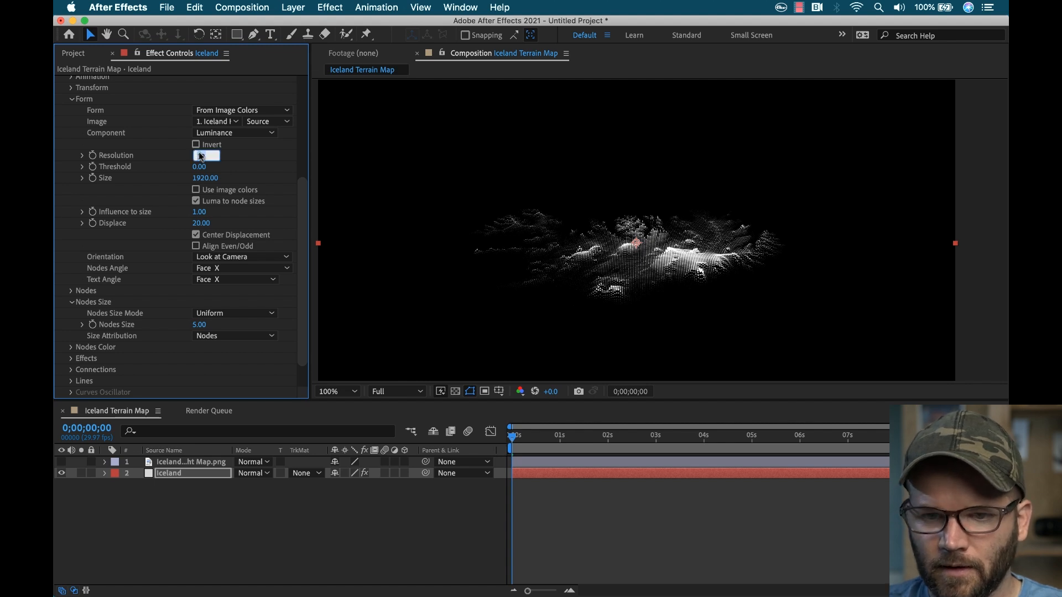
type("20")
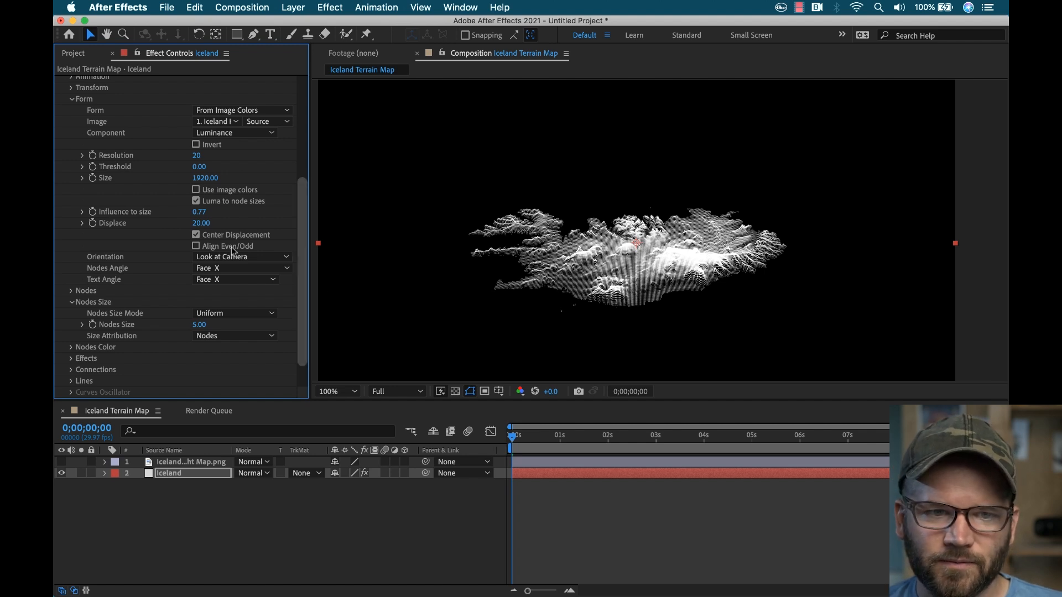
left_click_drag(200, 212, 203, 211)
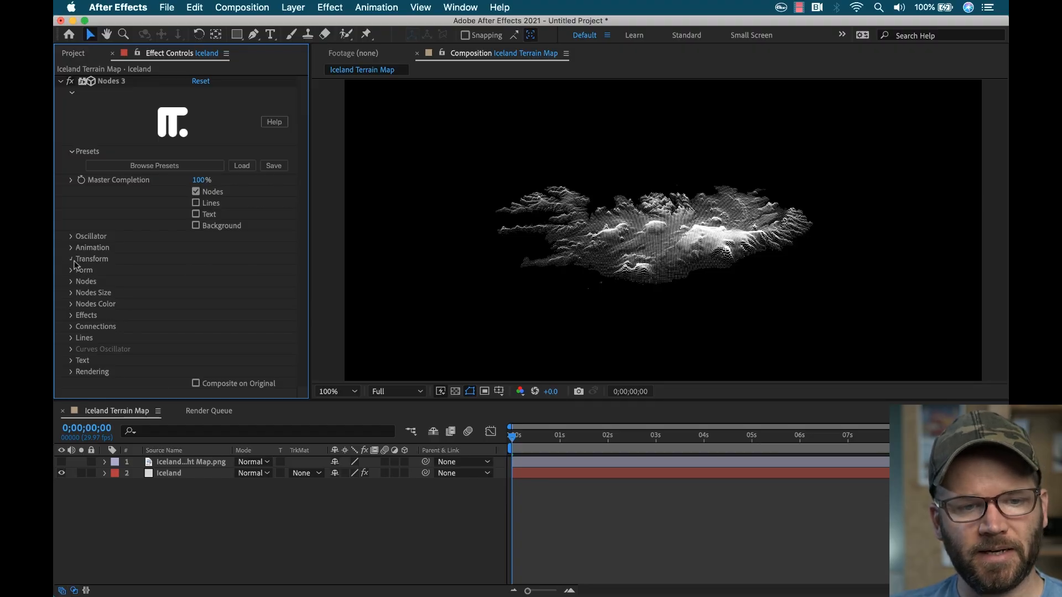
Animate the map with Destination 1 set to Transform Rotation Z at Speed 1 of -25.
left_click(71, 259)
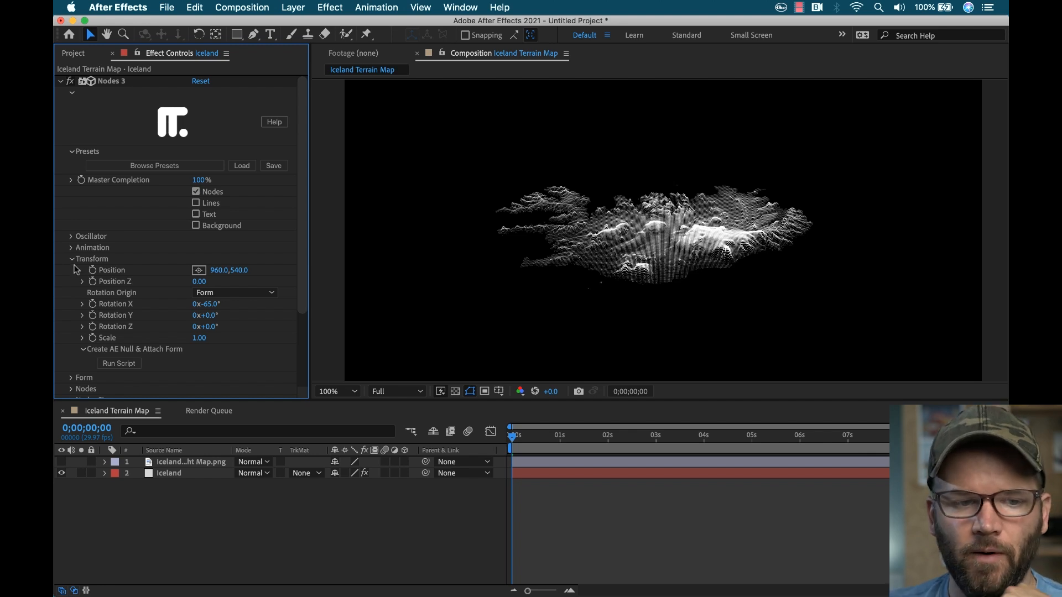
left_click(71, 247)
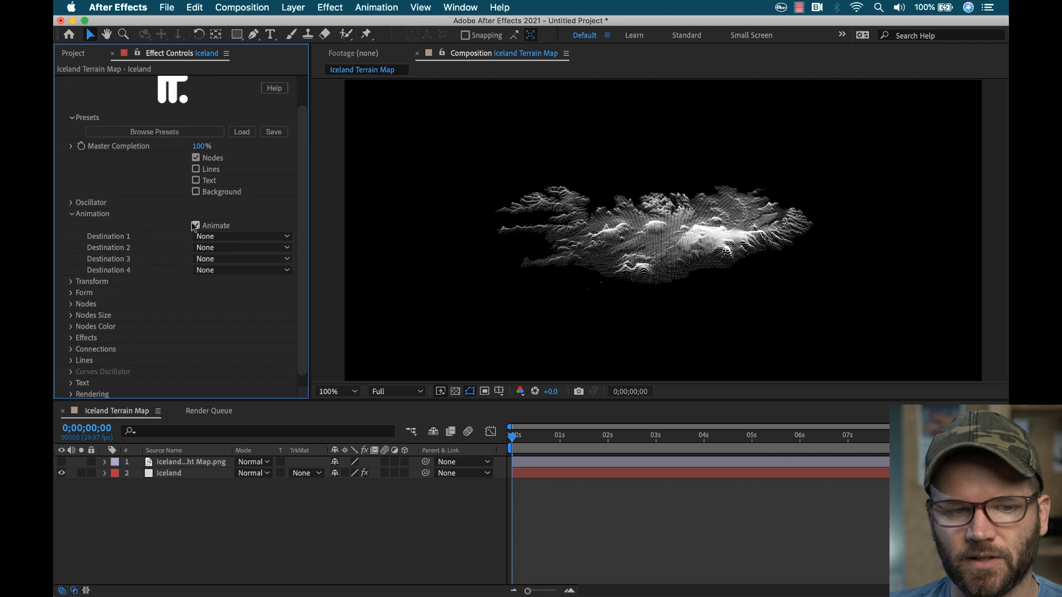
left_click(241, 236)
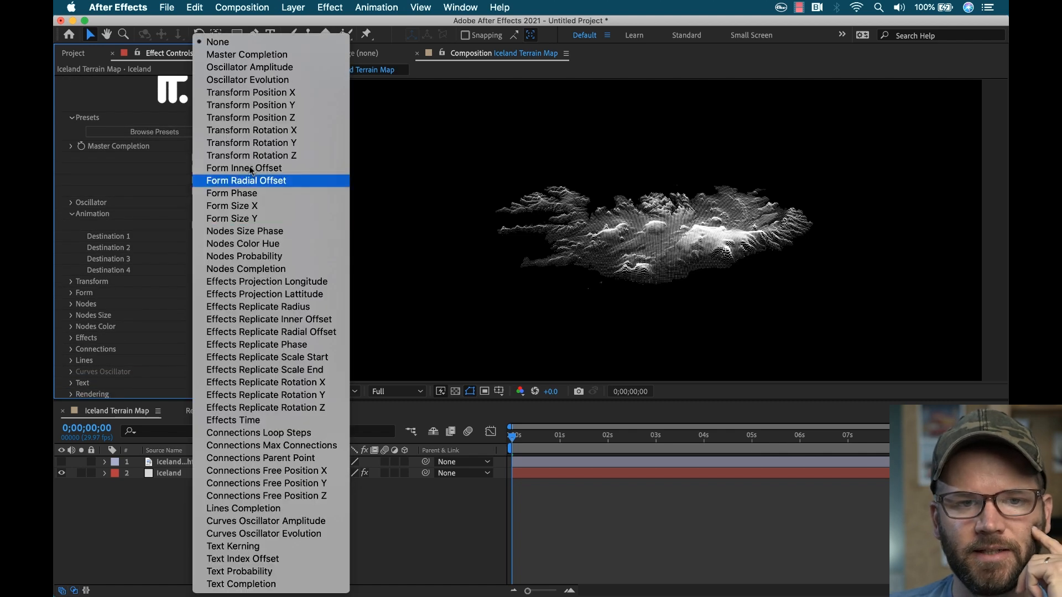
mouse_move(249, 322)
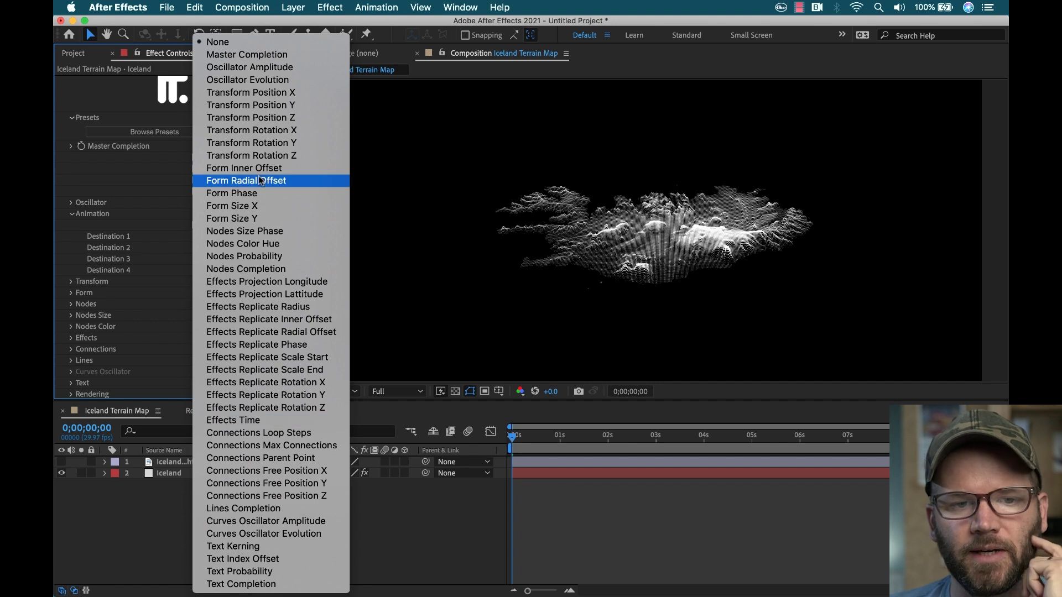
mouse_move(276, 156)
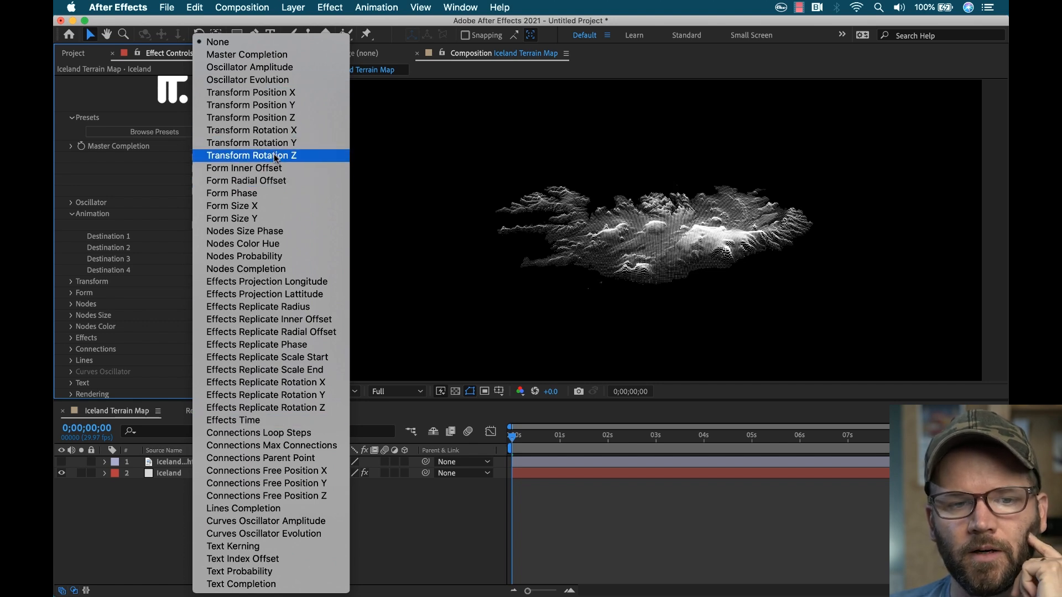
left_click(251, 155)
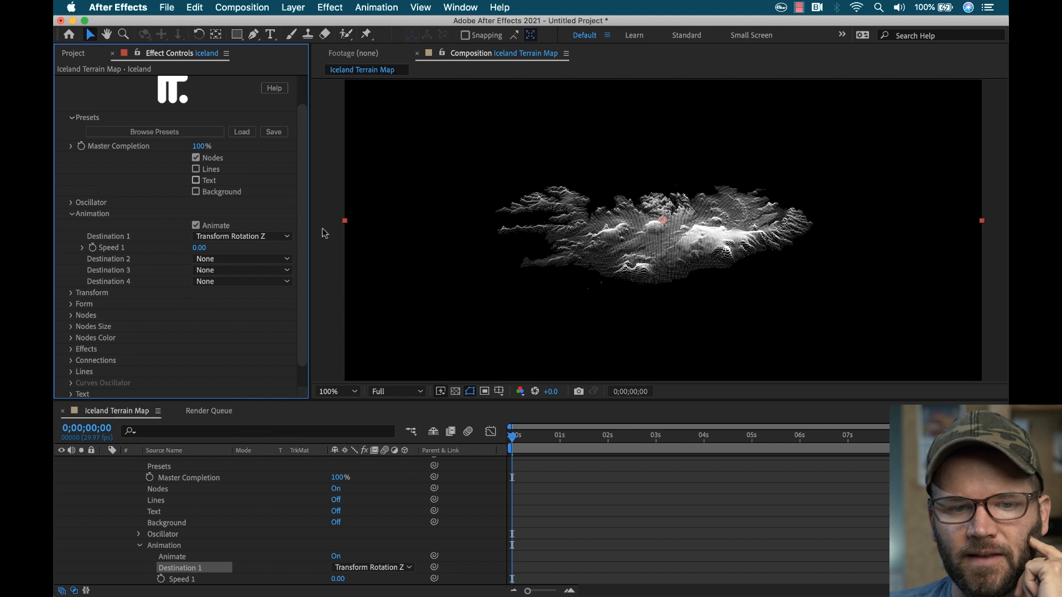
left_click(200, 248)
type("25")
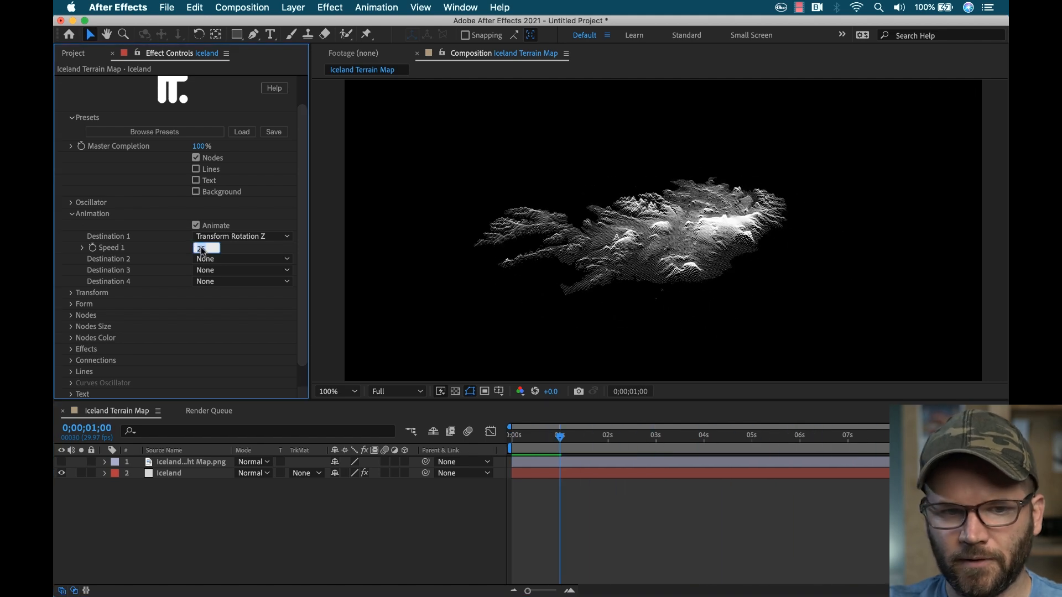
type("-25.00")
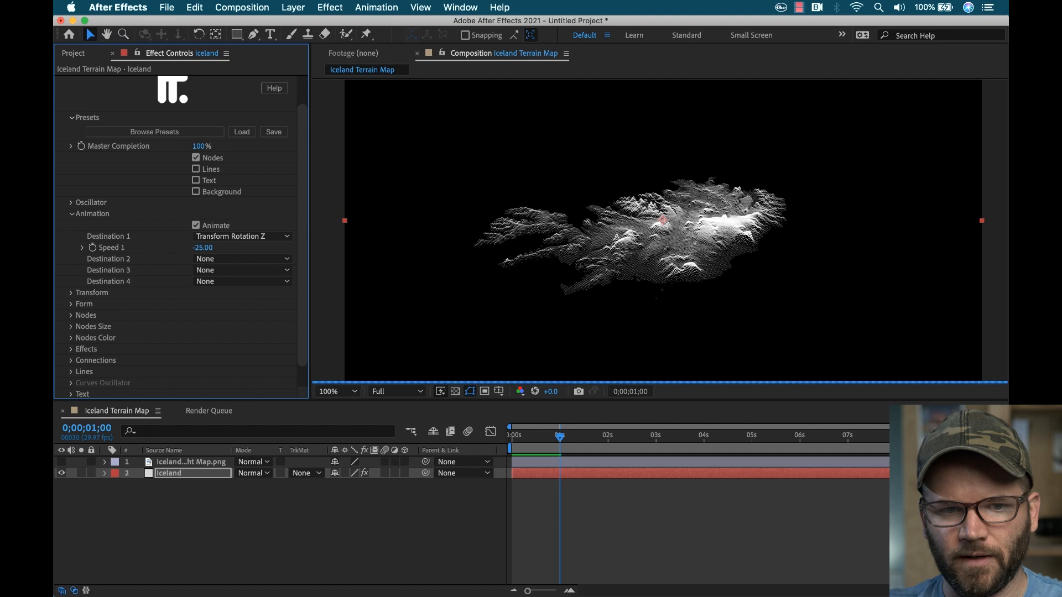
Scrub the timeline to preview the Z rotation of the Iceland terrain.
left_click_drag(559, 436, 576, 436)
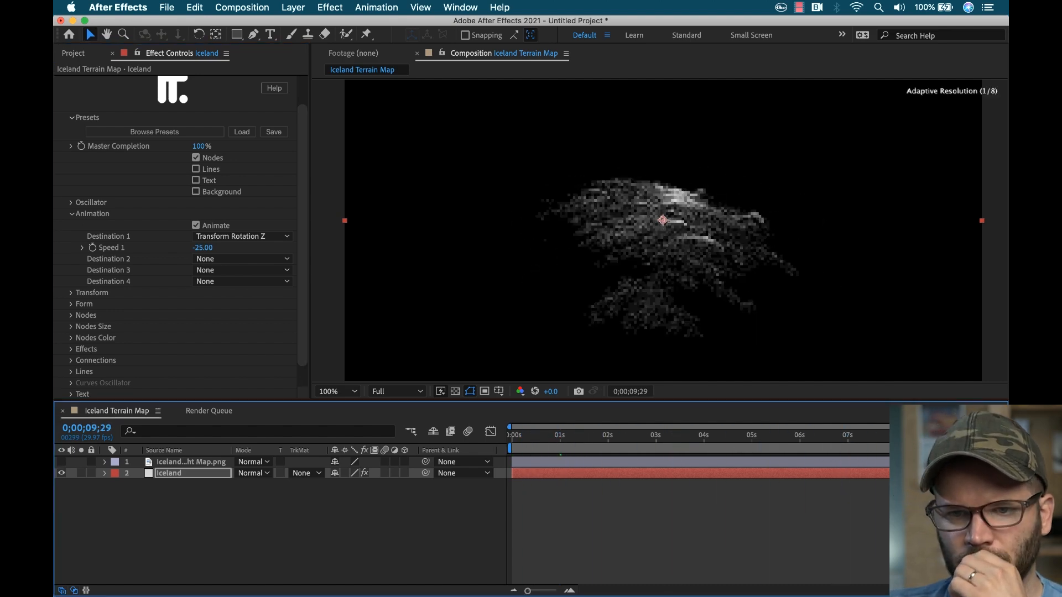
left_click(848, 436)
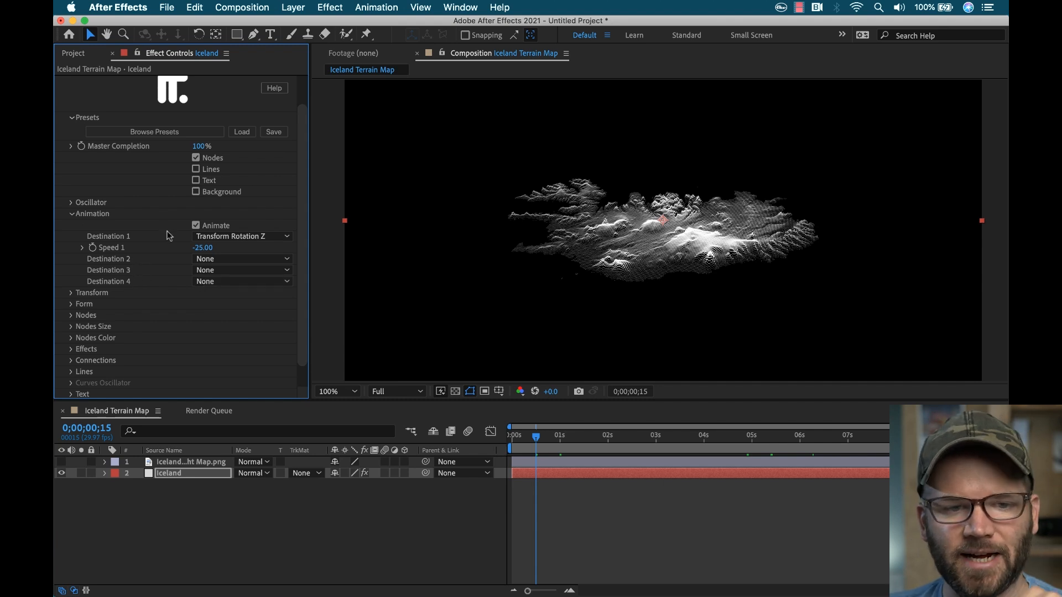
left_click(71, 203)
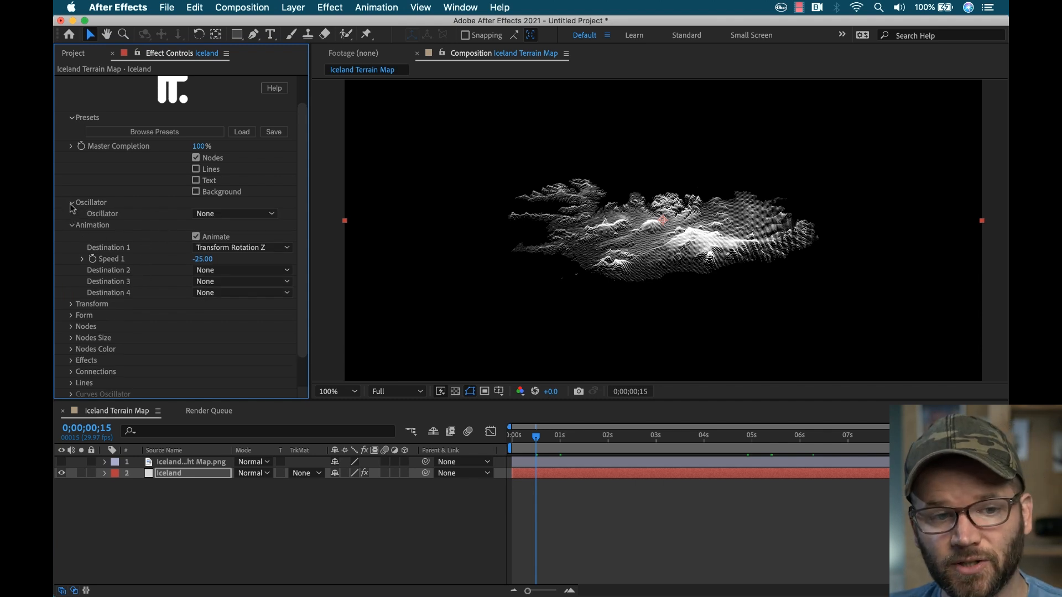
Set the Nodes 3 oscillator type to Noise.
left_click(234, 214)
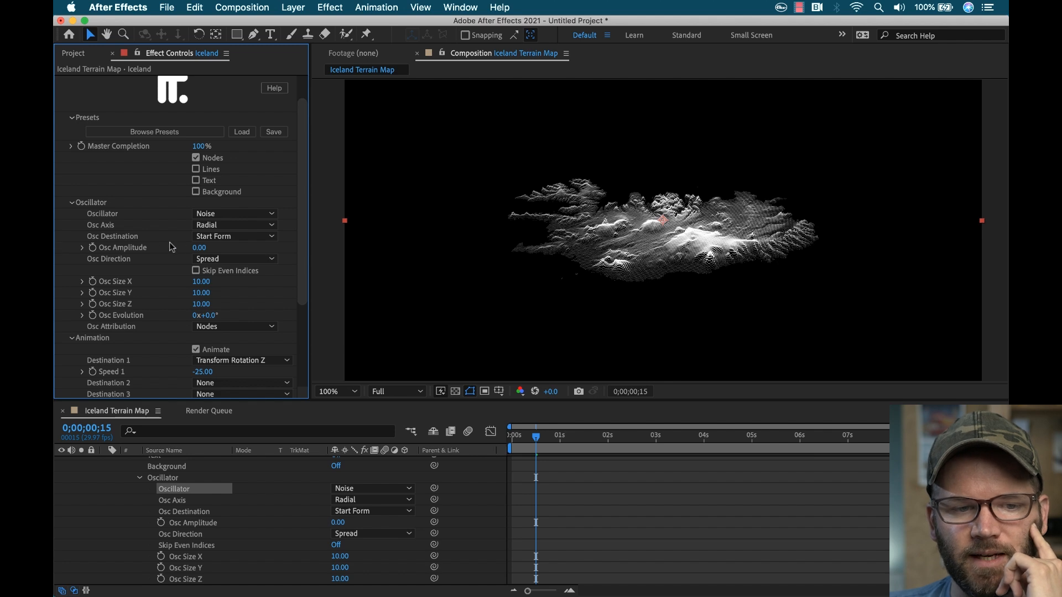
mouse_move(153, 269)
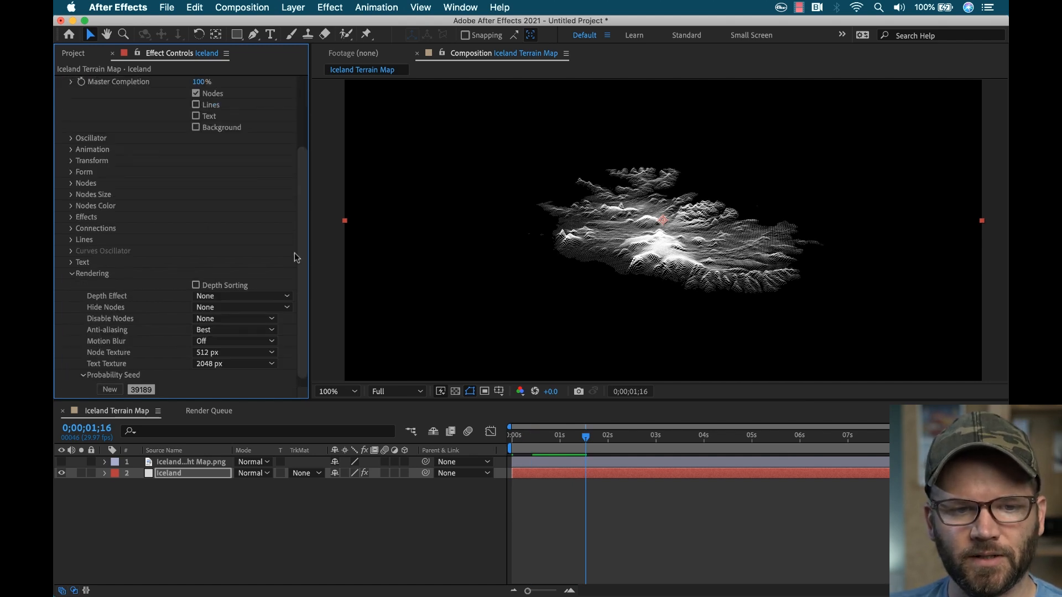
Enable Depth Sorting and try the Opacity depth effect.
left_click(195, 286)
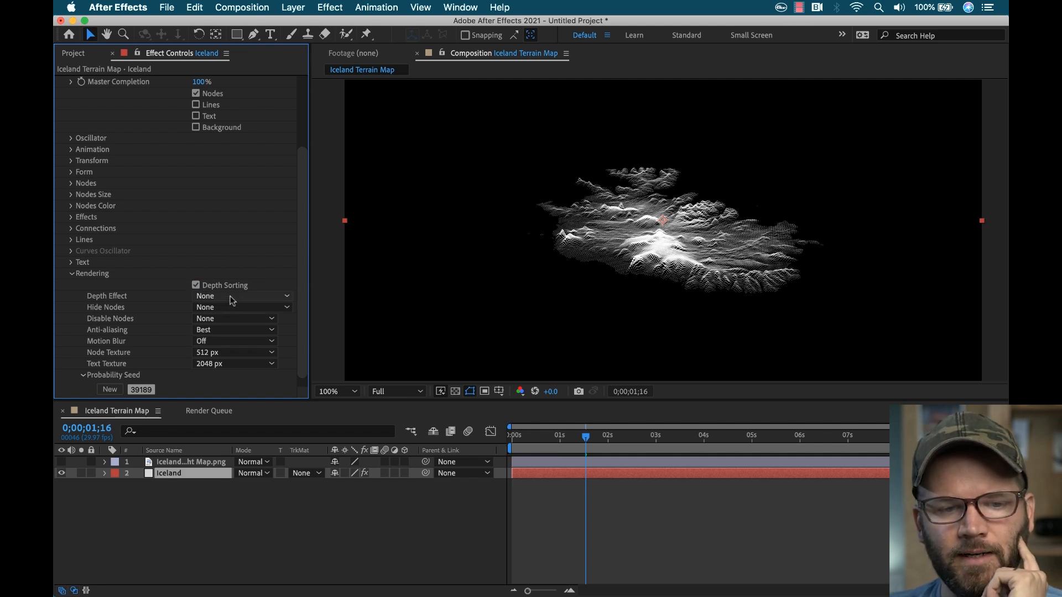
left_click(242, 296)
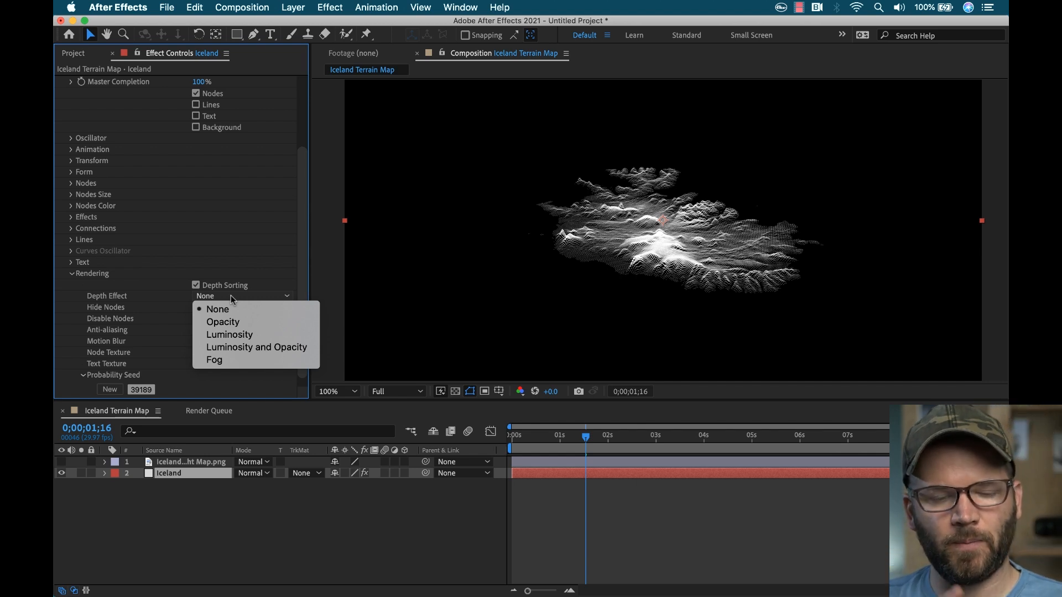
mouse_move(241, 309)
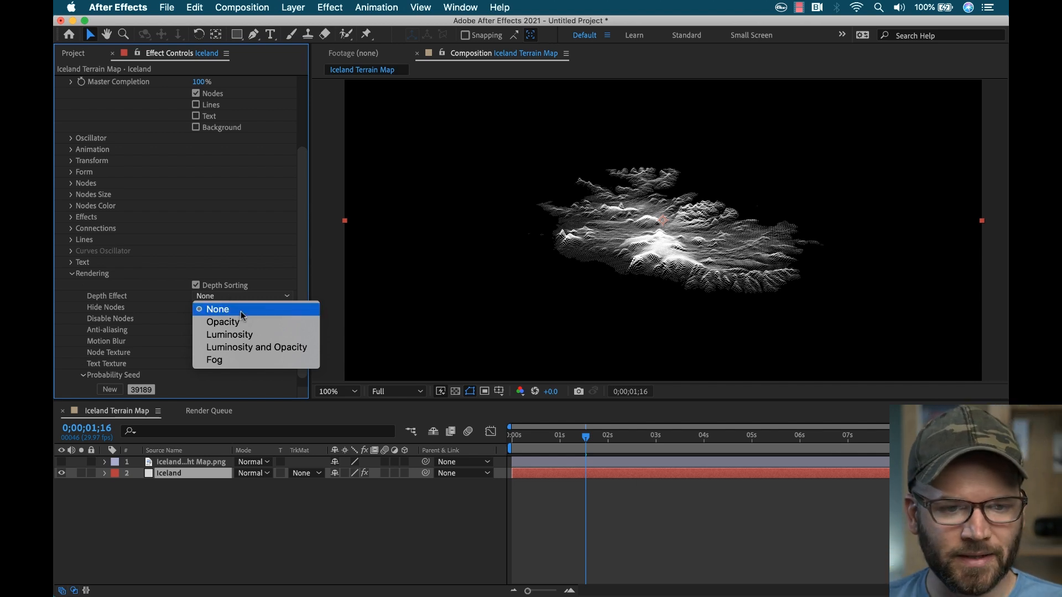
left_click(223, 322)
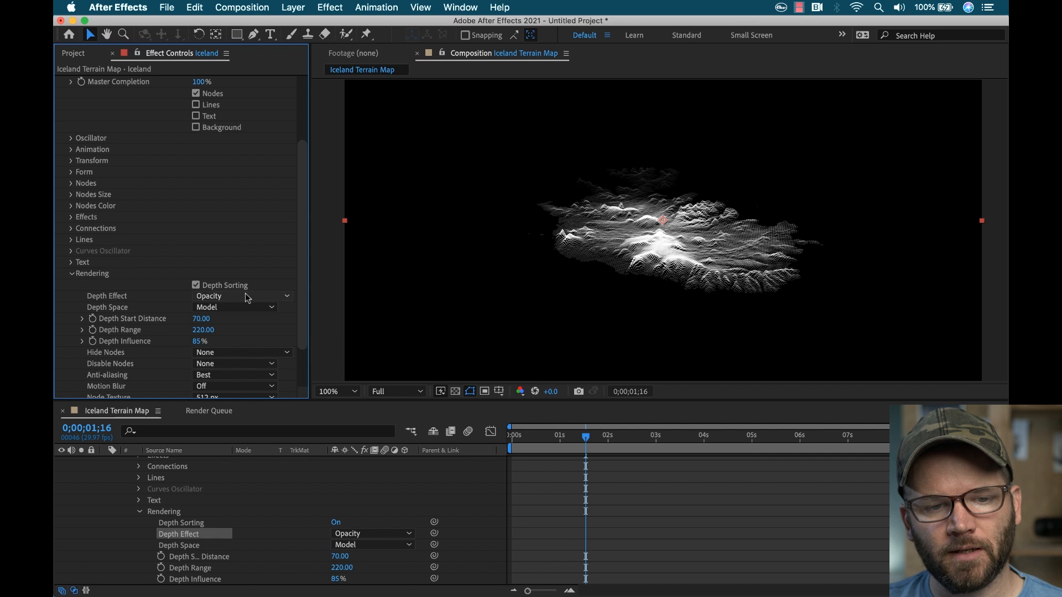
Try Luminosity and Luminosity and Opacity depth effects, then return Depth Effect to None.
left_click(240, 296)
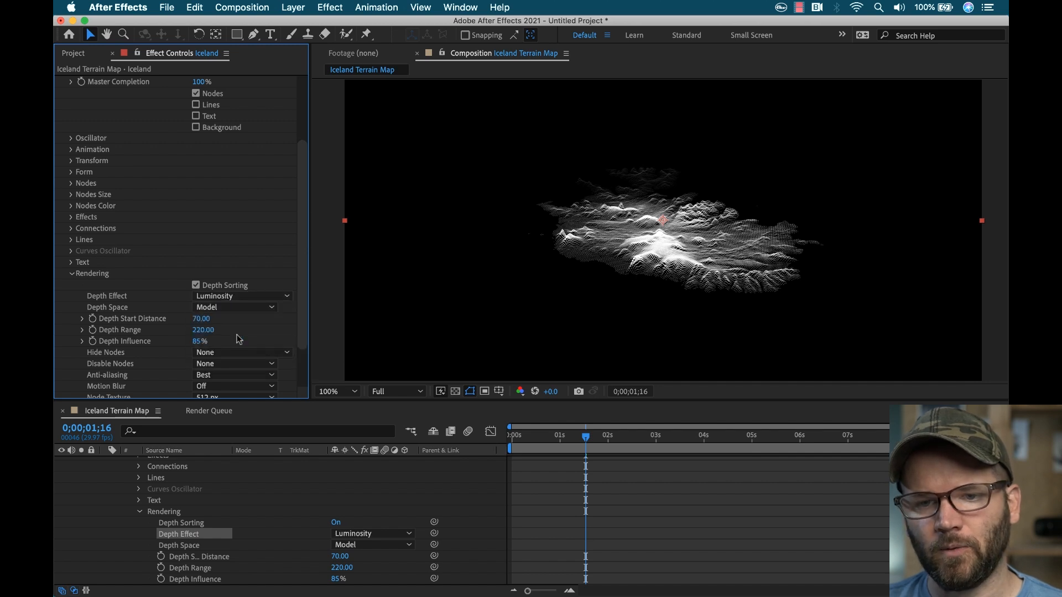
left_click(242, 296)
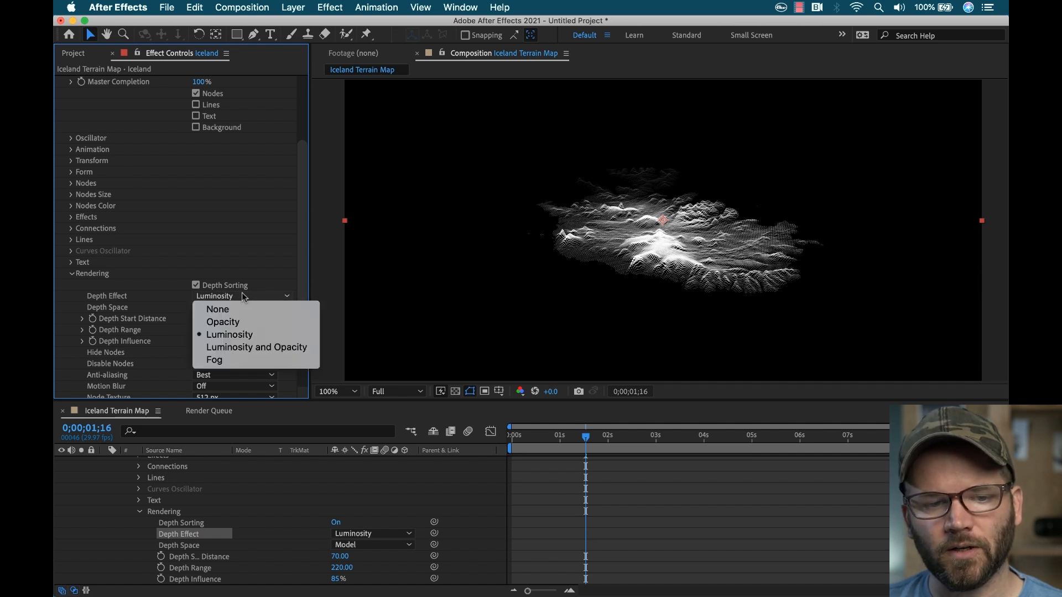
left_click(257, 347)
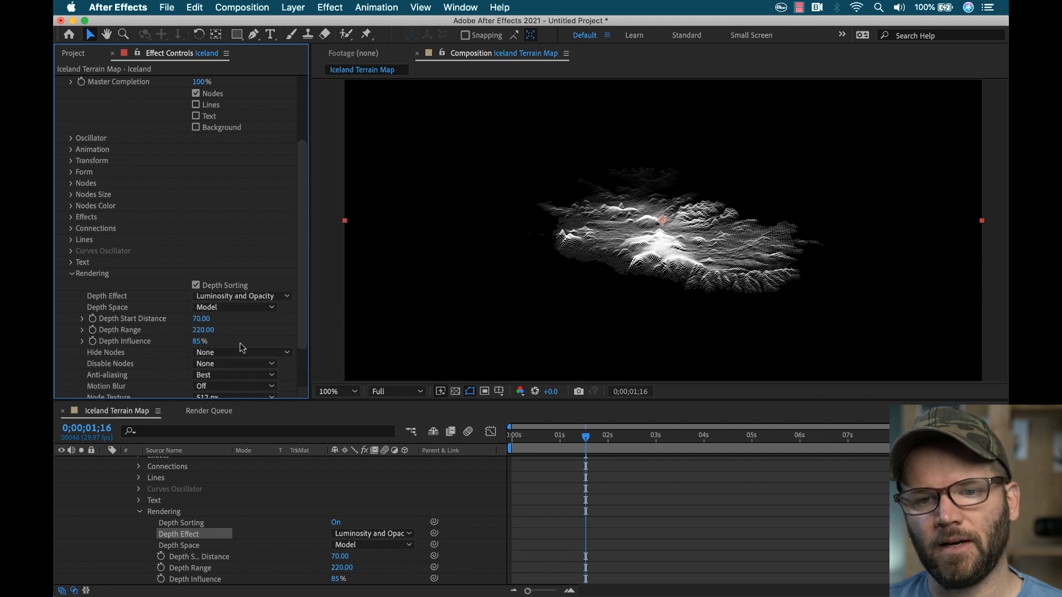
left_click(233, 307)
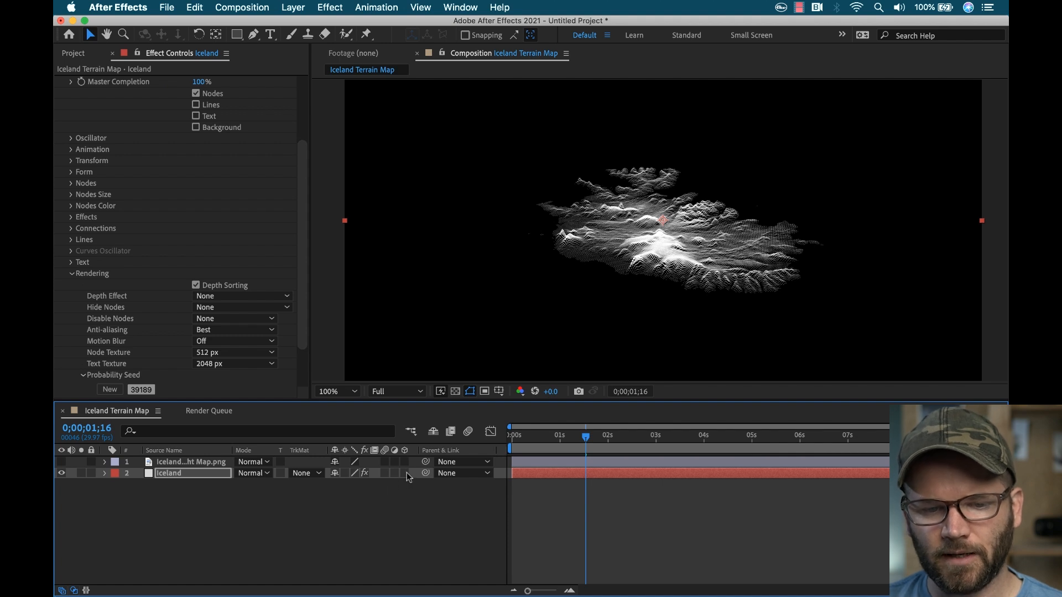
mouse_move(383, 483)
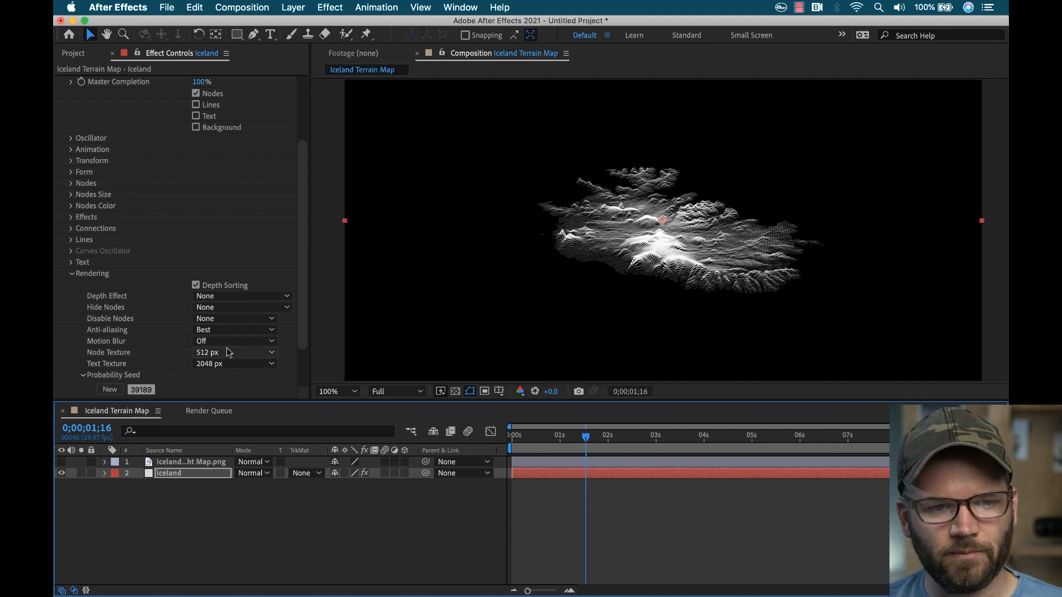
Set the Nodes 3 Motion Blur quality to High.
left_click(233, 341)
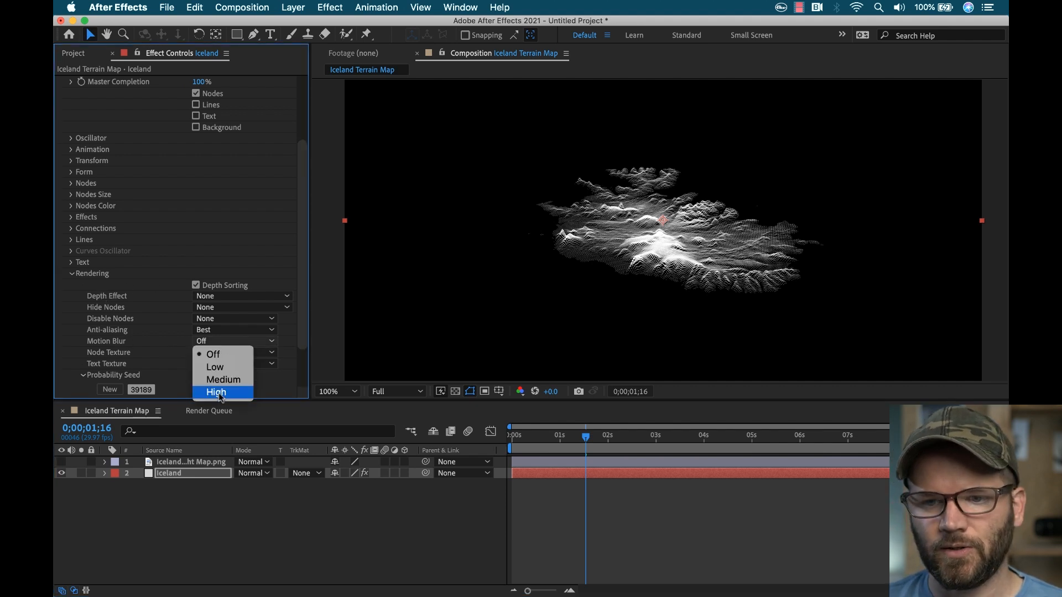
left_click(216, 392)
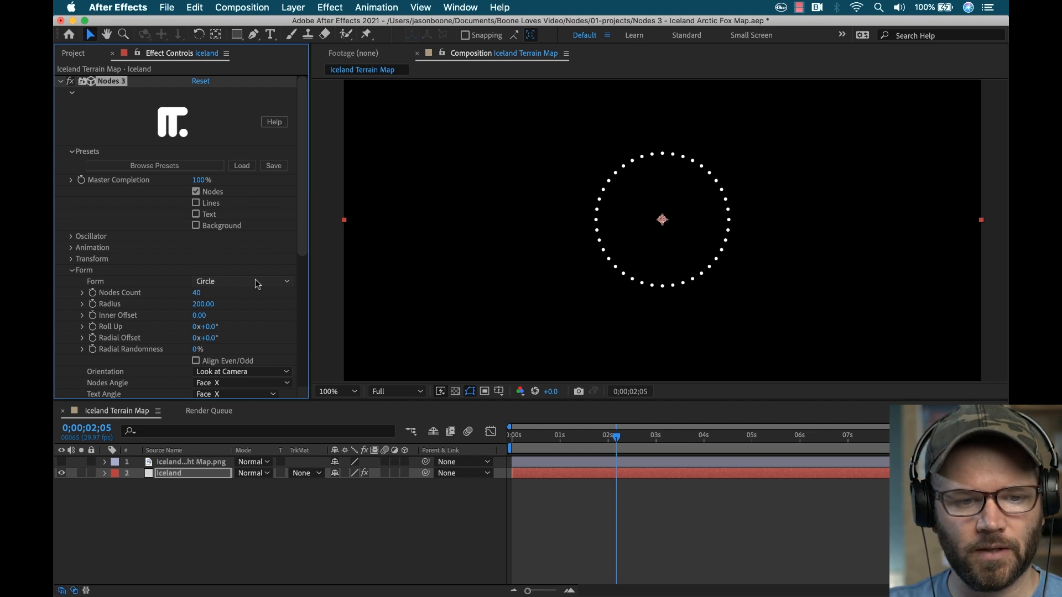
Build the node form from an imported OBJ model, choosing the TIE fighter.
left_click(242, 282)
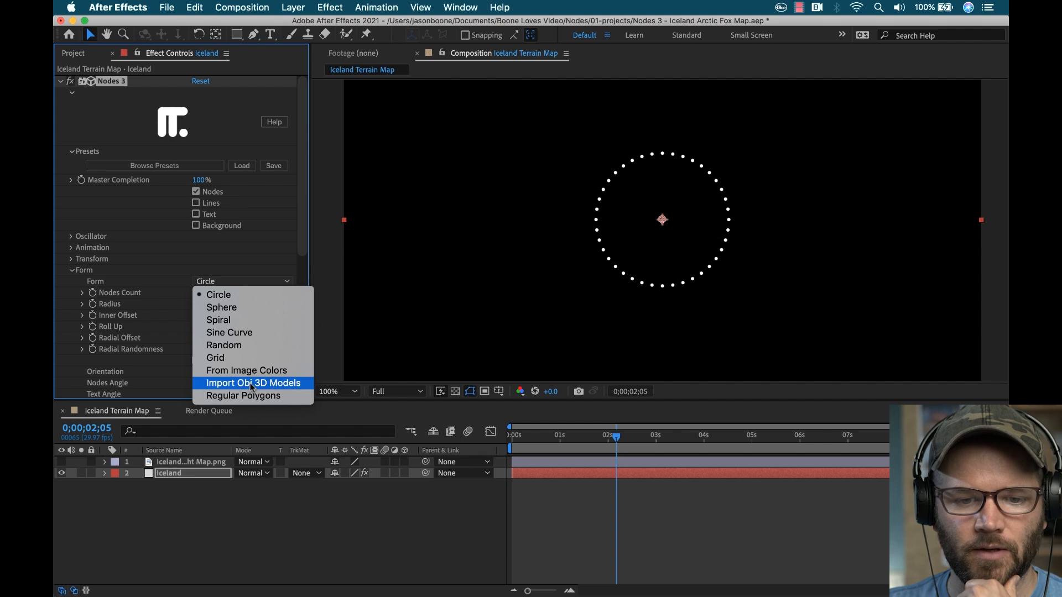
left_click(251, 383)
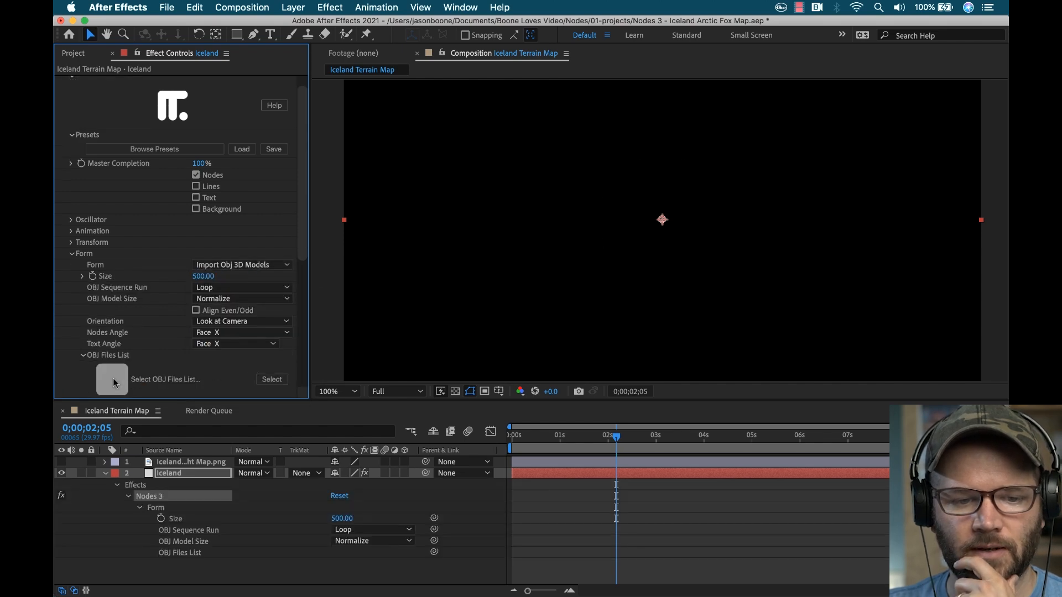
left_click(271, 379)
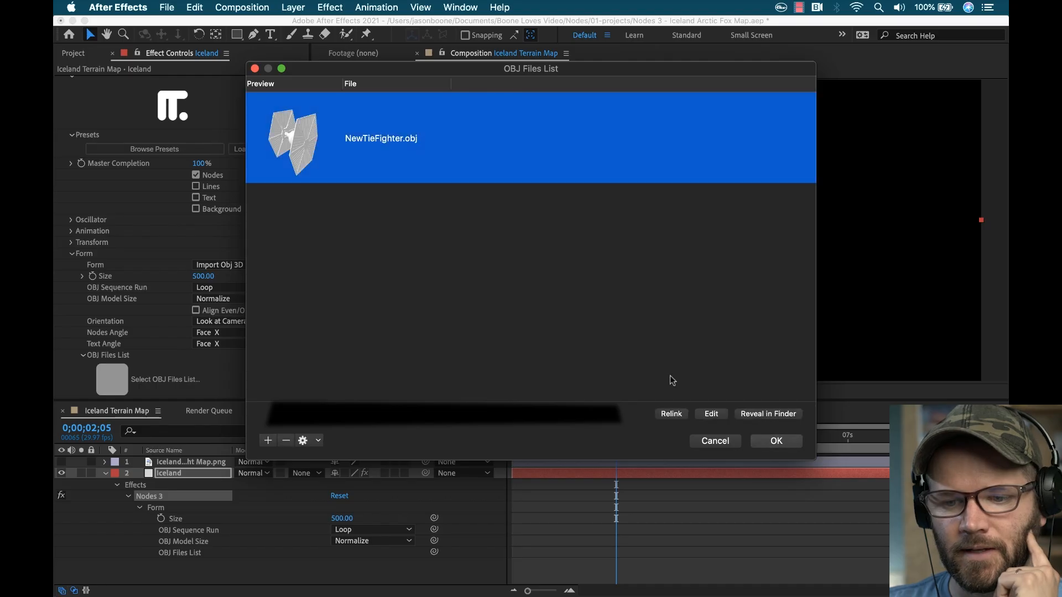
left_click(776, 440)
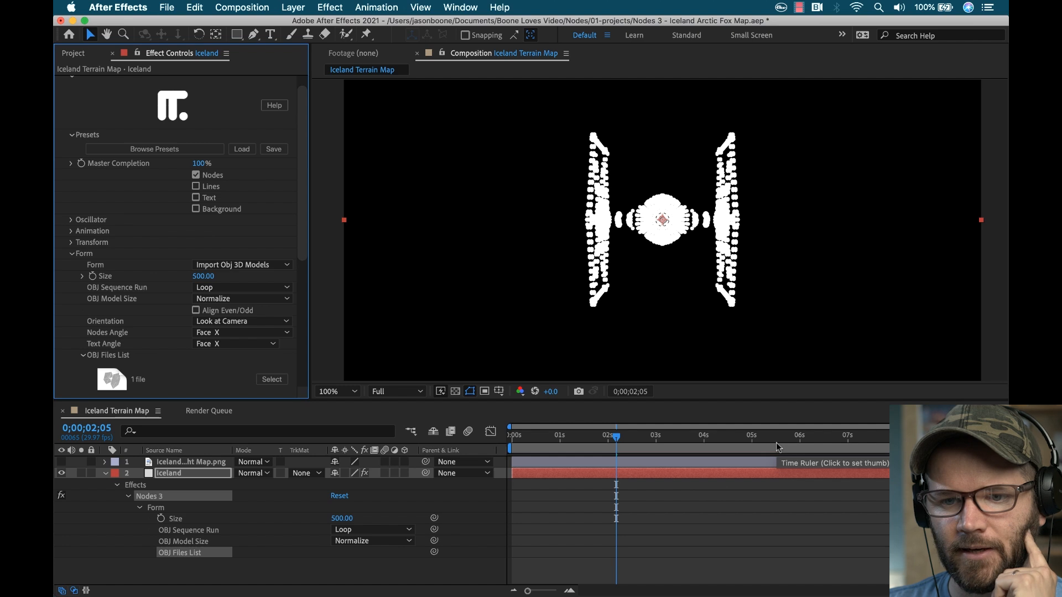
mouse_move(676, 317)
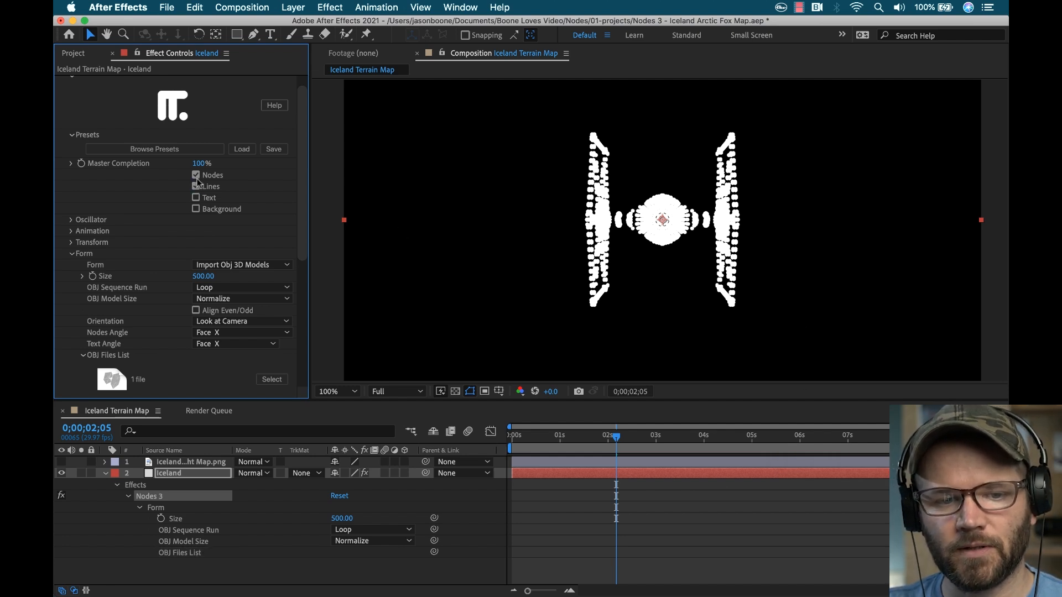
Draw the TIE fighter with connecting Lines only instead of Nodes dots.
left_click(196, 175)
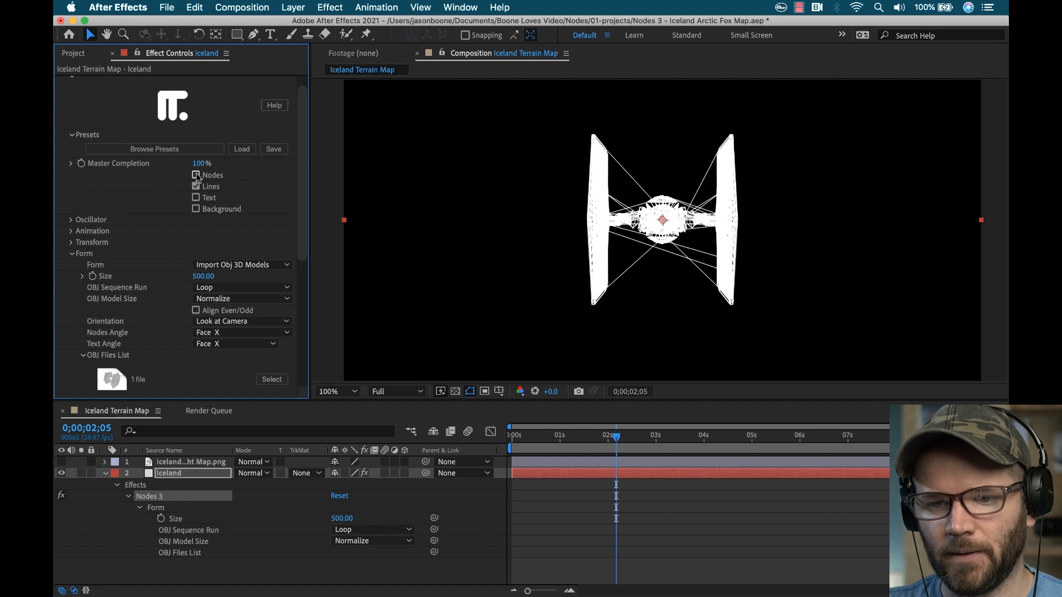
left_click(195, 175)
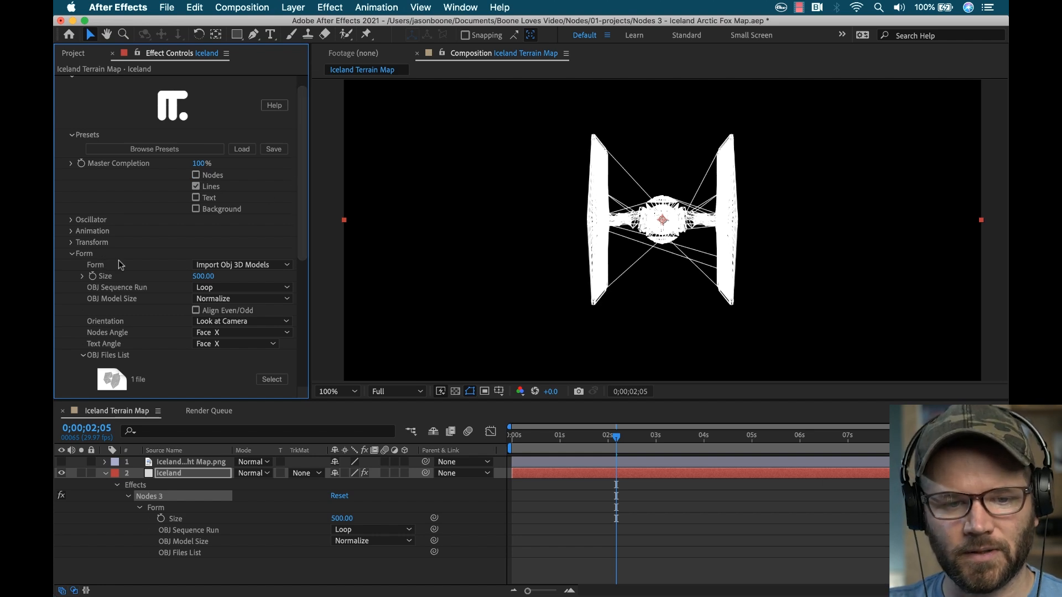
left_click(71, 253)
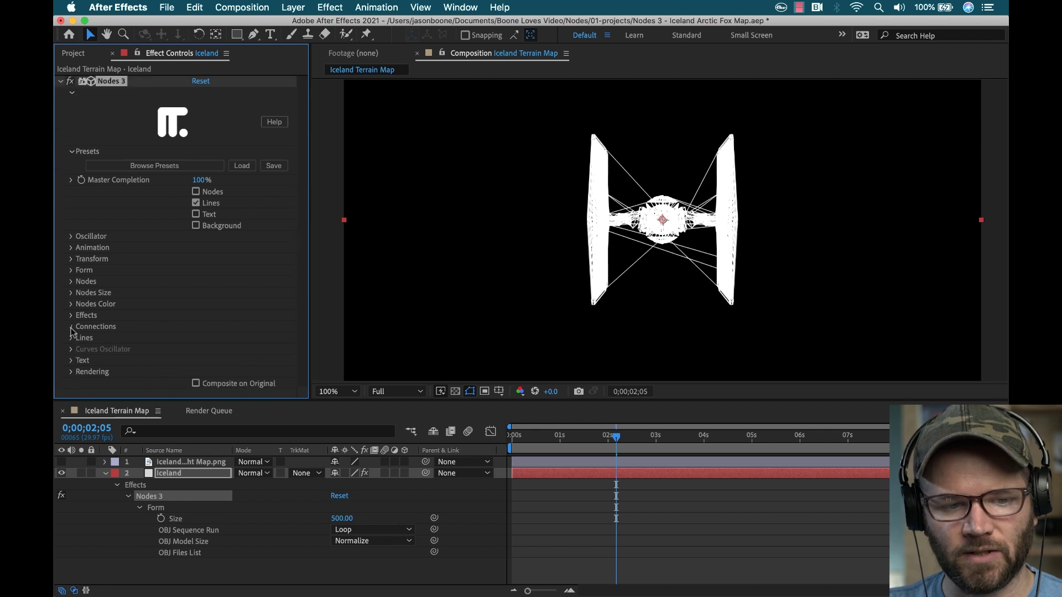
Set the Connection Method to Triangulation (OBJ Only).
left_click(70, 327)
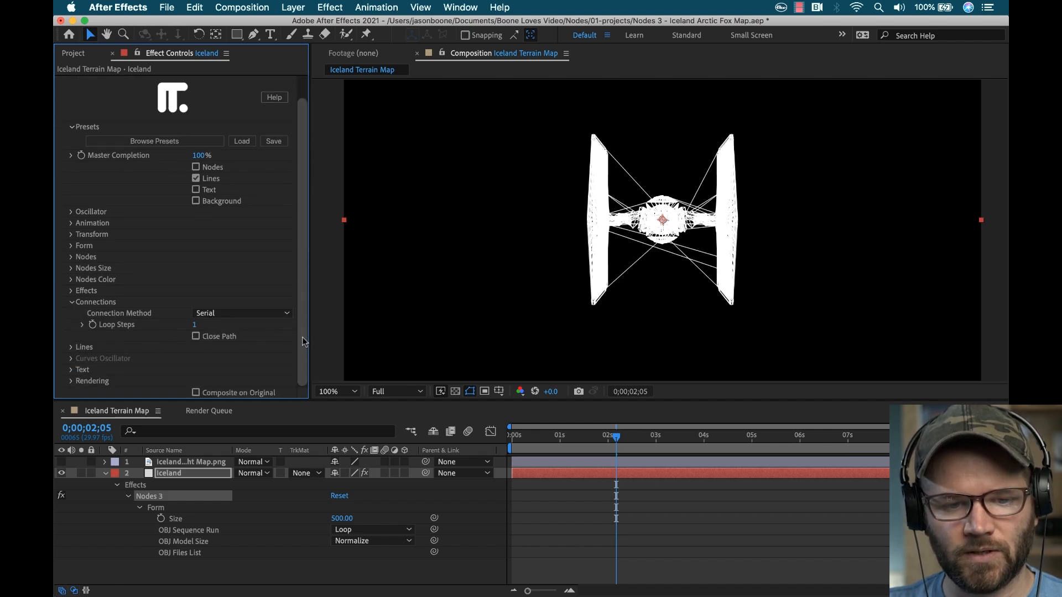
left_click(242, 313)
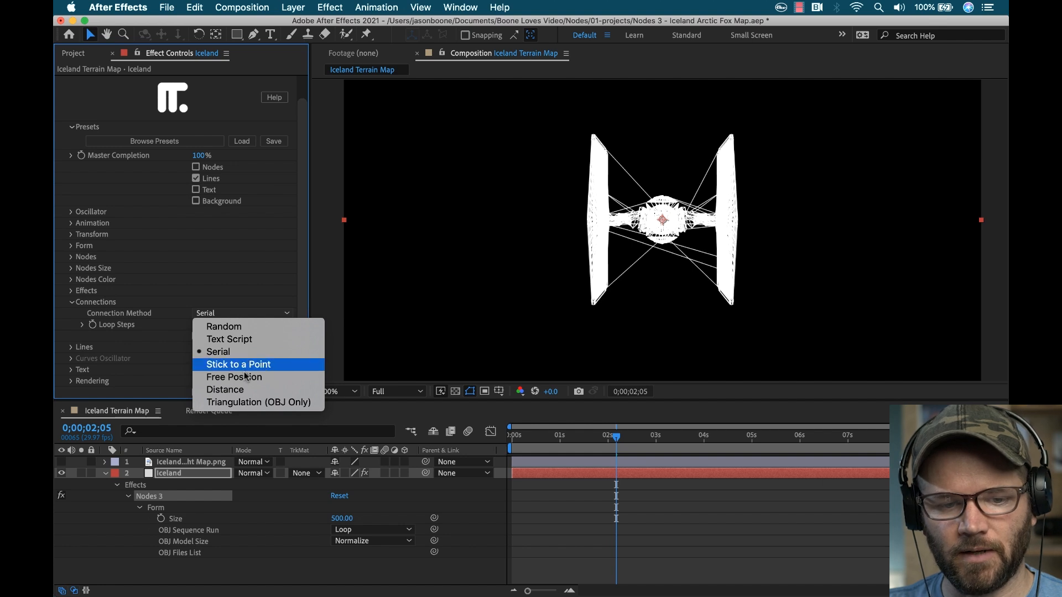
mouse_move(256, 402)
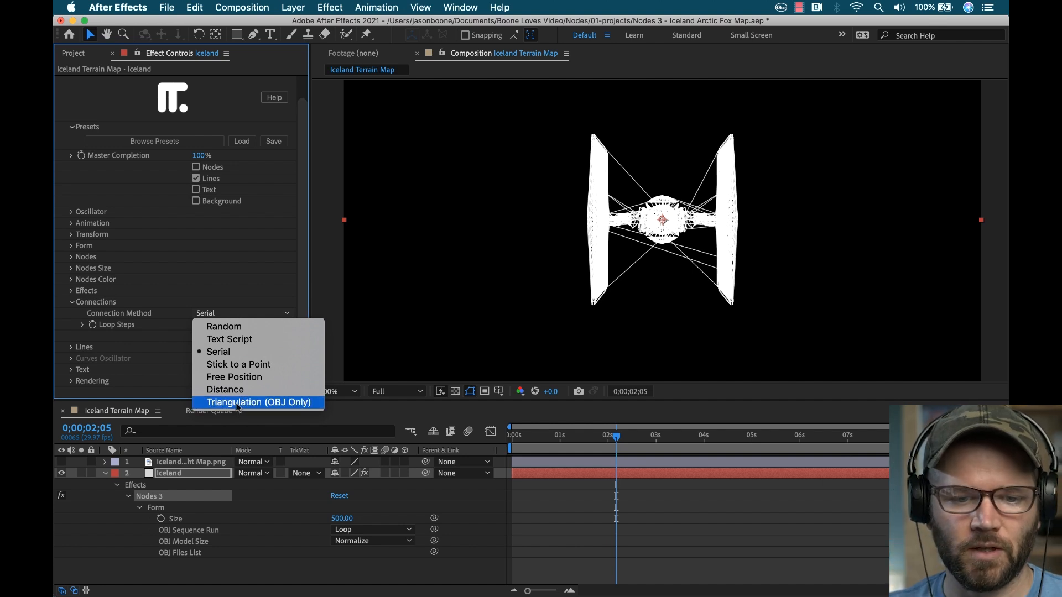
left_click(258, 402)
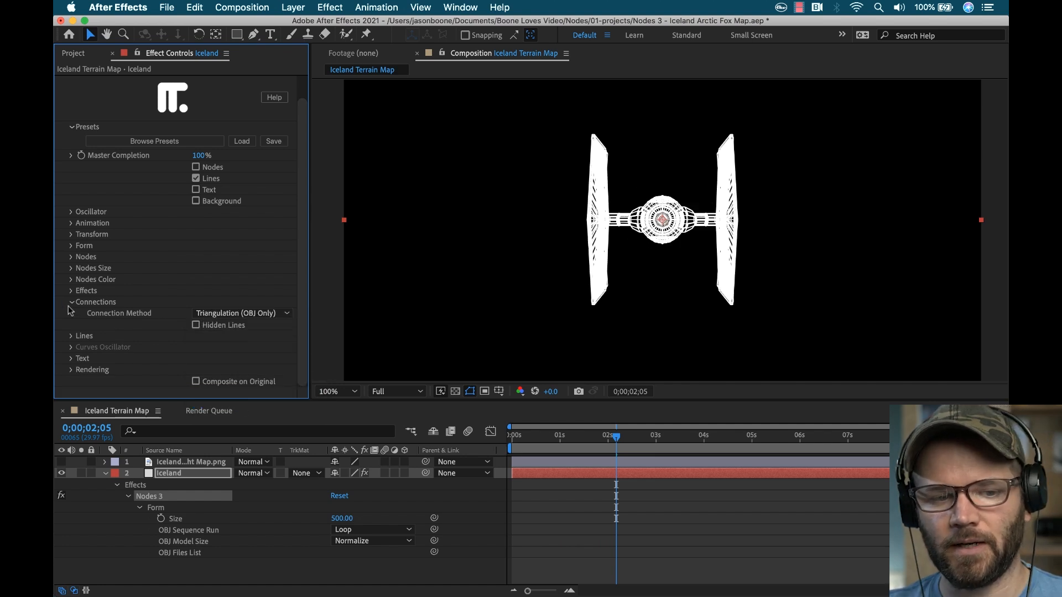
Set Lines Thickness to 1, then reset Nodes 3 to its default circle of dots.
left_click(70, 302)
type("1")
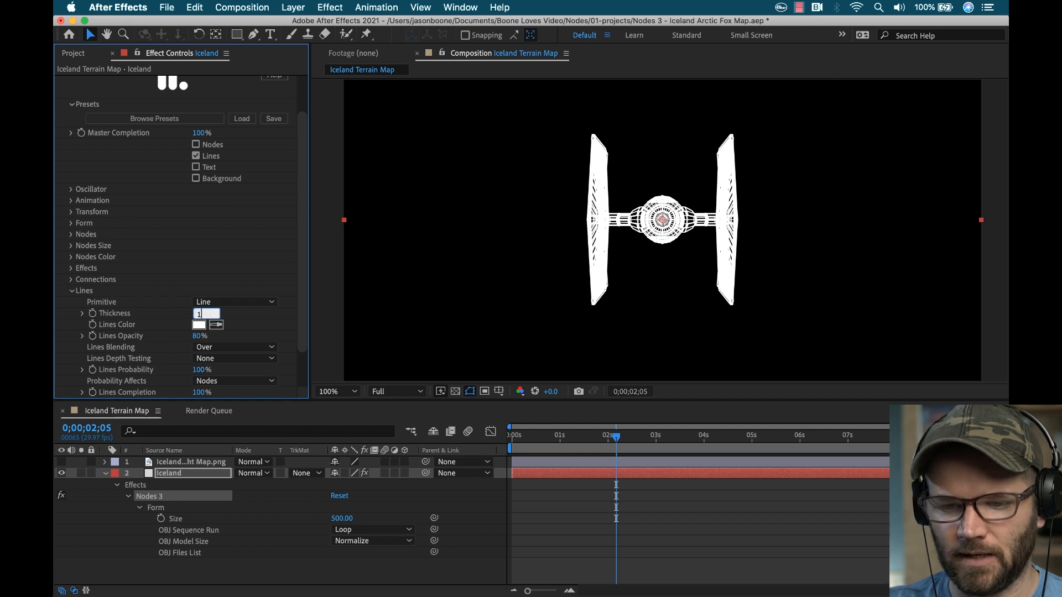
key("Enter")
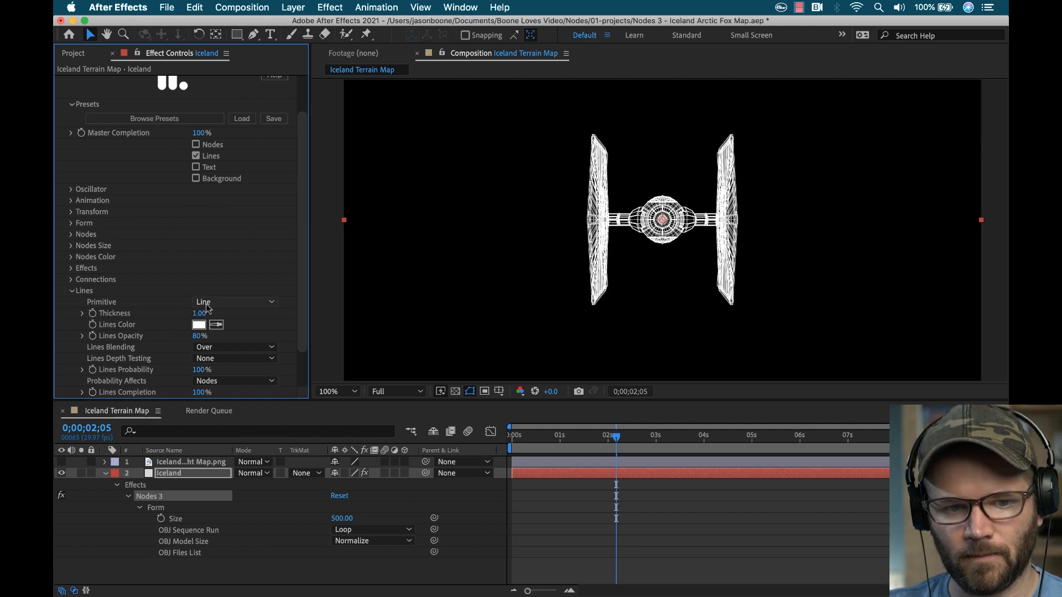
left_click(95, 279)
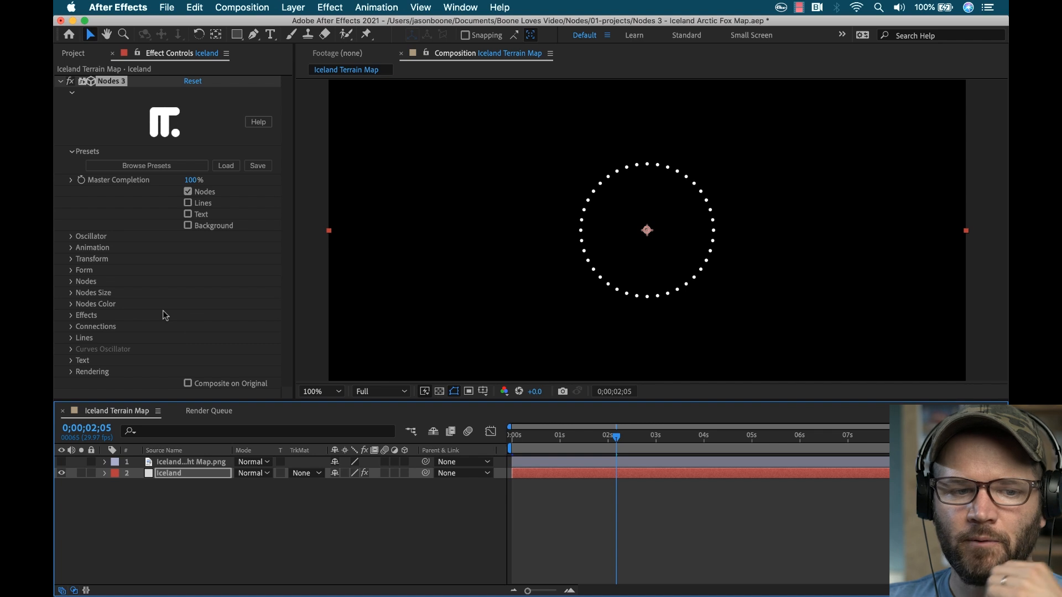
Change Form from Circle to Grid with Nodes Count X of 5.
left_click(70, 269)
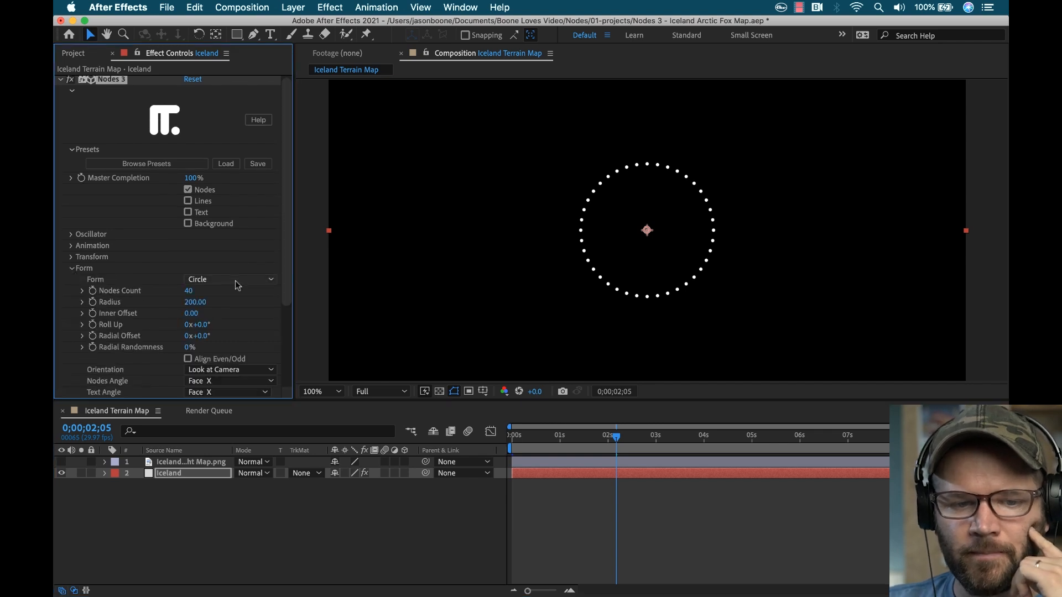
left_click(230, 279)
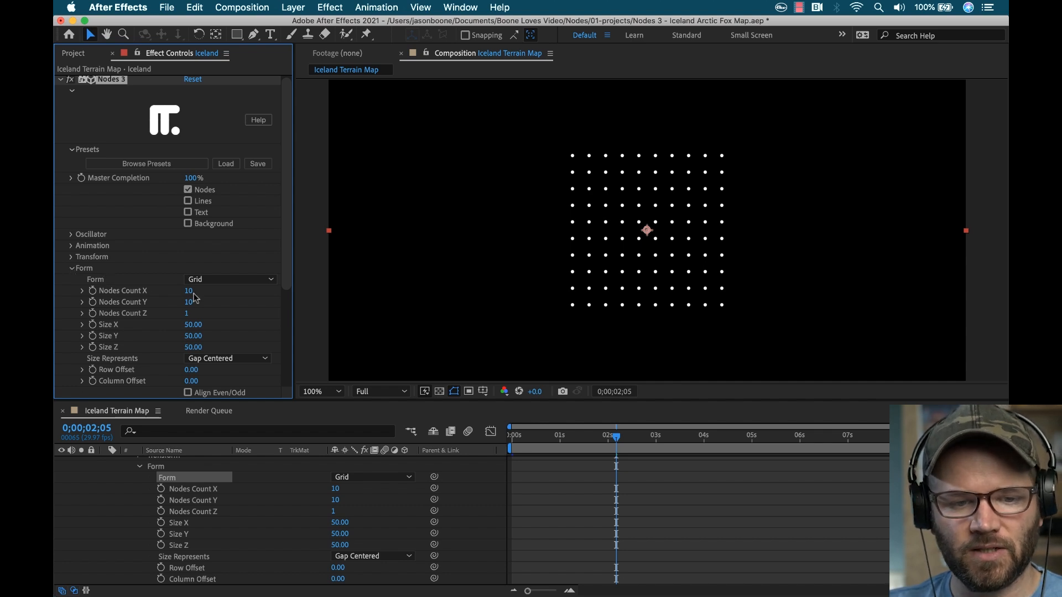
left_click(188, 291)
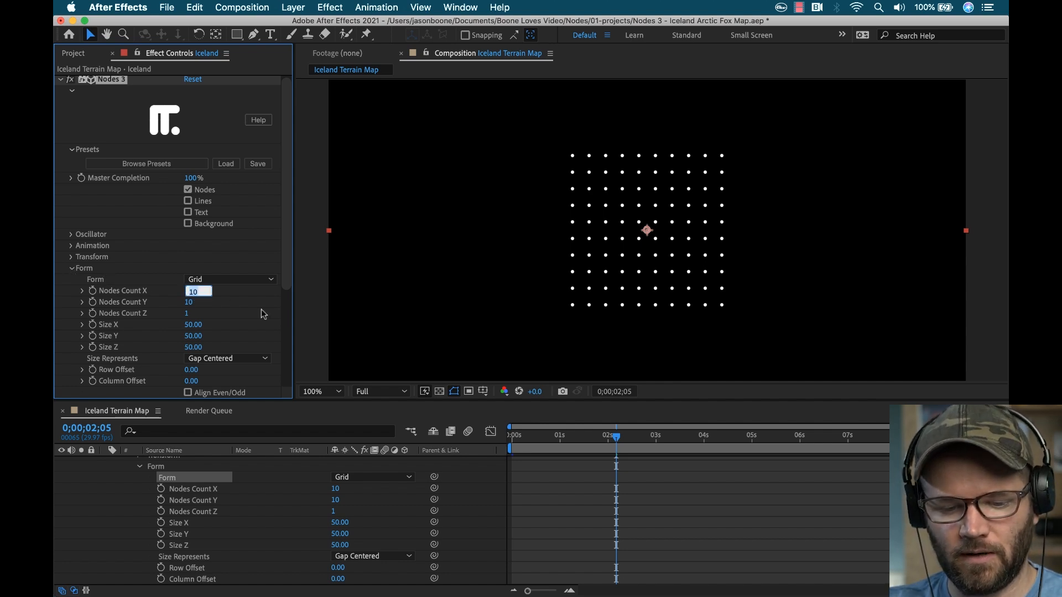
type("5")
left_click(195, 336)
type("150")
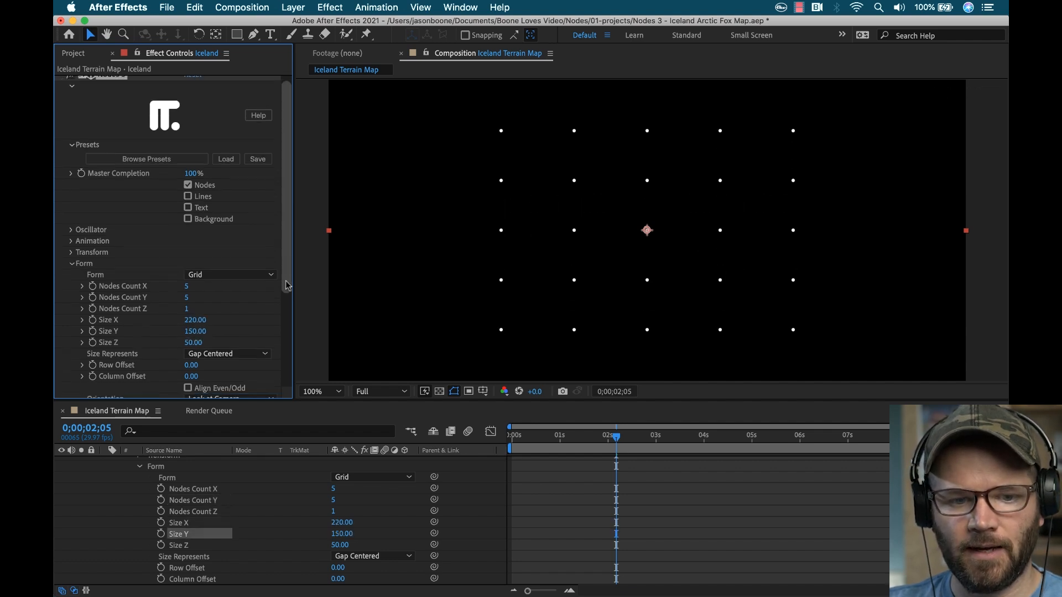
Set Nodes Type to Image List using the Fox512px arctic fox image for the grid points.
scroll("down", 3)
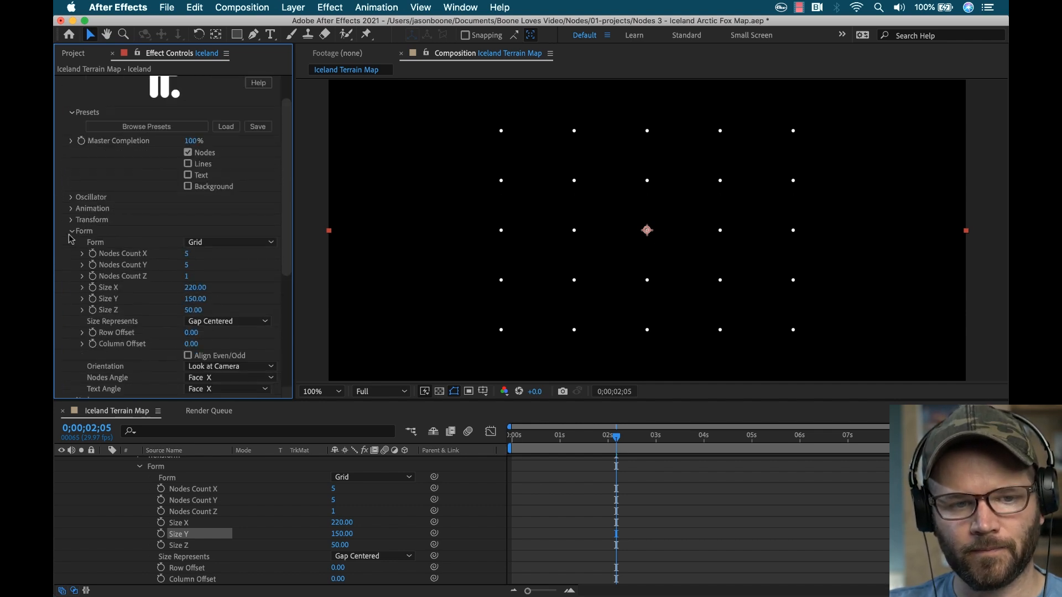
left_click(229, 254)
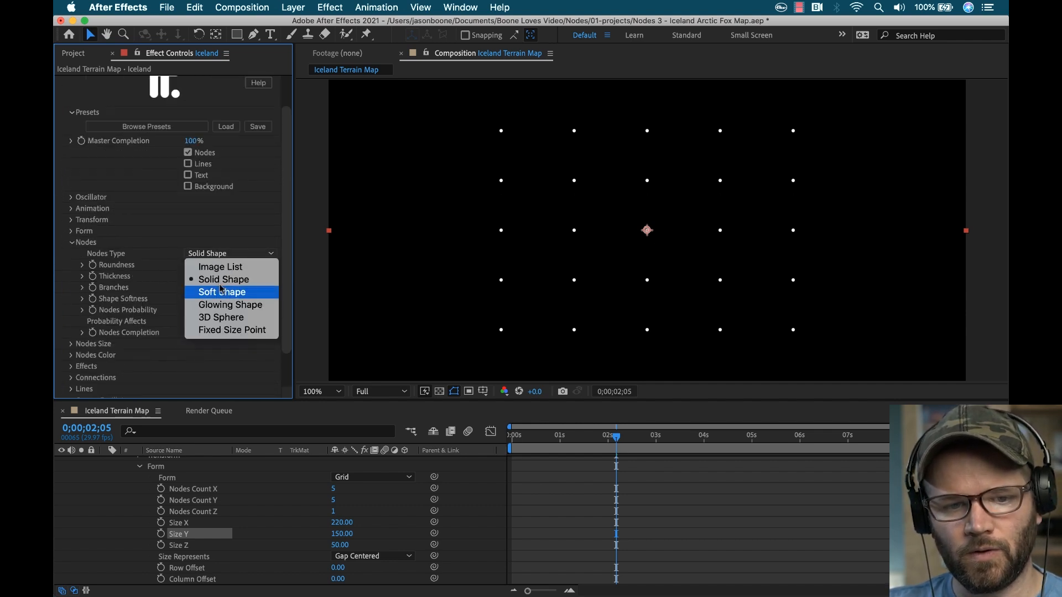
left_click(220, 267)
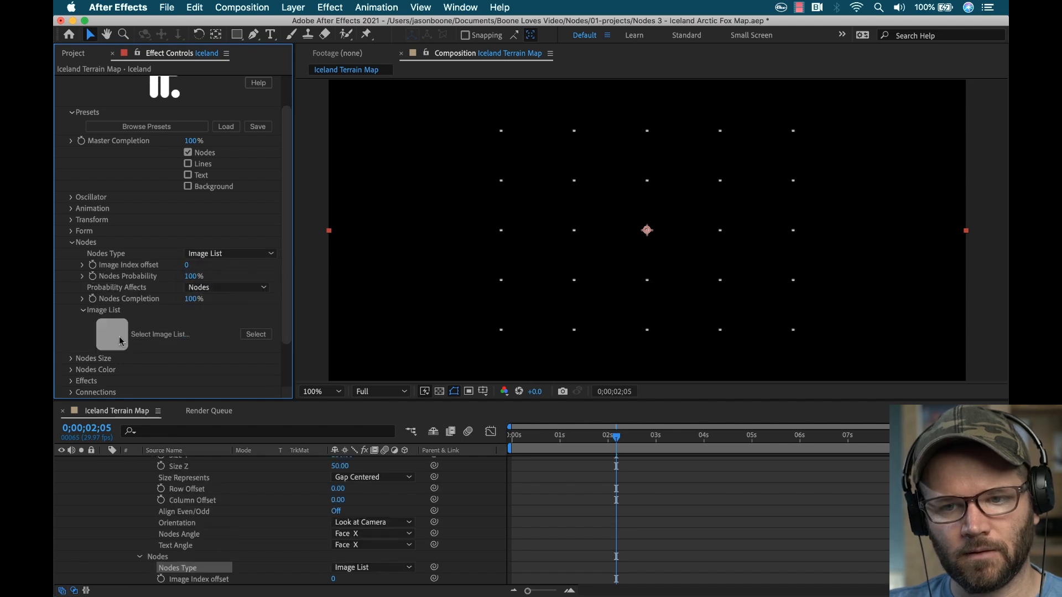
left_click(256, 334)
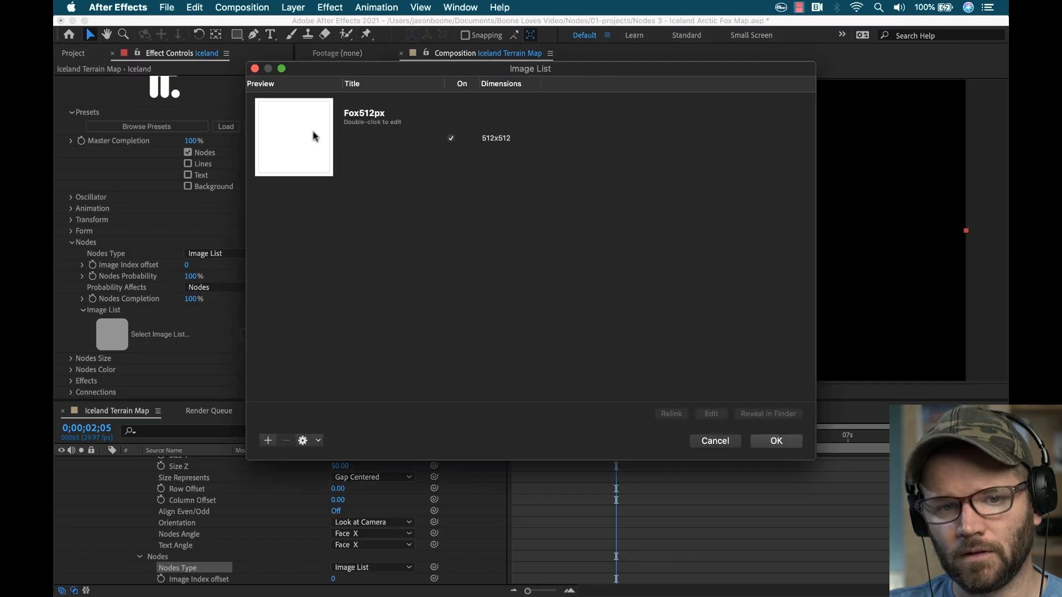
left_click(776, 440)
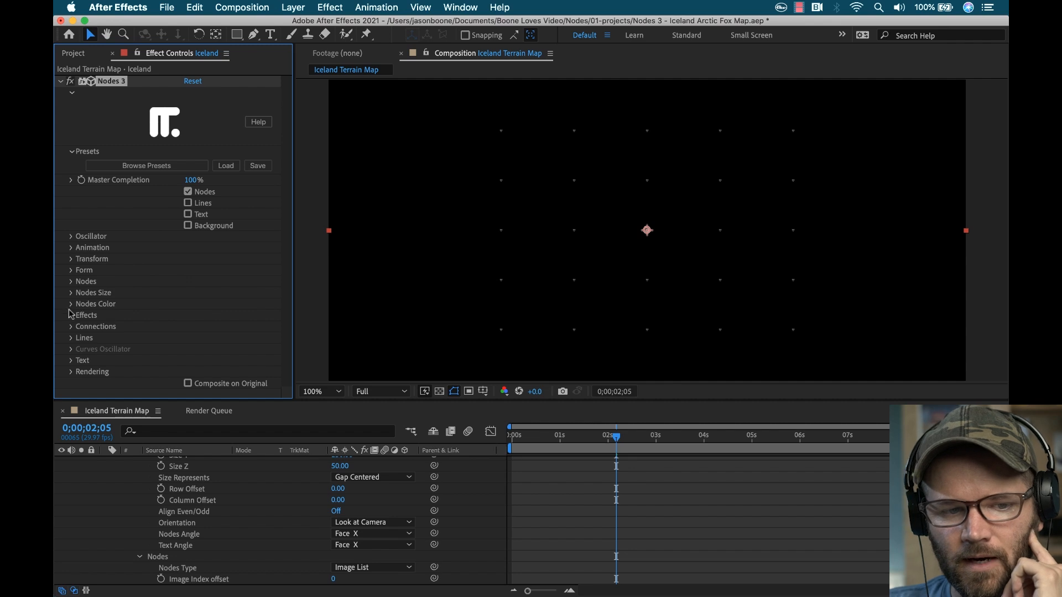
left_click(71, 292)
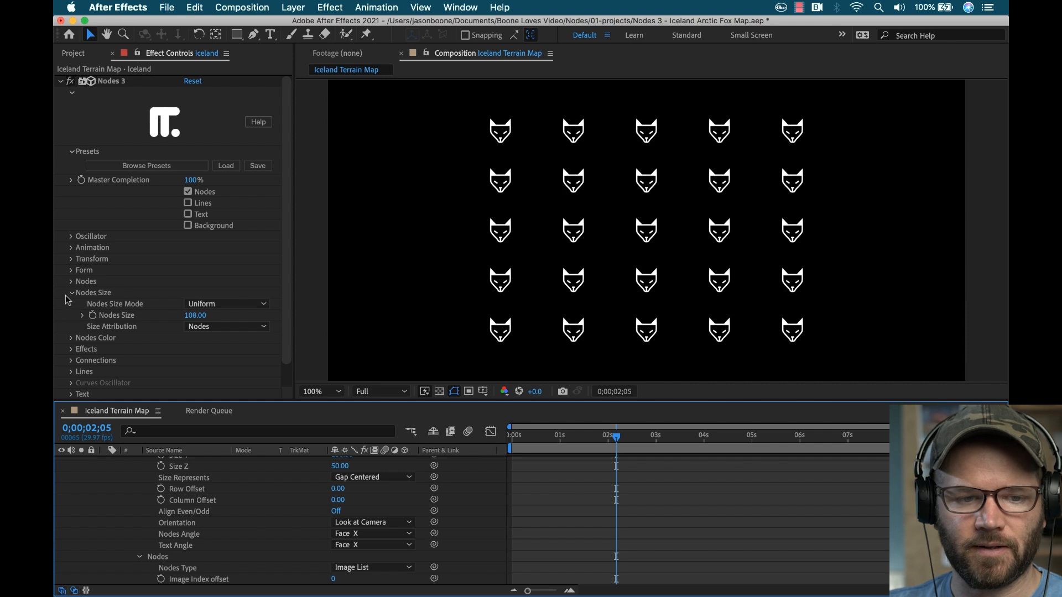
Try Nodes Count Y of 1, then restore it to 5 rows of foxes.
left_click(72, 293)
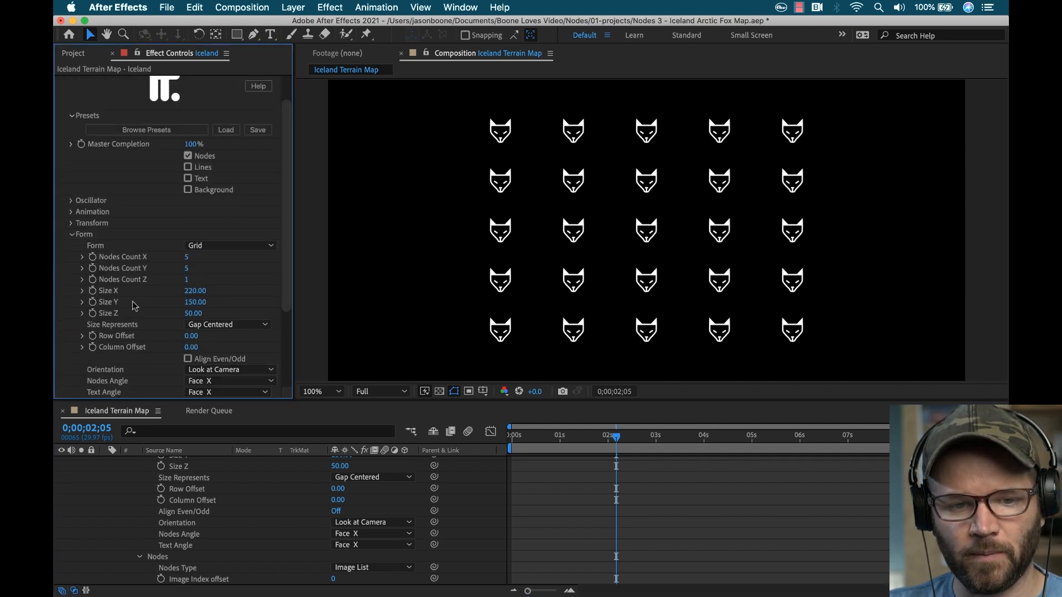
left_click(186, 268)
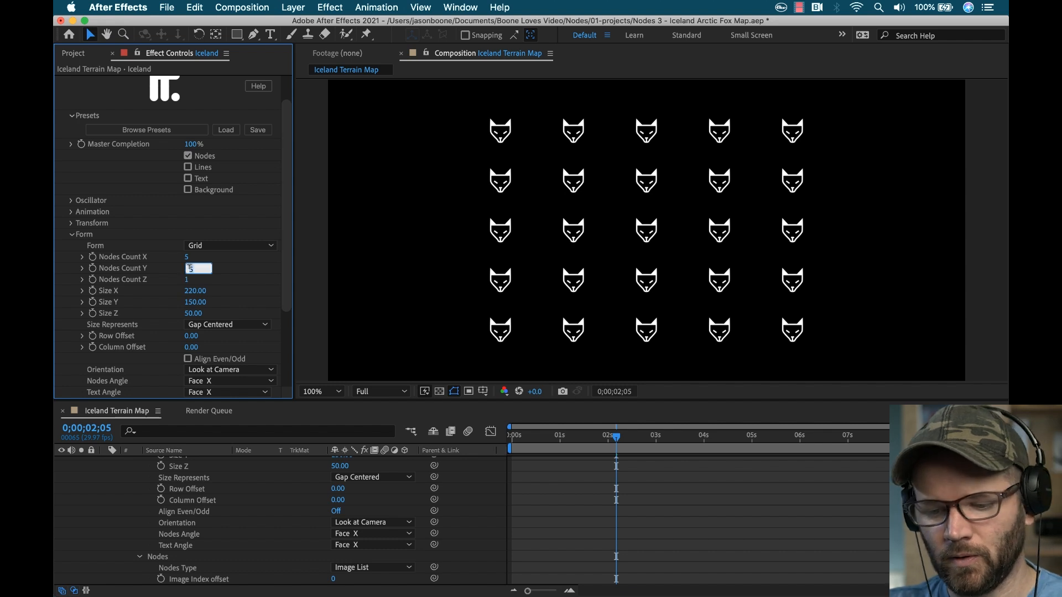
type("1")
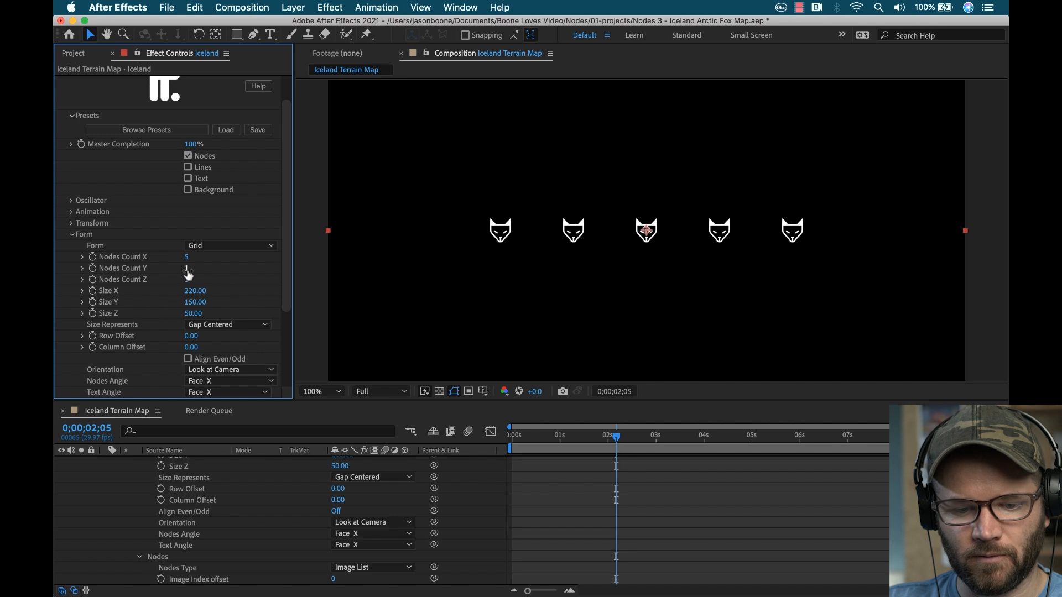
type("5")
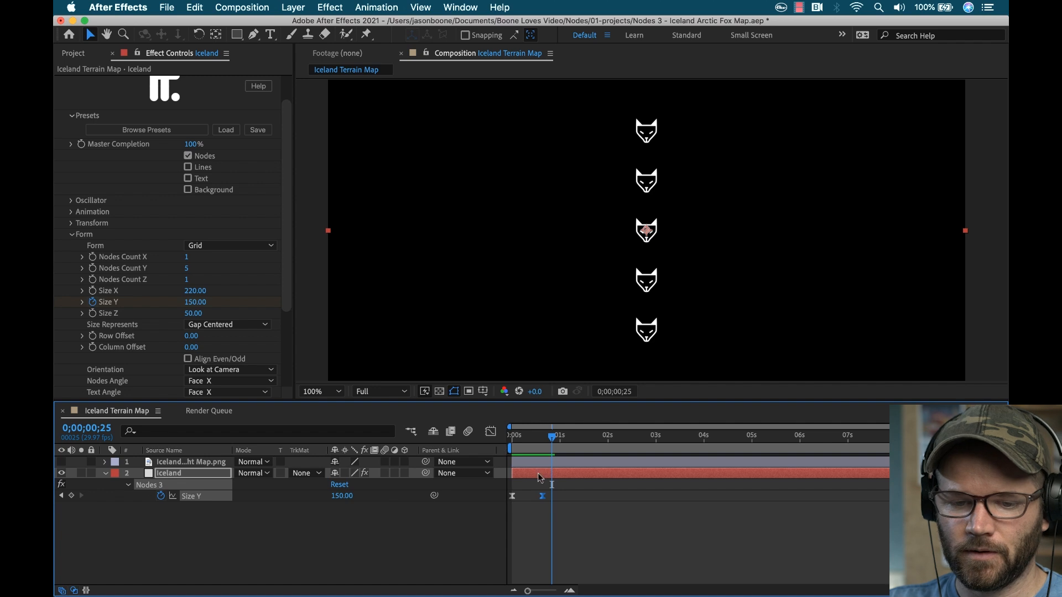
Set Nodes Count X back to 5 columns of foxes.
left_click(187, 257)
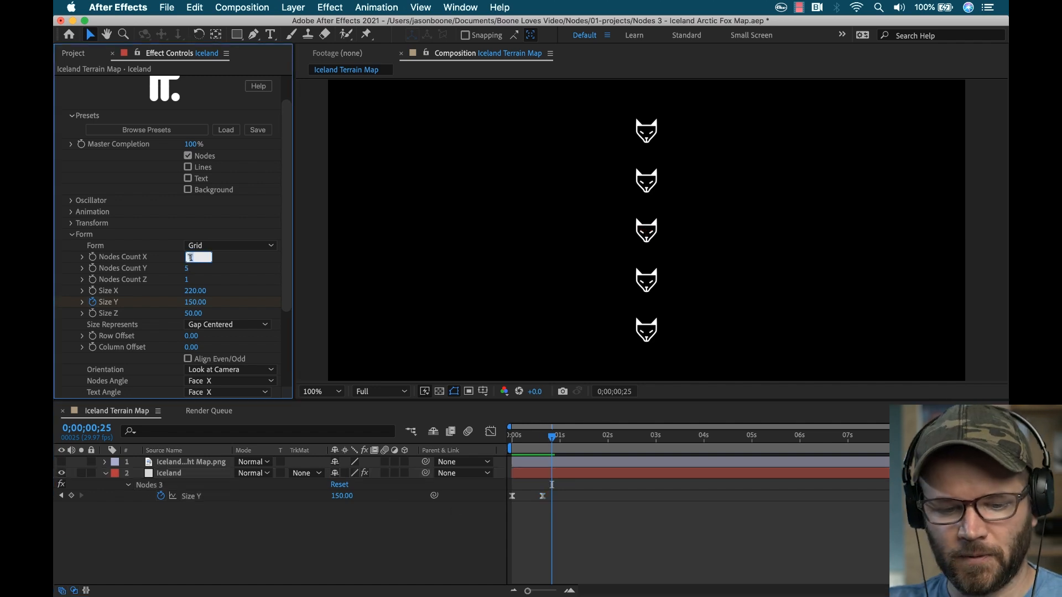
type("5")
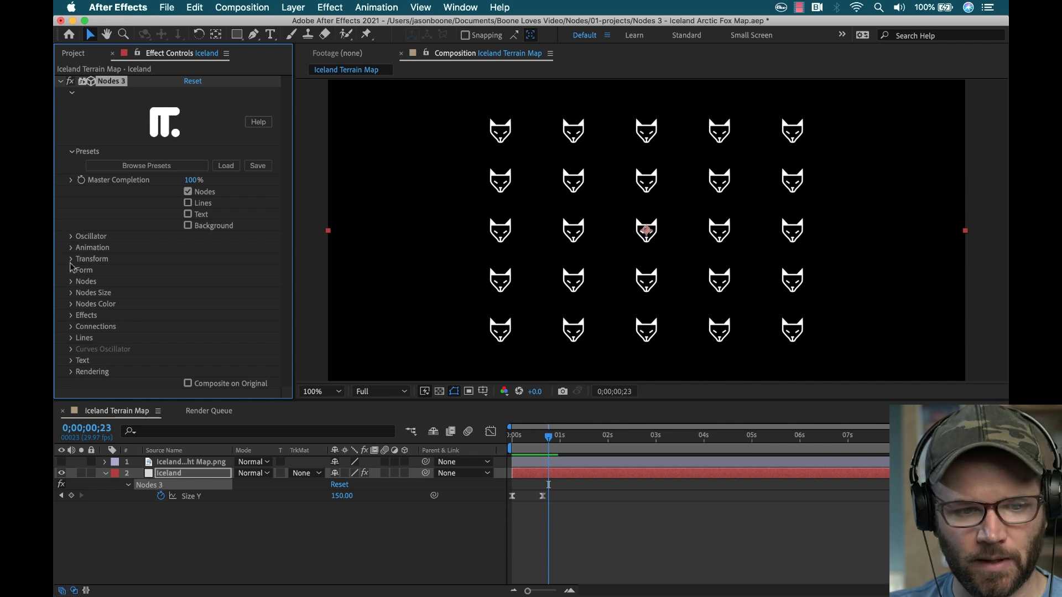
Apply the Morphing node effect and choose the shape the fox icons morph into.
left_click(71, 315)
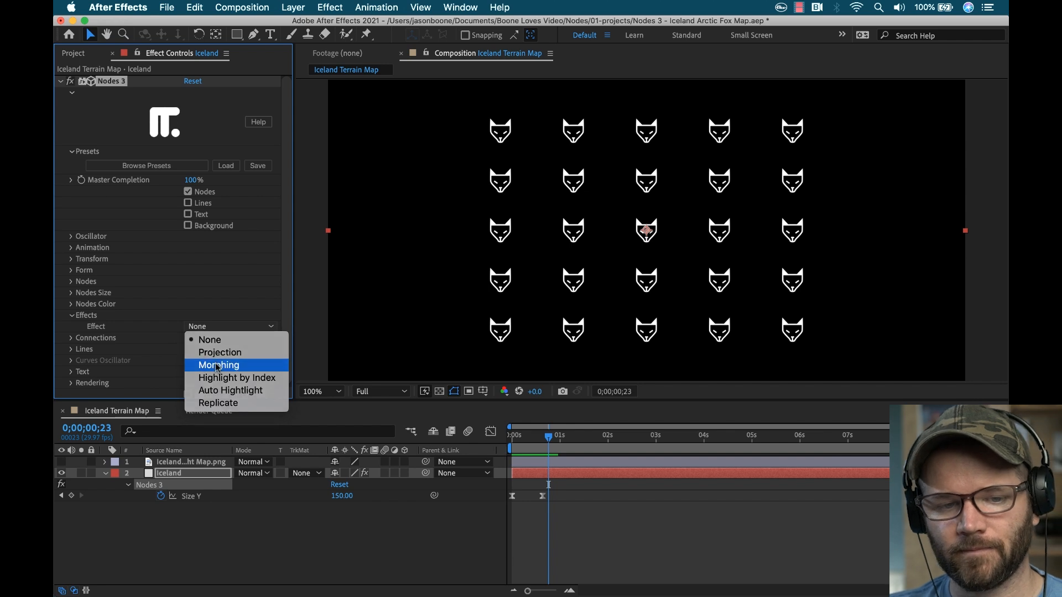
left_click(218, 365)
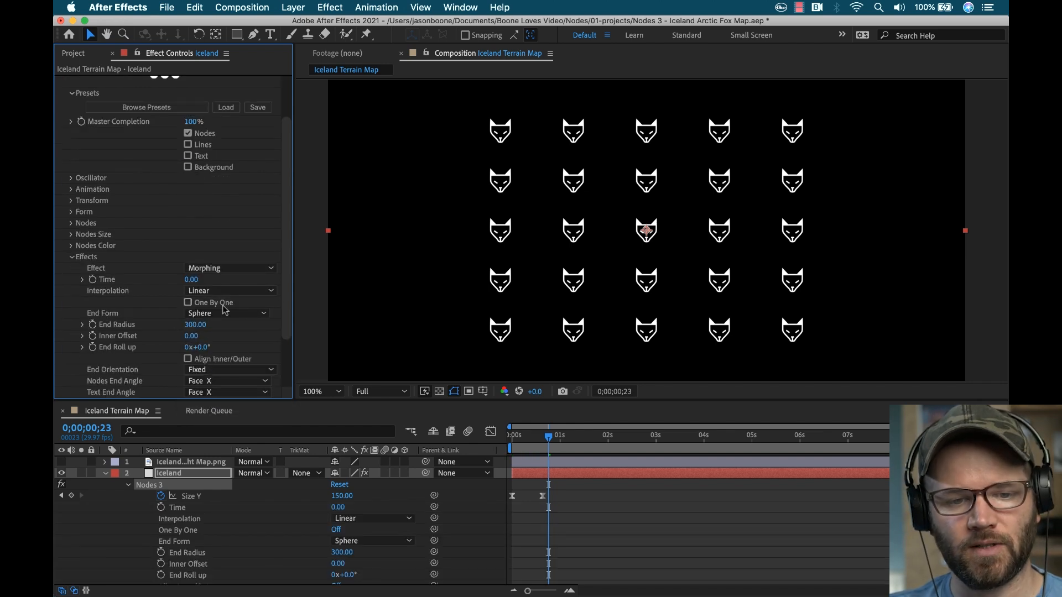
left_click(227, 313)
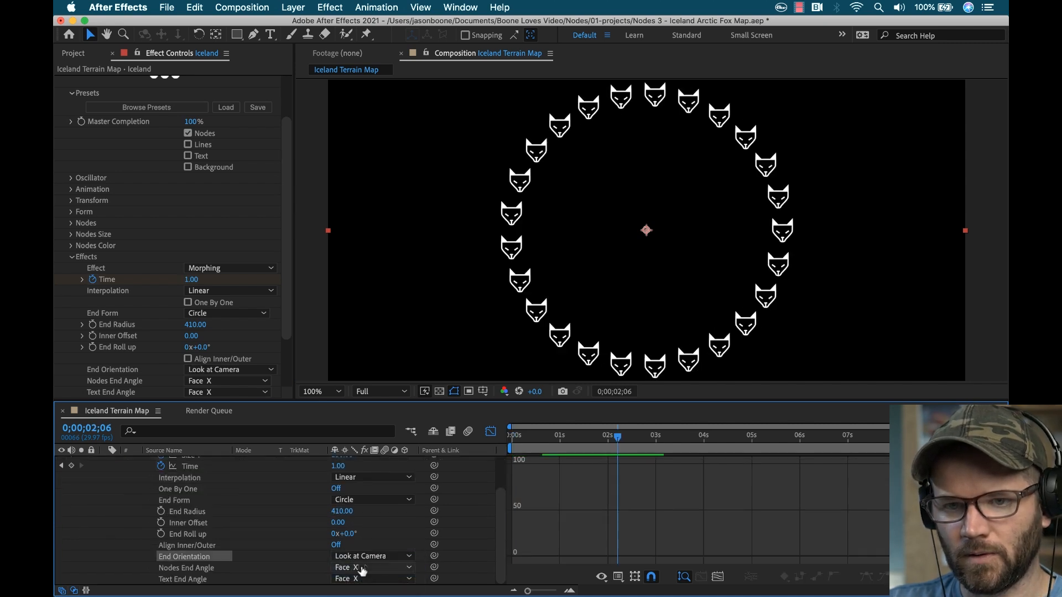
Preview the fox grid morphing into a ring on the timeline with value 7.
left_click(512, 435)
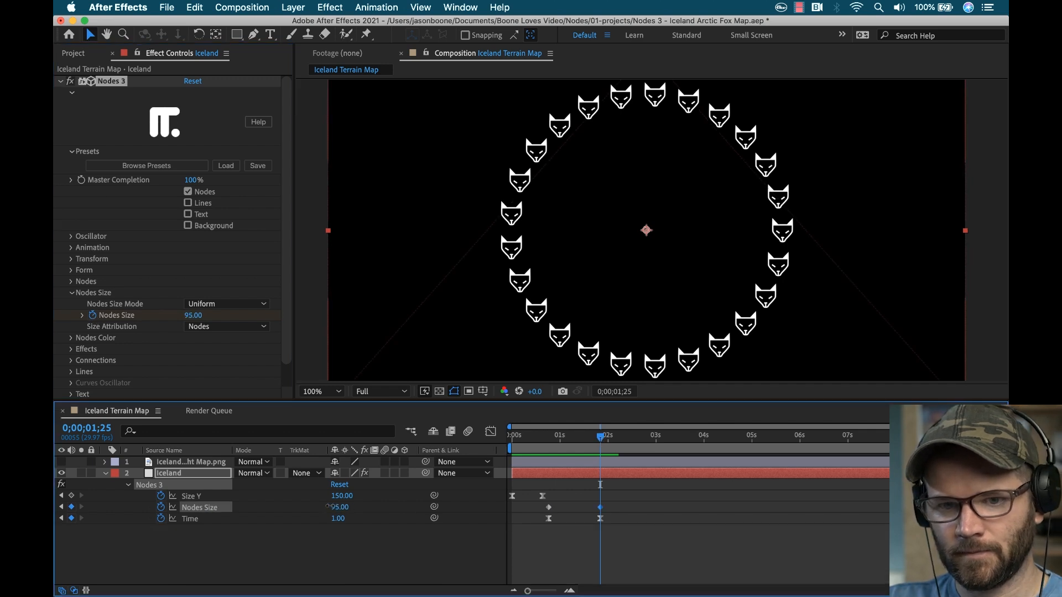
type("7")
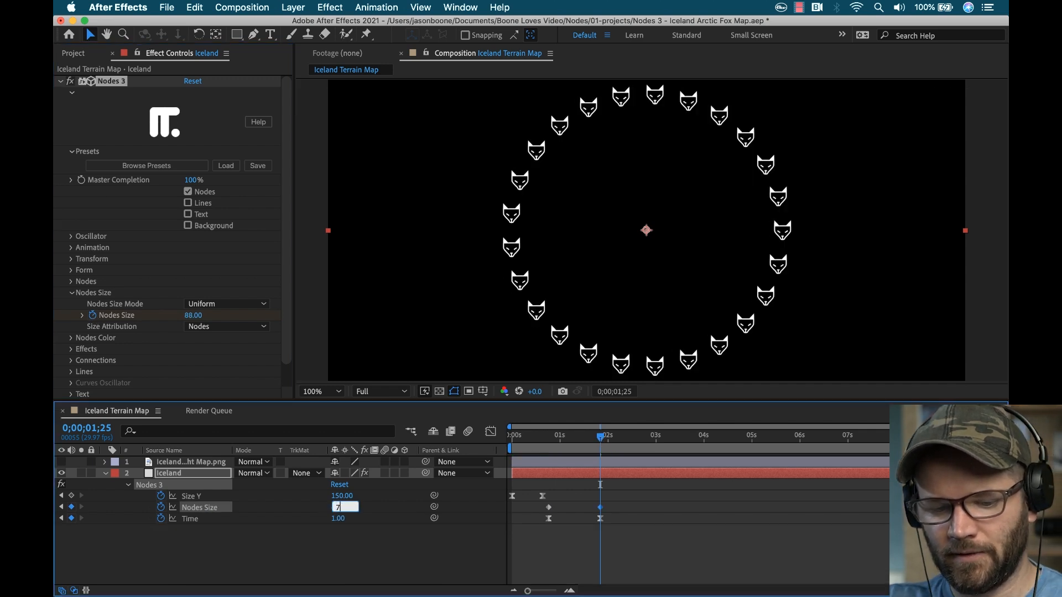
left_click_drag(600, 435, 566, 435)
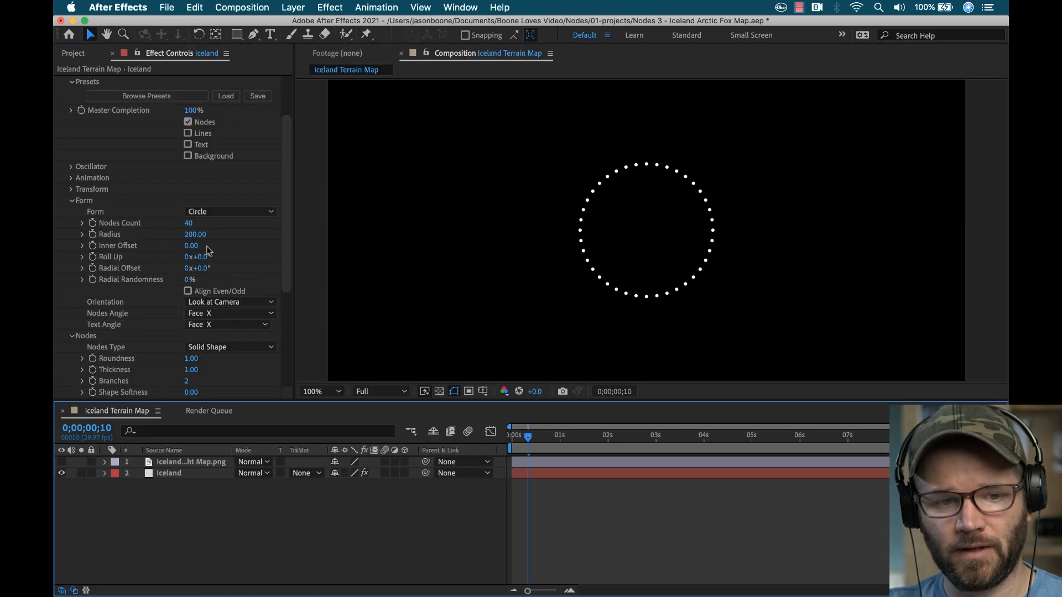
Lay out nodes From Image Colors using the Iceland layer's Luminance, lowering resolution to 4.
left_click(230, 211)
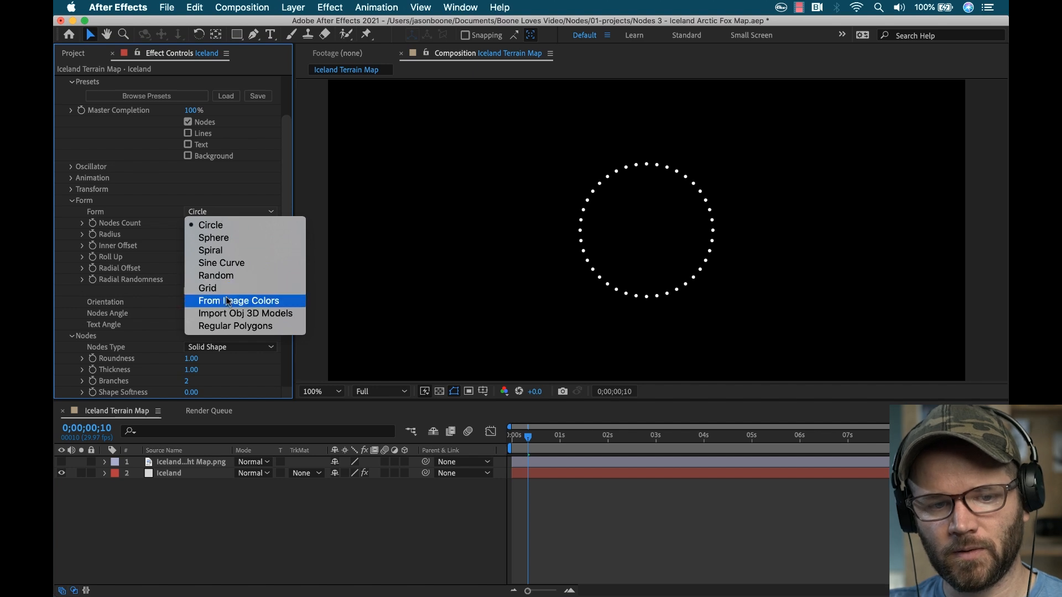
left_click(239, 301)
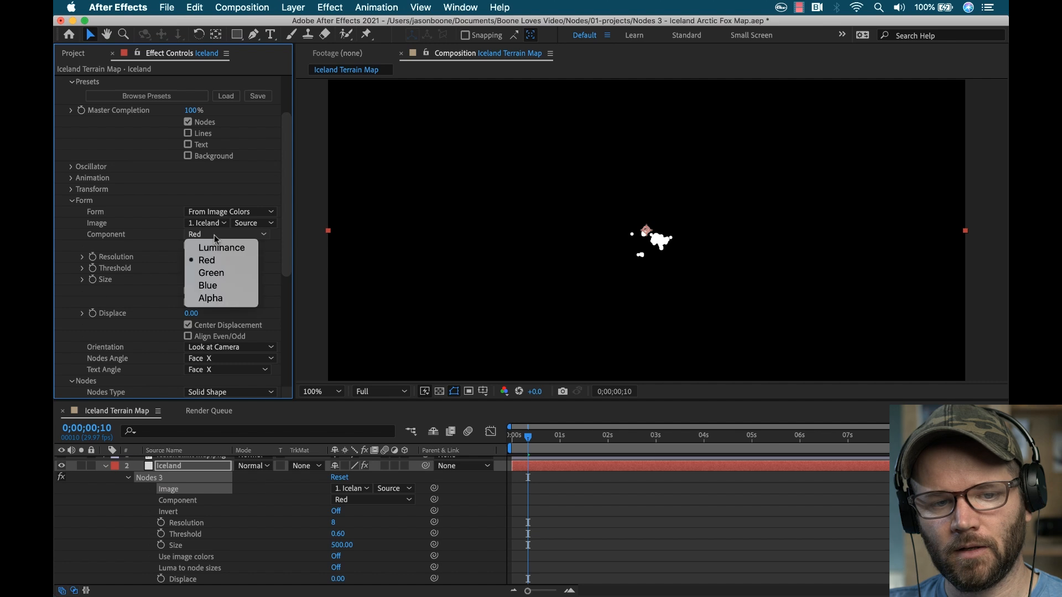
left_click(222, 247)
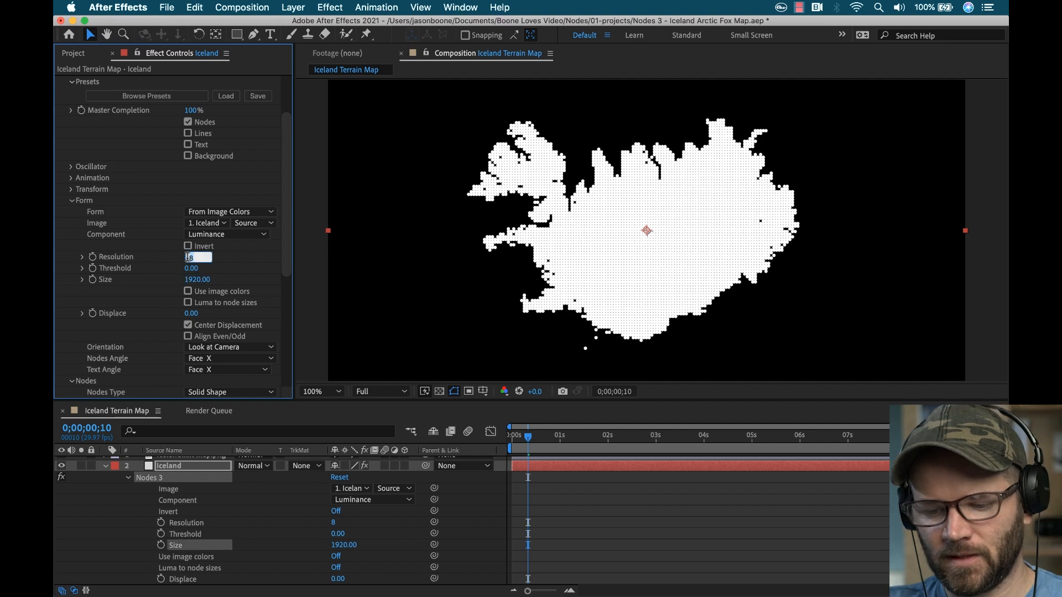
type("4")
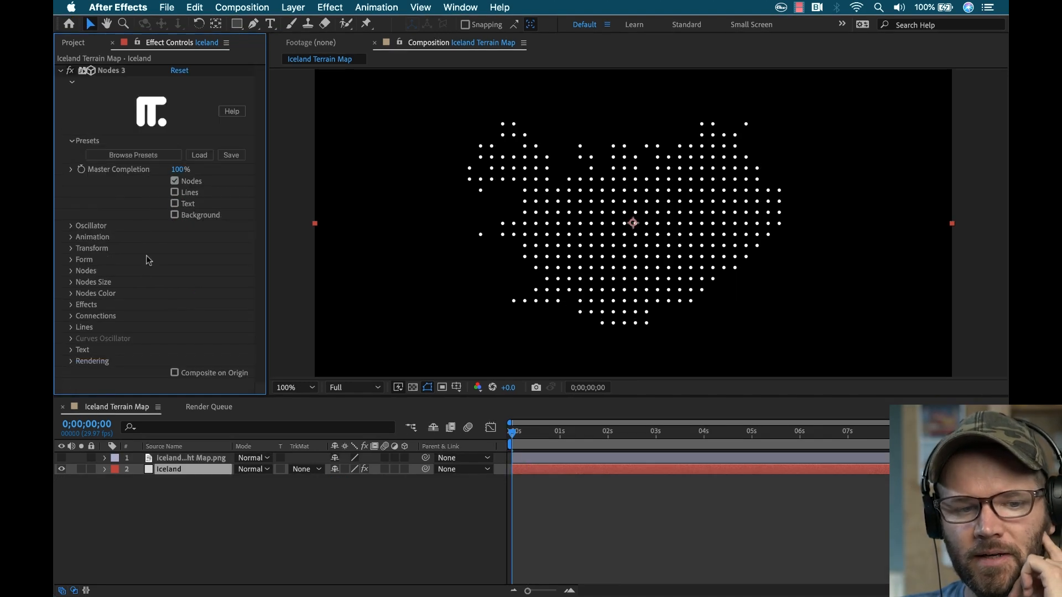
Switch node type to Image List and choose the fox picture as the node image.
left_click(209, 282)
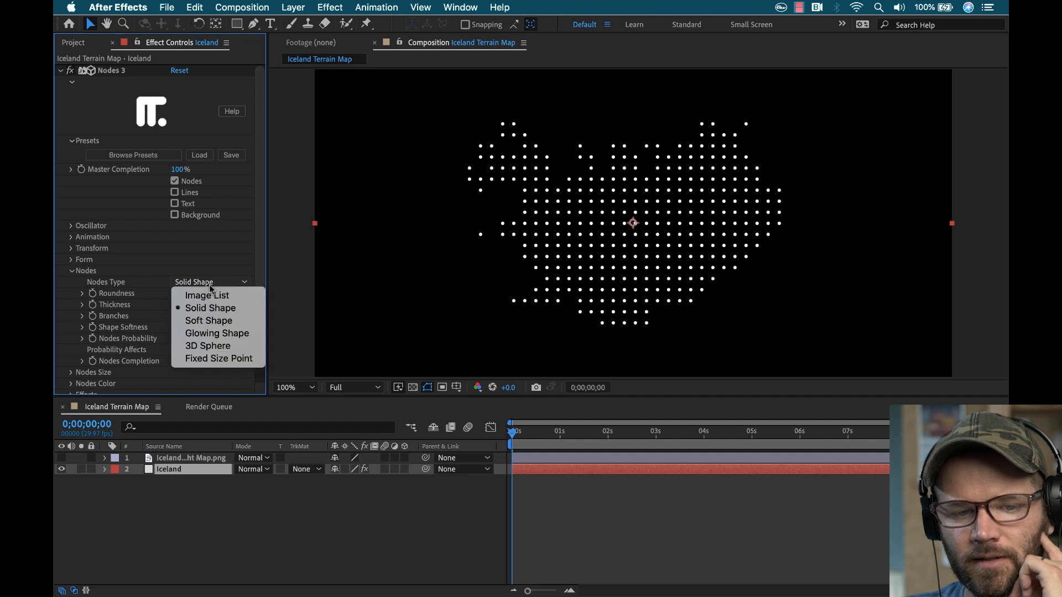
left_click(207, 295)
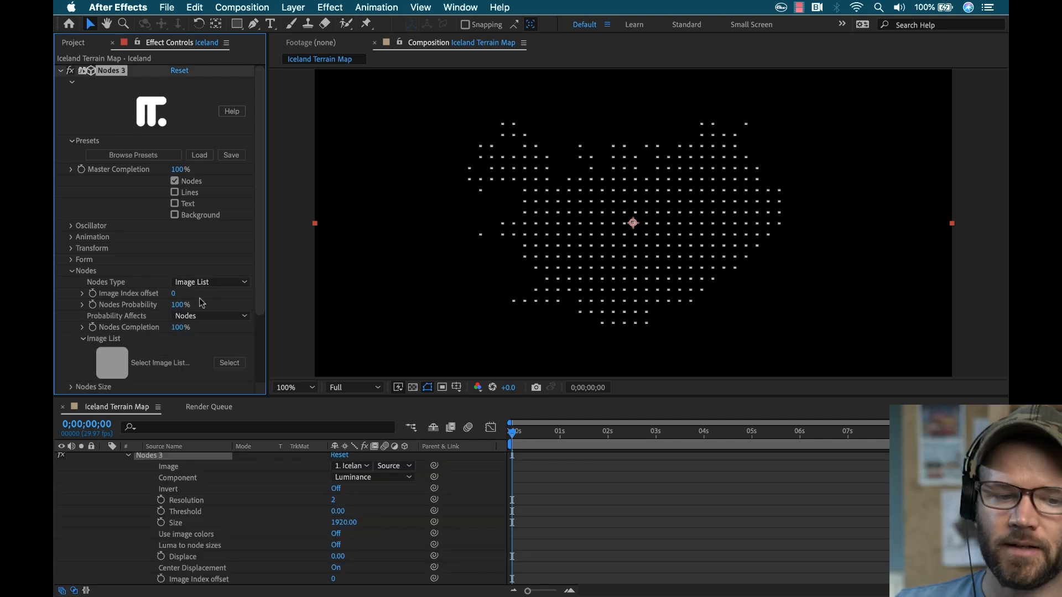
left_click(229, 363)
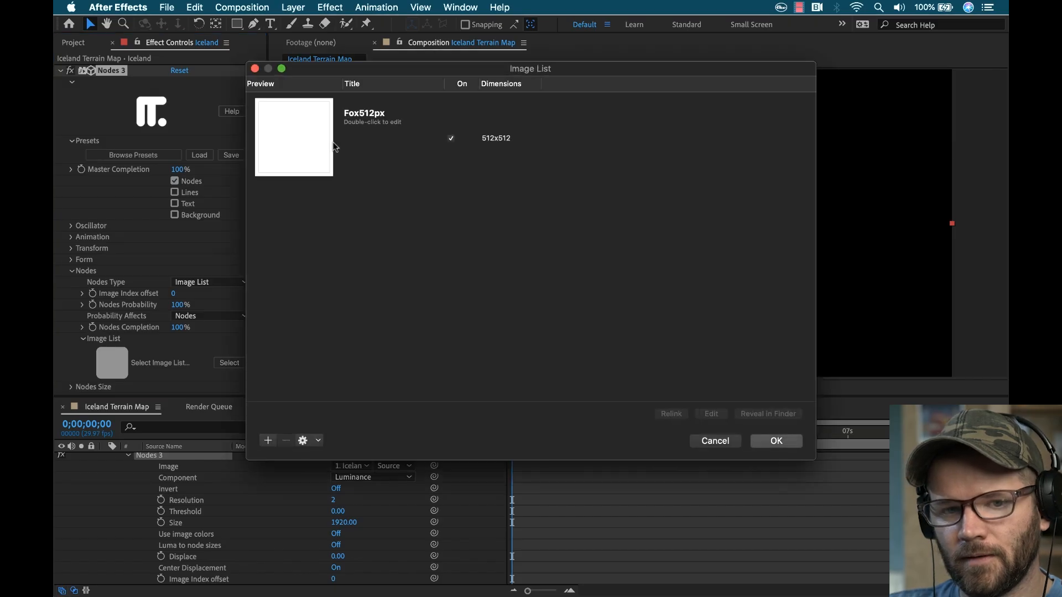
left_click(776, 441)
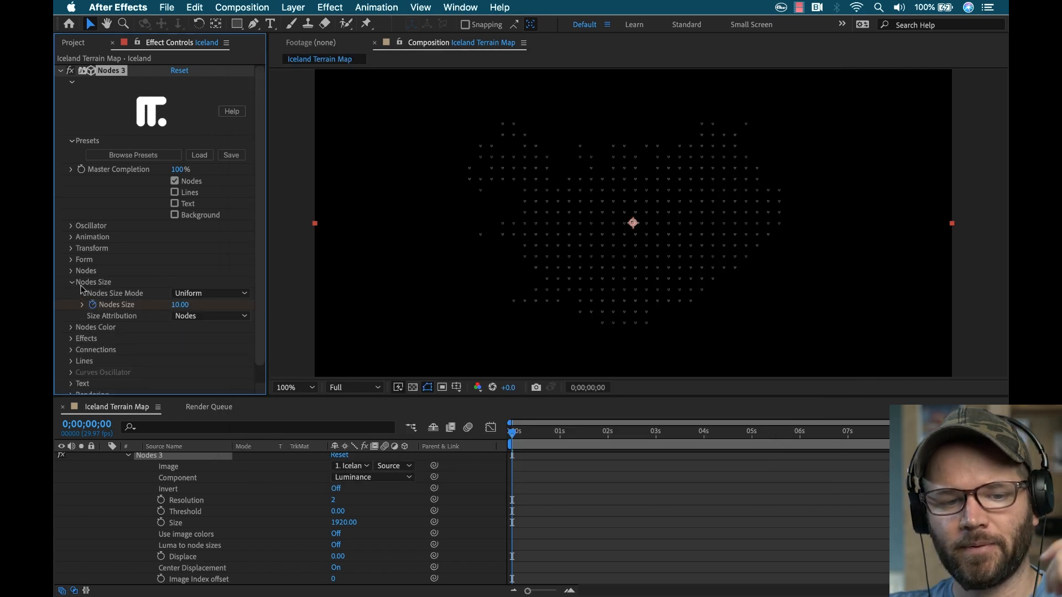
Set the fox icons' node size to 35.
left_click(210, 294)
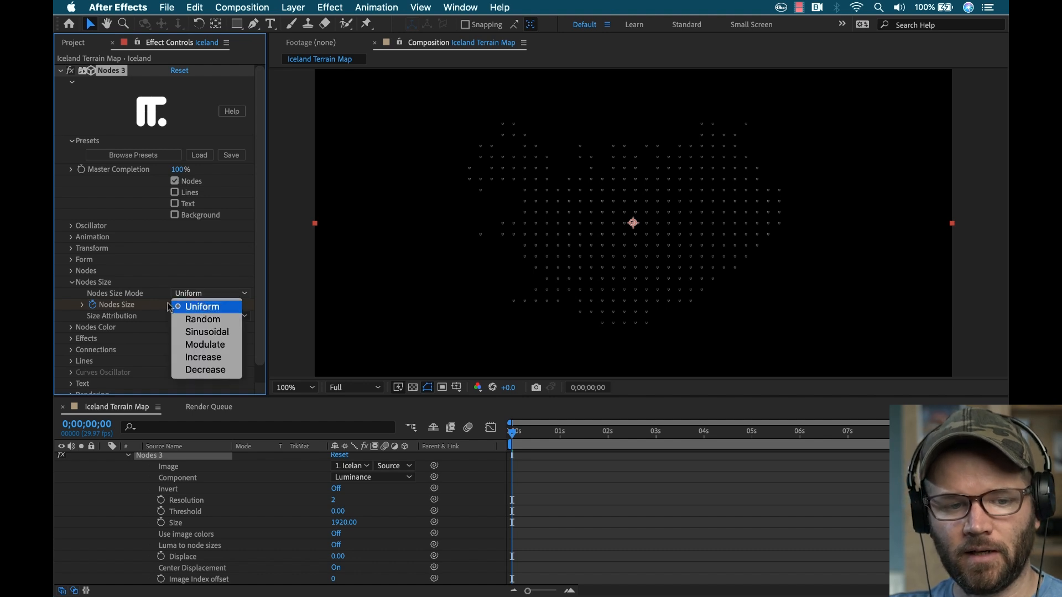
left_click(202, 306)
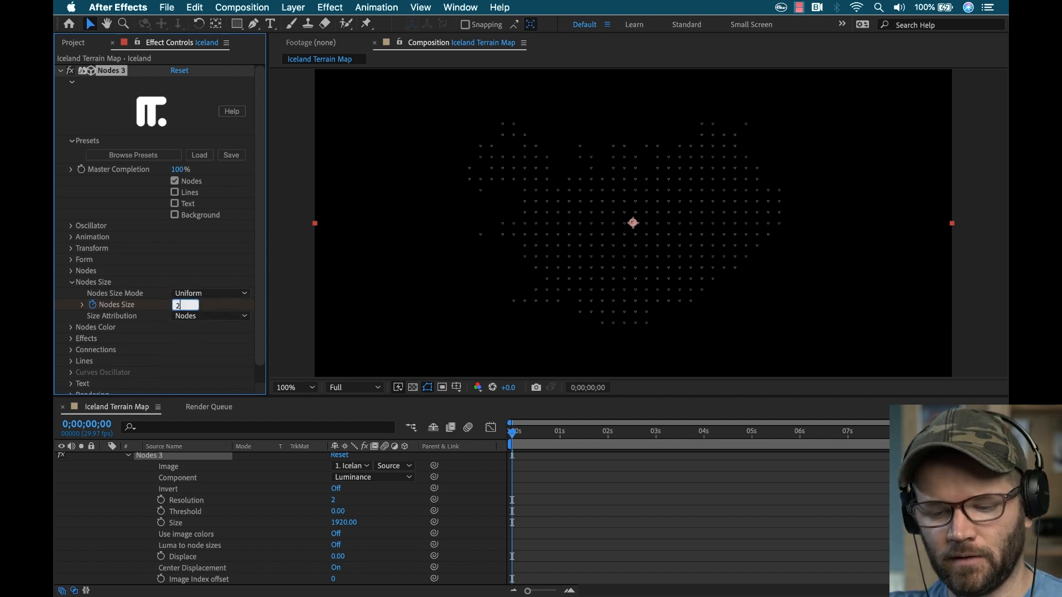
type("25.00")
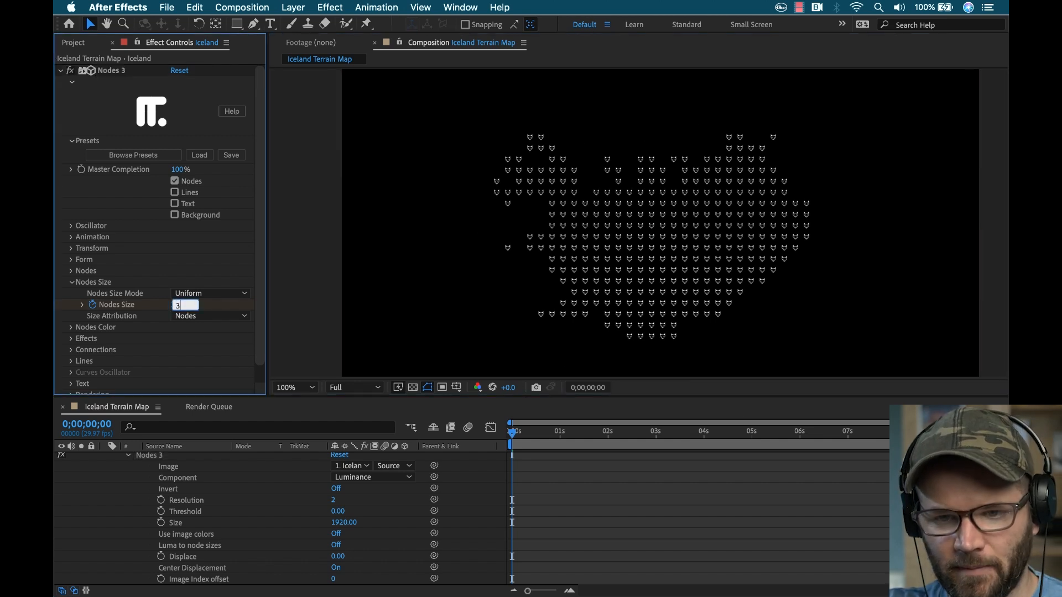
type("35.00")
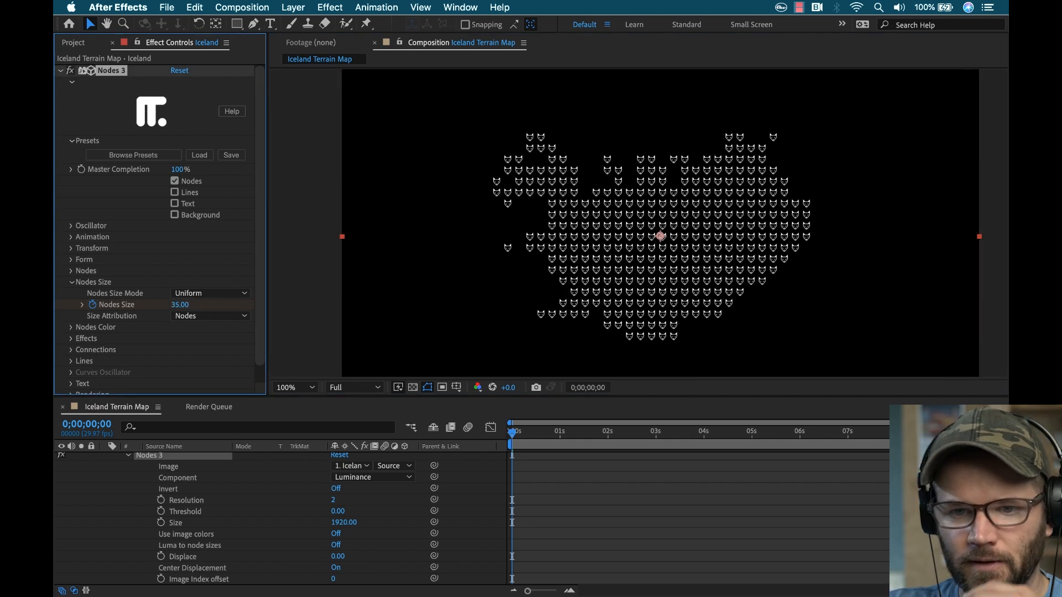
Try Random then Sinusoidal size modes, ending on Modulate for alternating sizes.
left_click(210, 293)
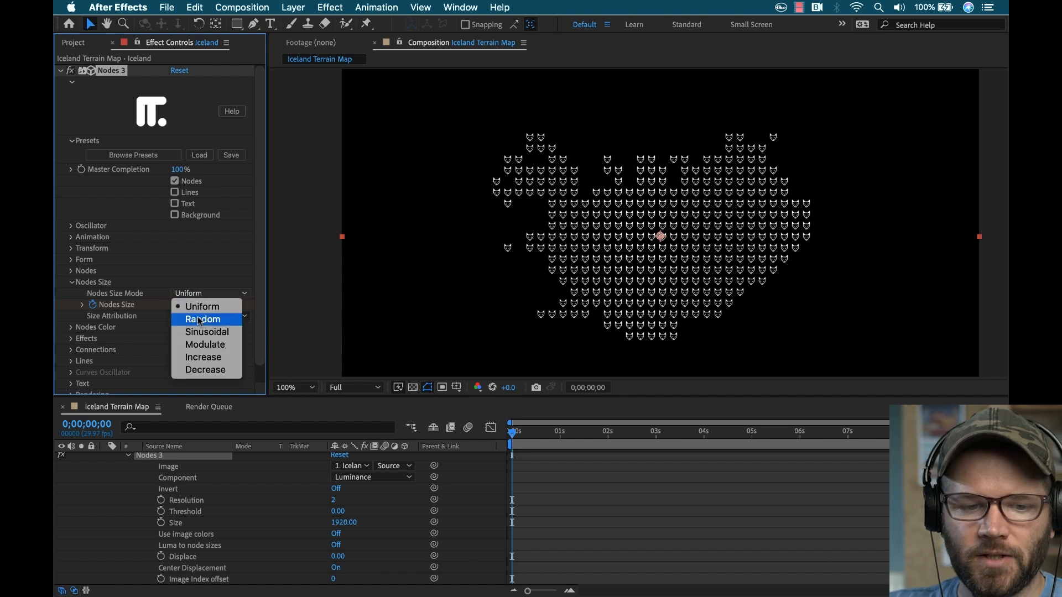
left_click(203, 319)
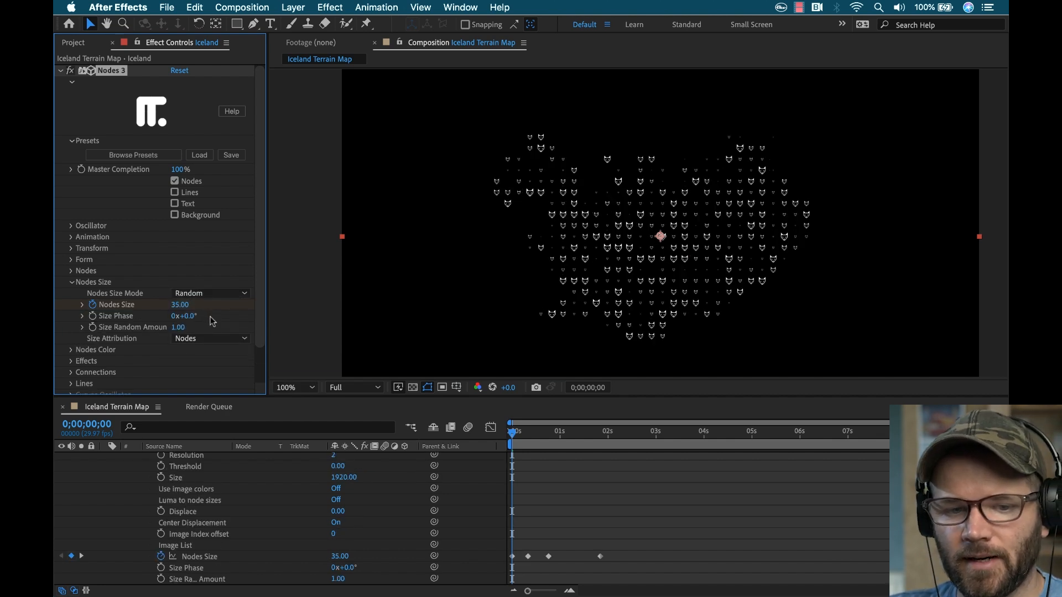
left_click(209, 293)
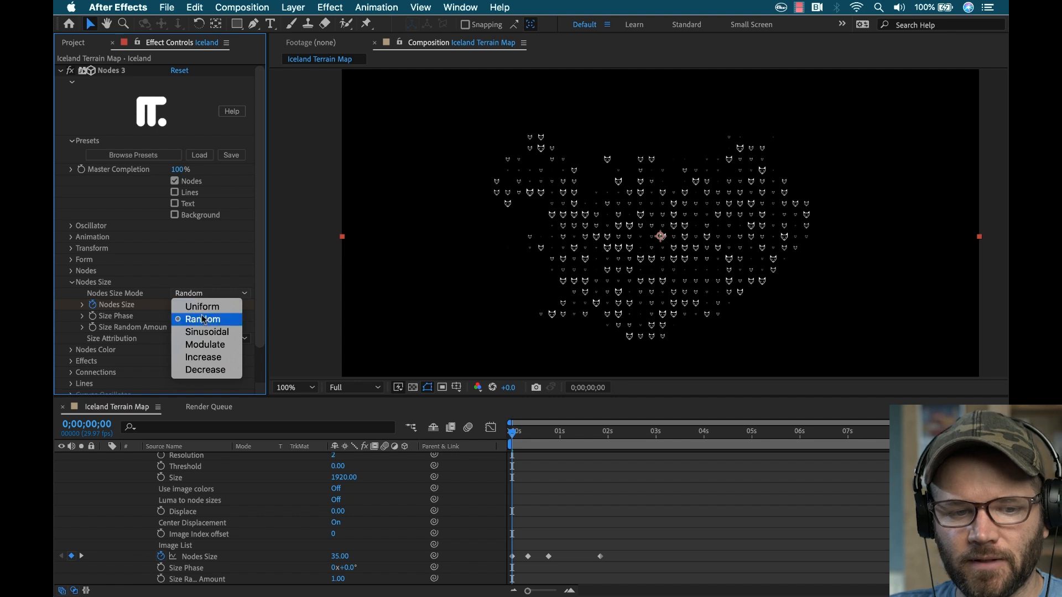
left_click(206, 332)
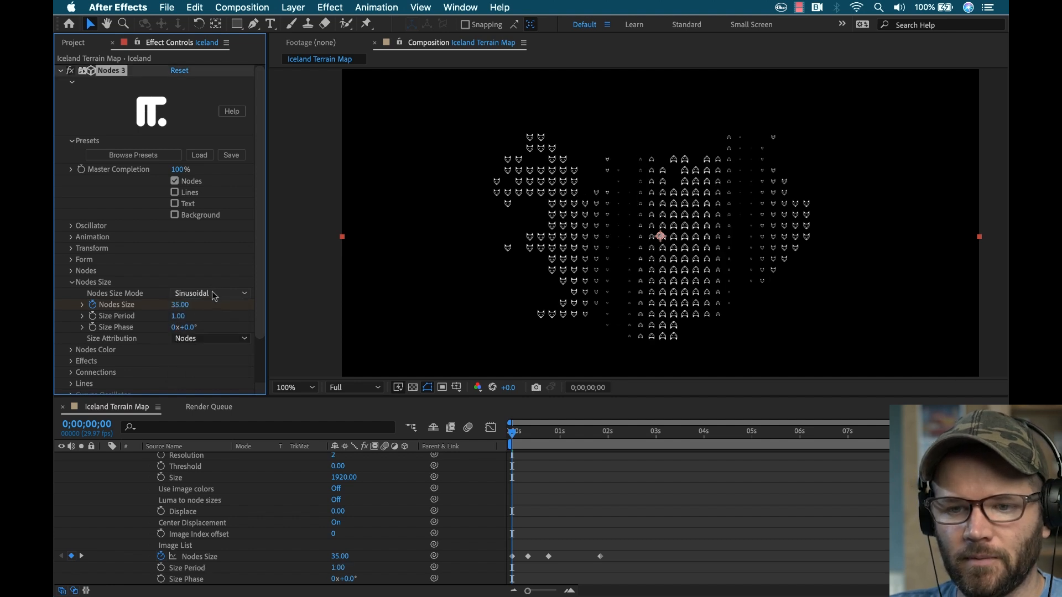
left_click(211, 293)
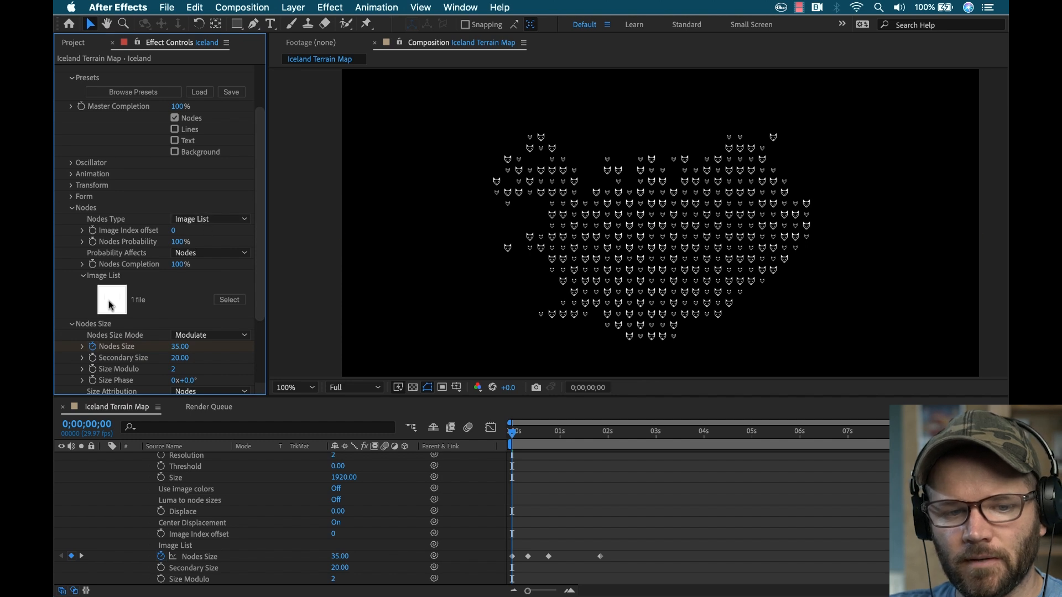
Add Flag_of_Iceland.png as a second node image and zoom to 200% to inspect.
left_click(229, 300)
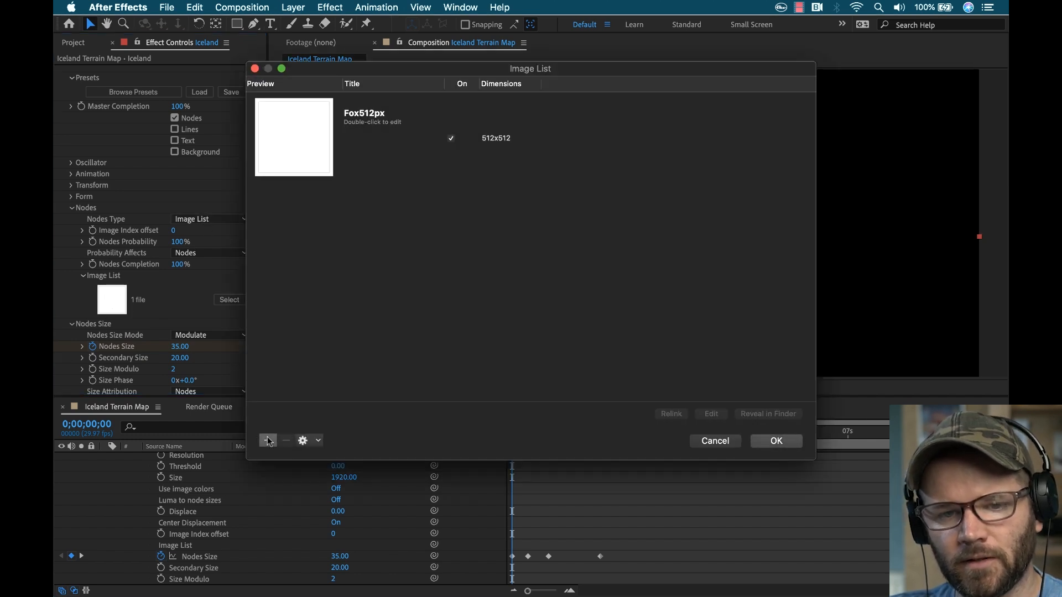
left_click(267, 440)
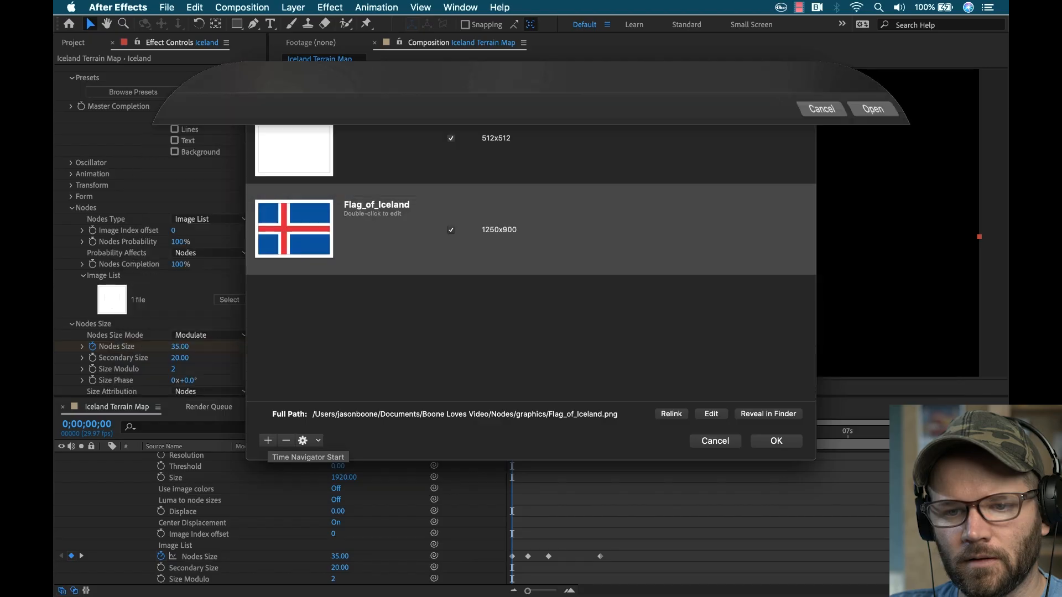
left_click(776, 441)
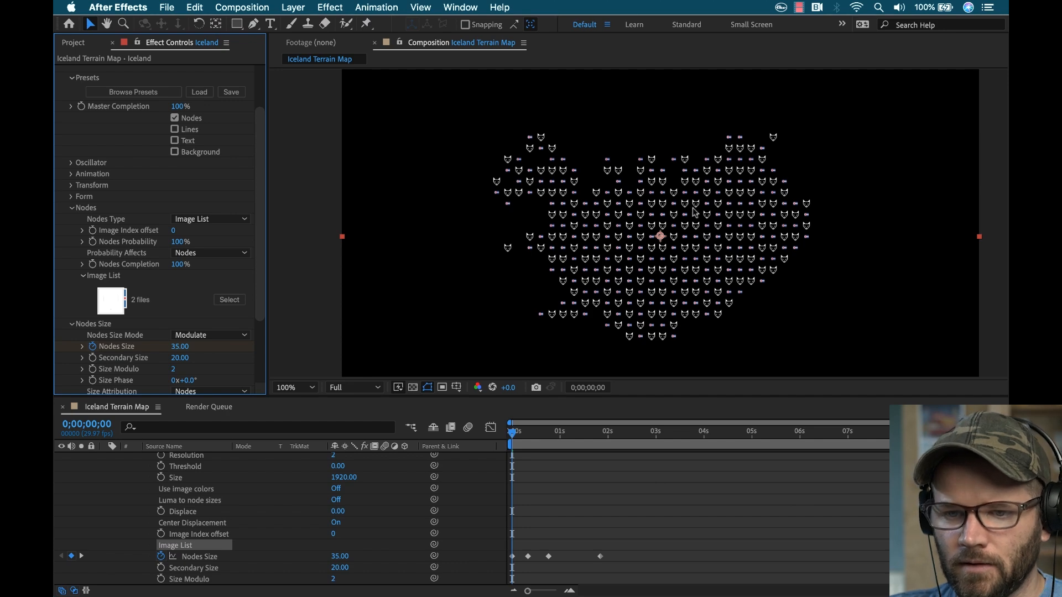
left_click(294, 387)
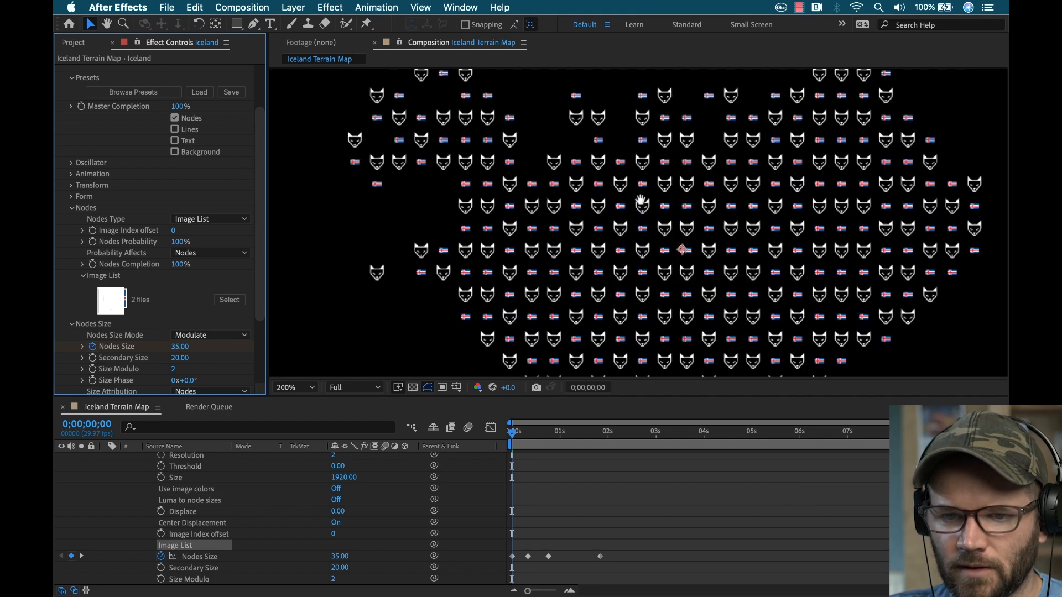